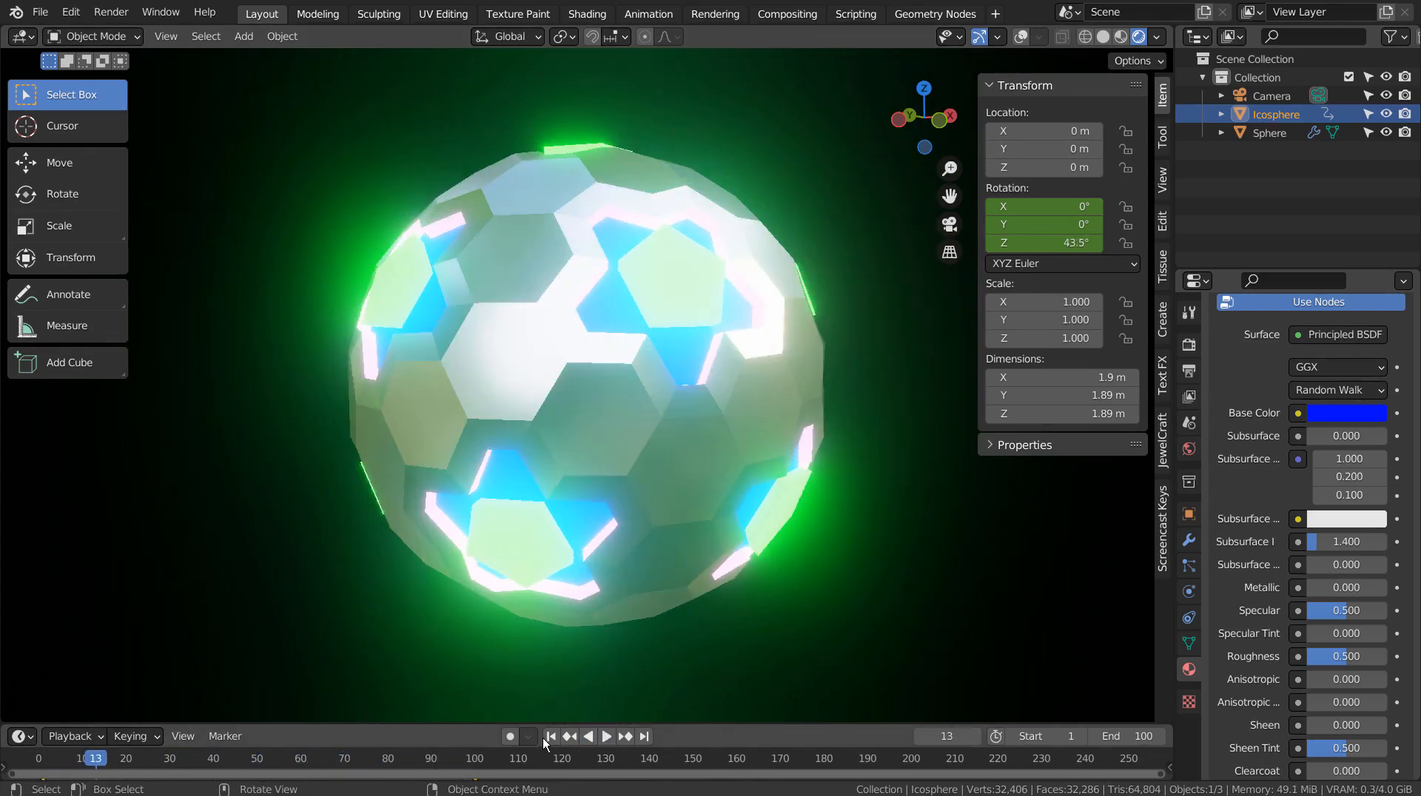
- At frame 1, enter Edit Mode and select the pink, green and white materials' faces in turn
left_click(550, 736)
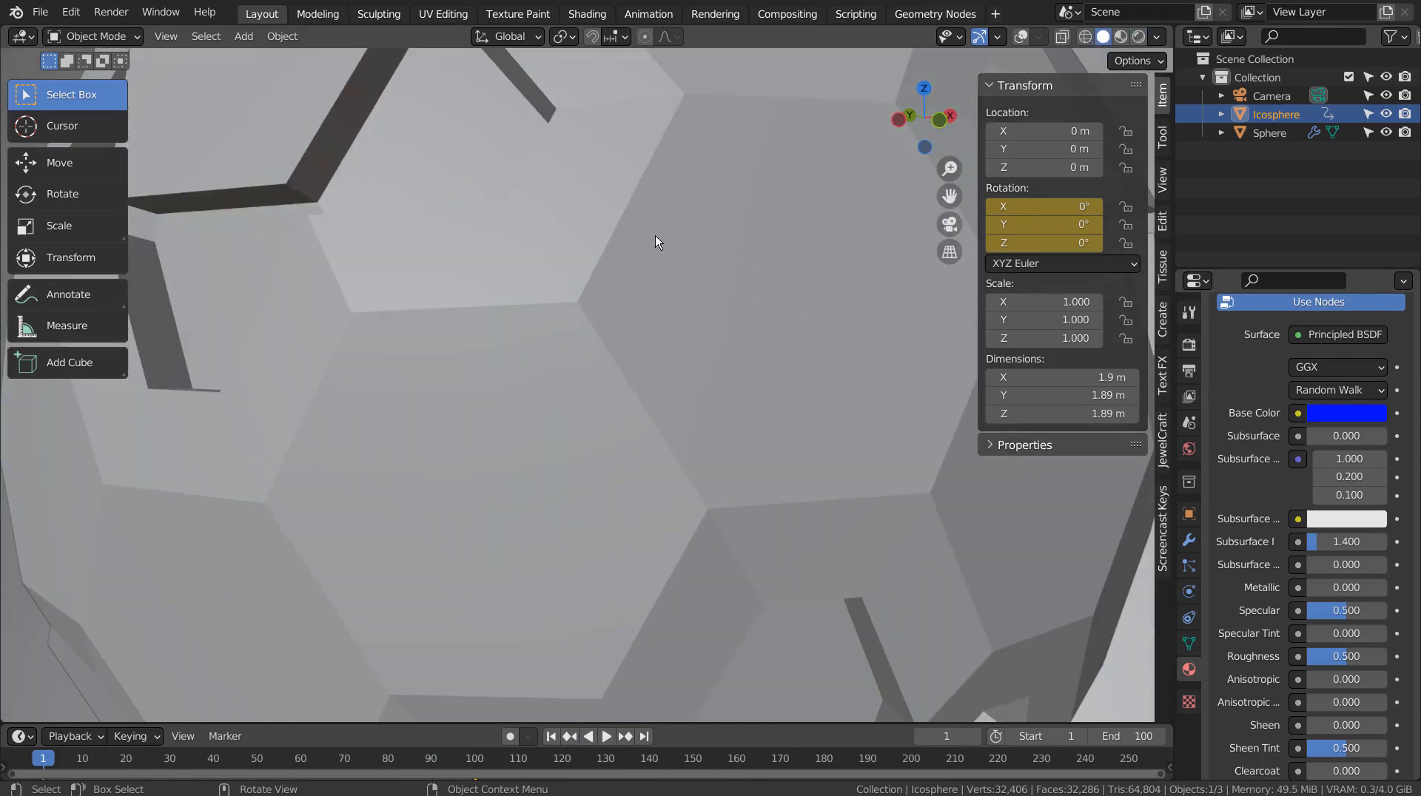
key("Tab")
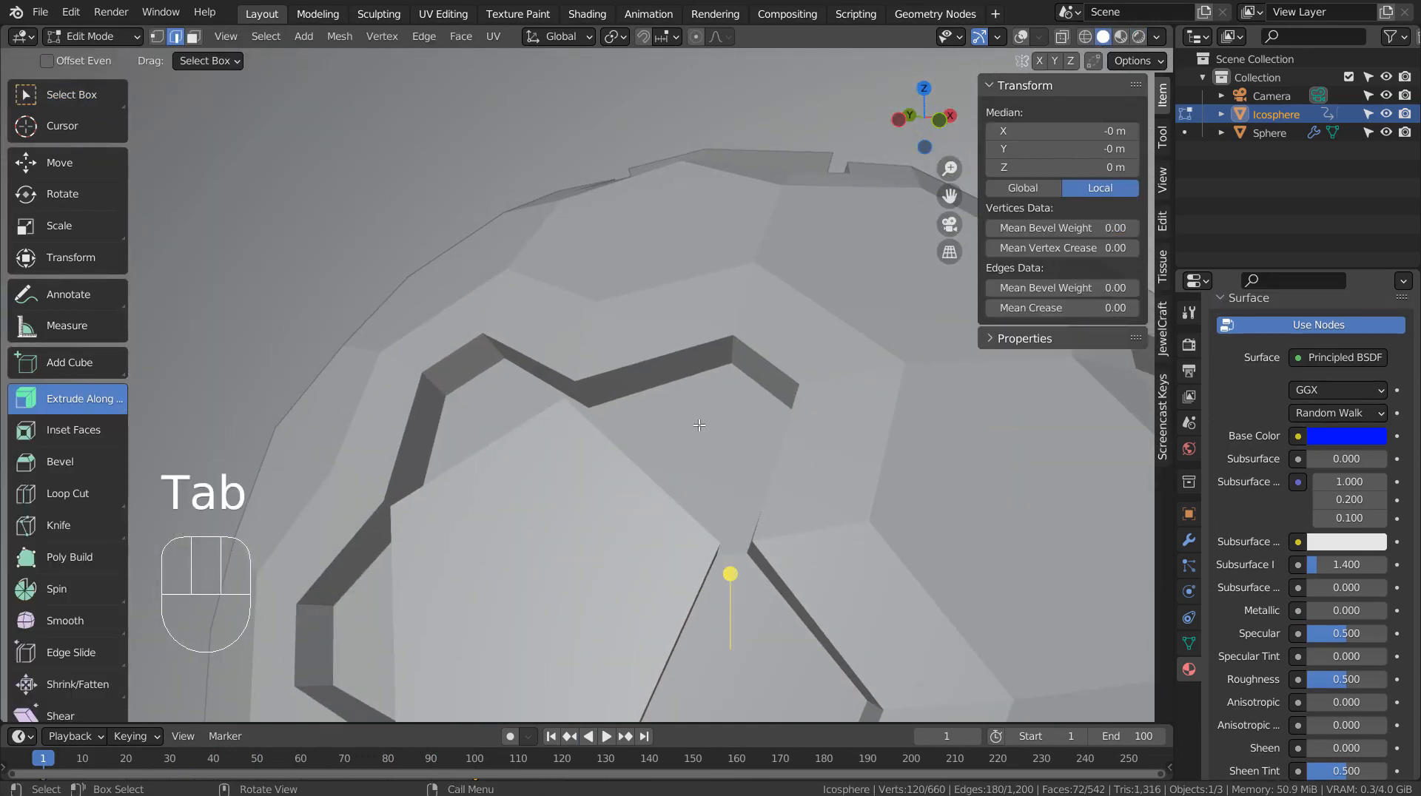
left_click(1024, 36)
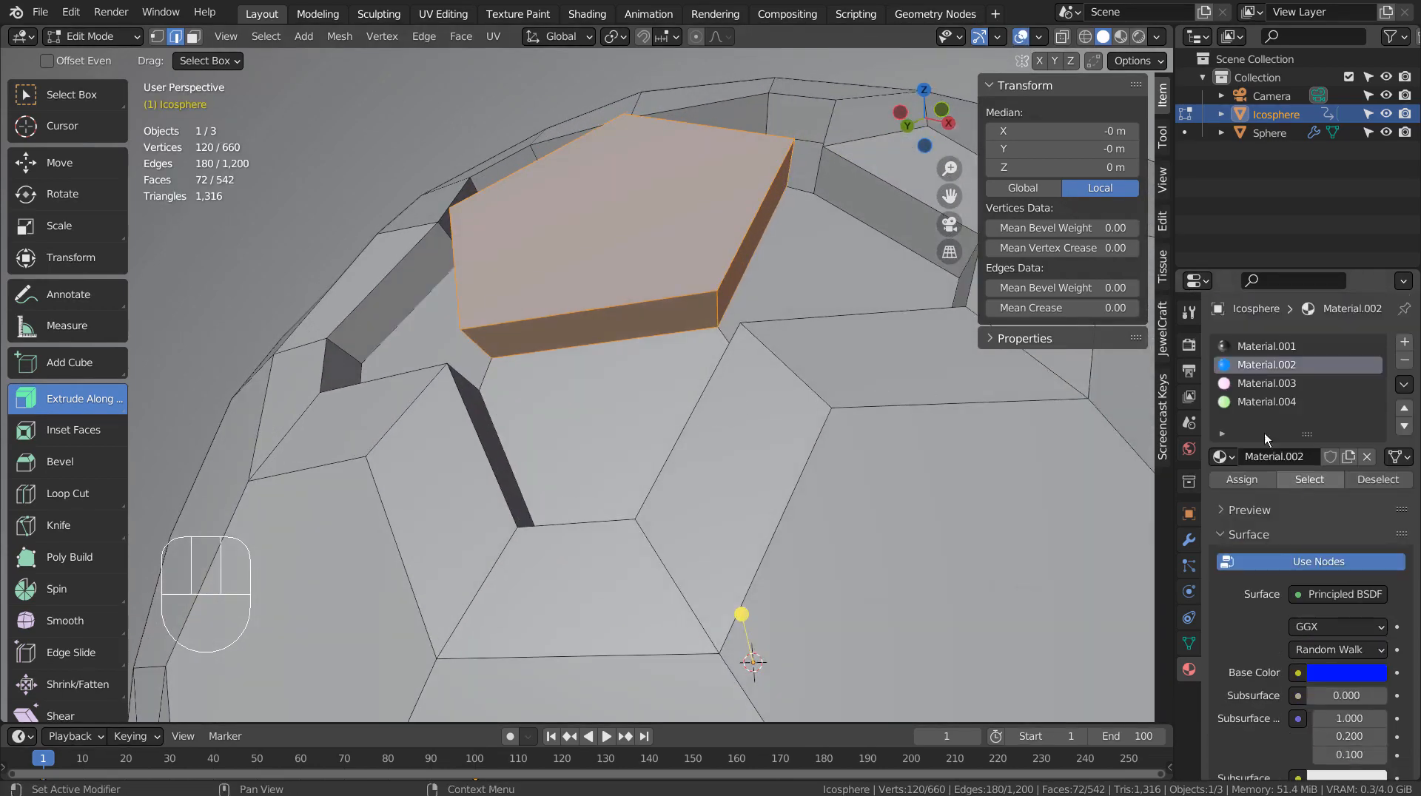
left_click(1266, 383)
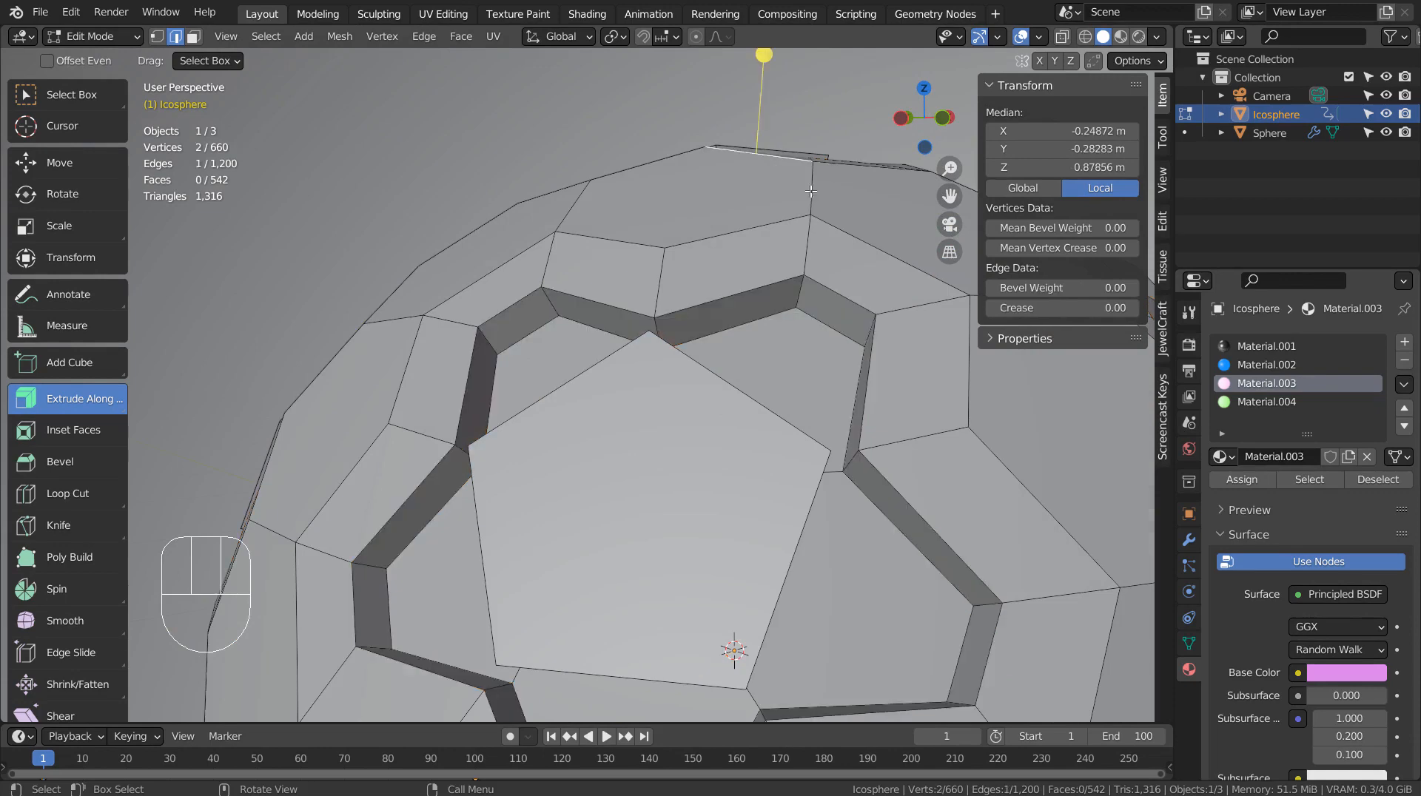
left_click(1266, 401)
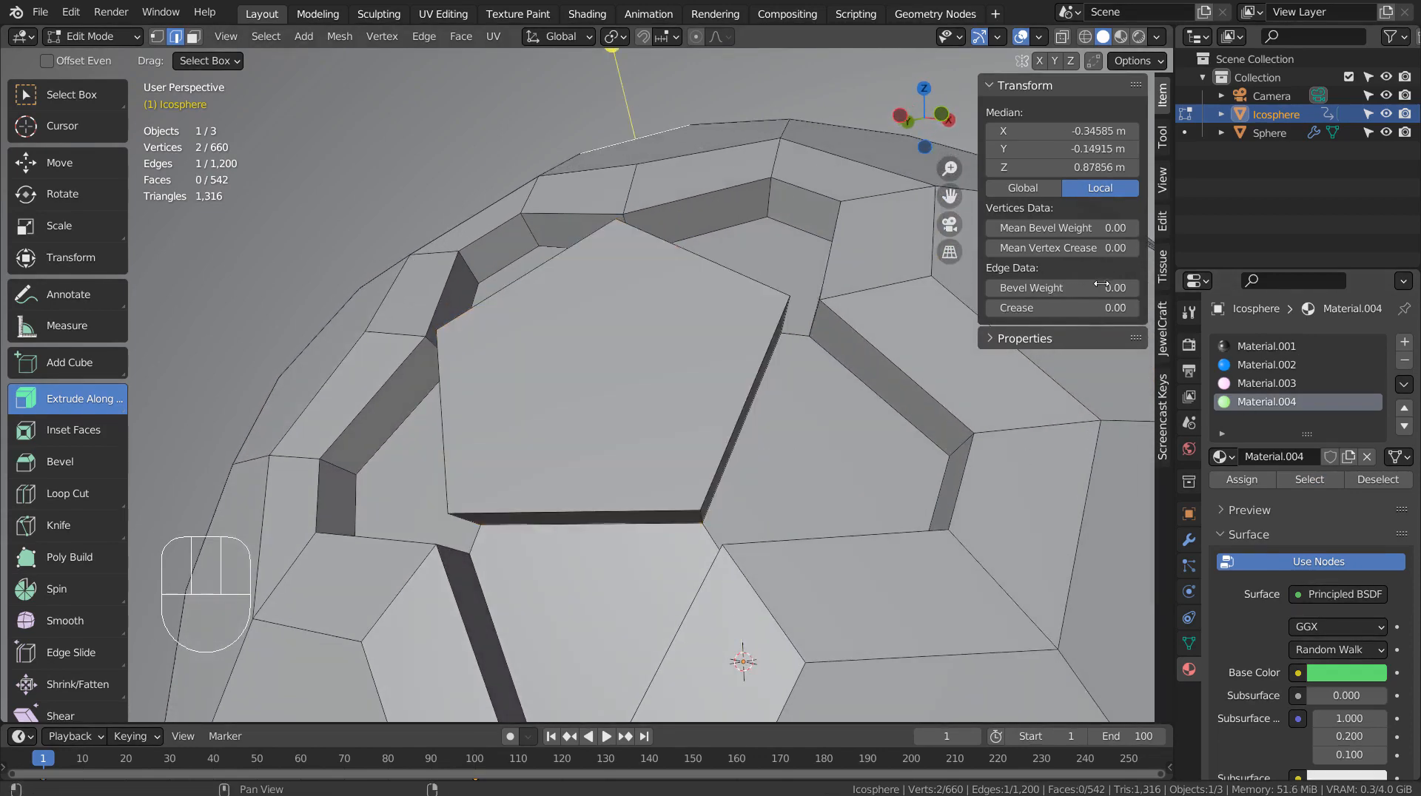
left_click(1308, 479)
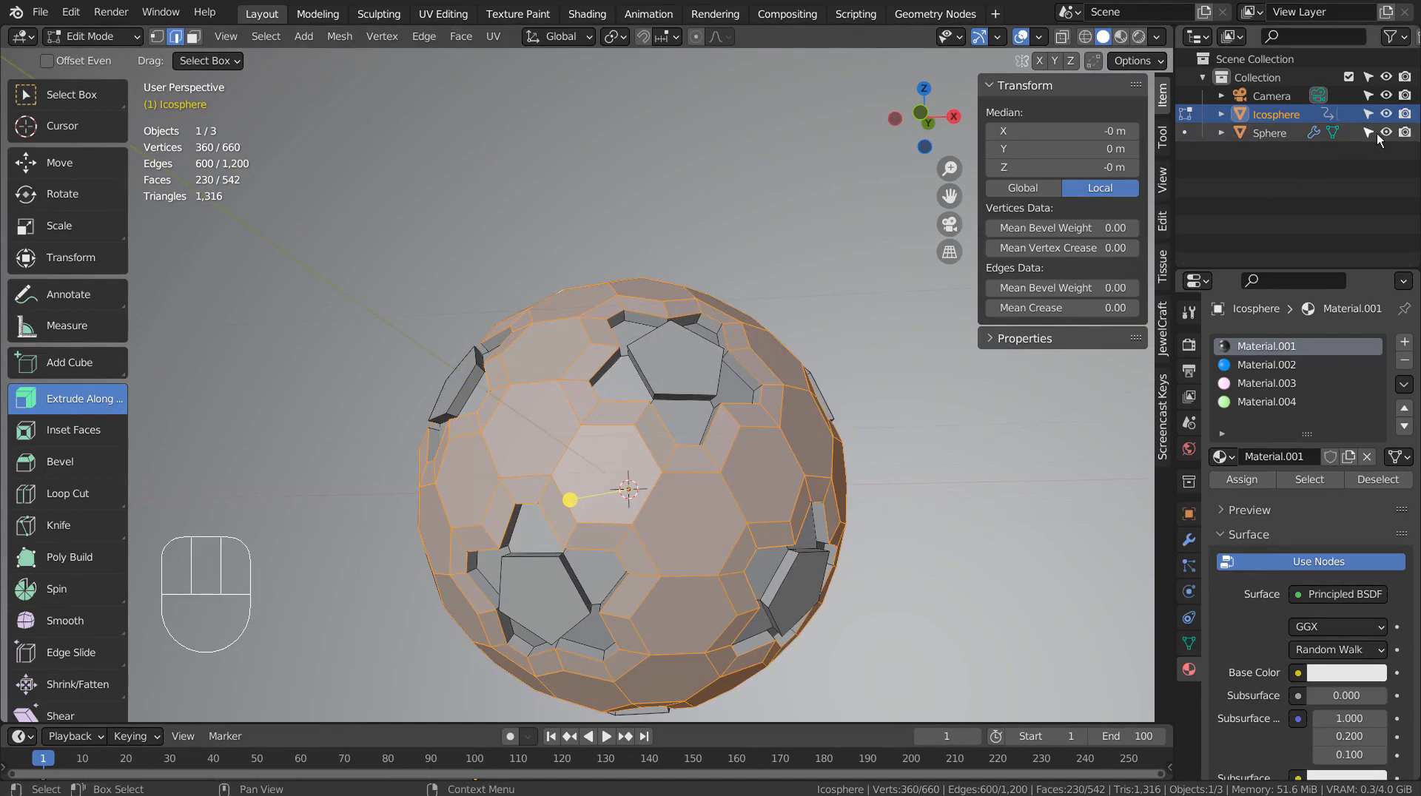
- Hide the finished ball, add a new icosphere and vertex-bevel its corners
key("Tab")
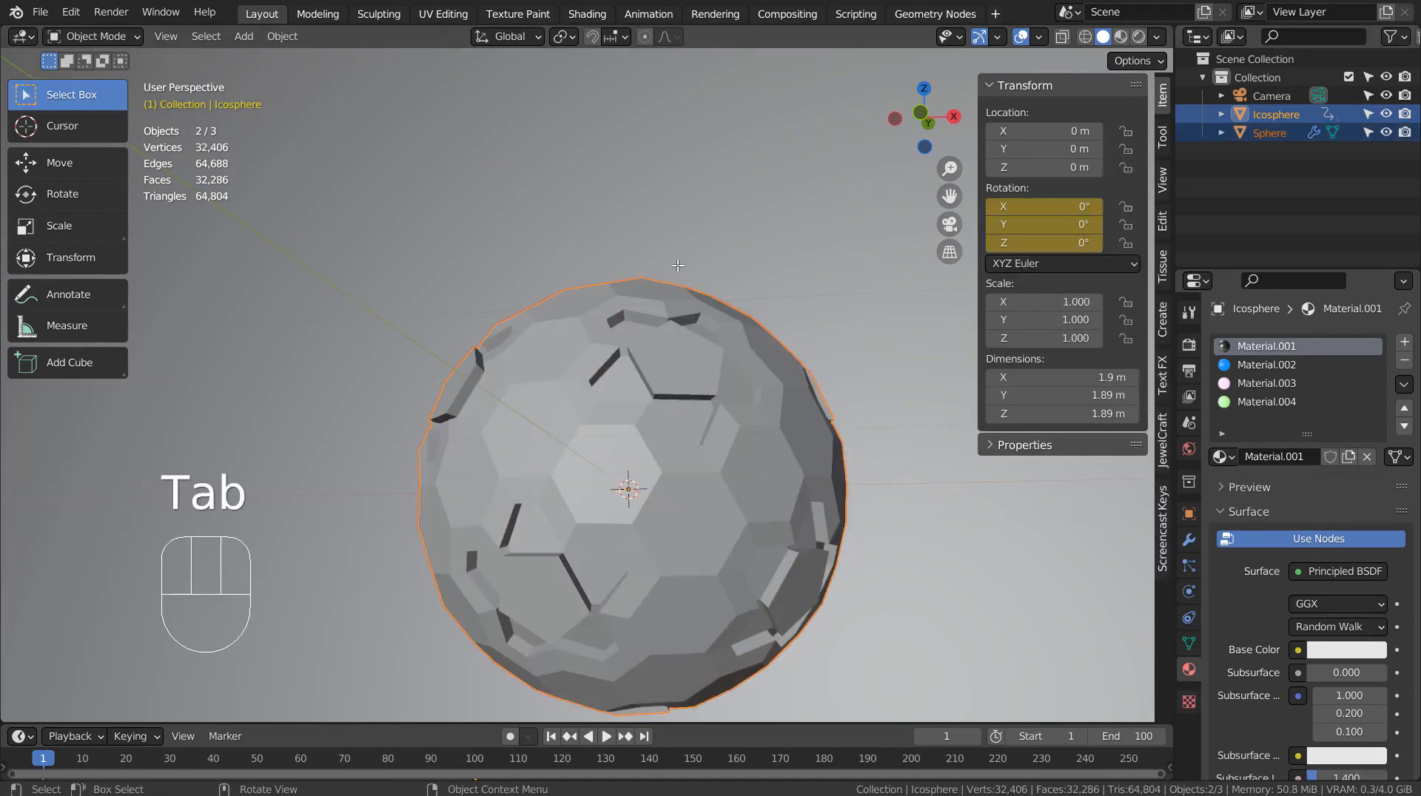
key("h")
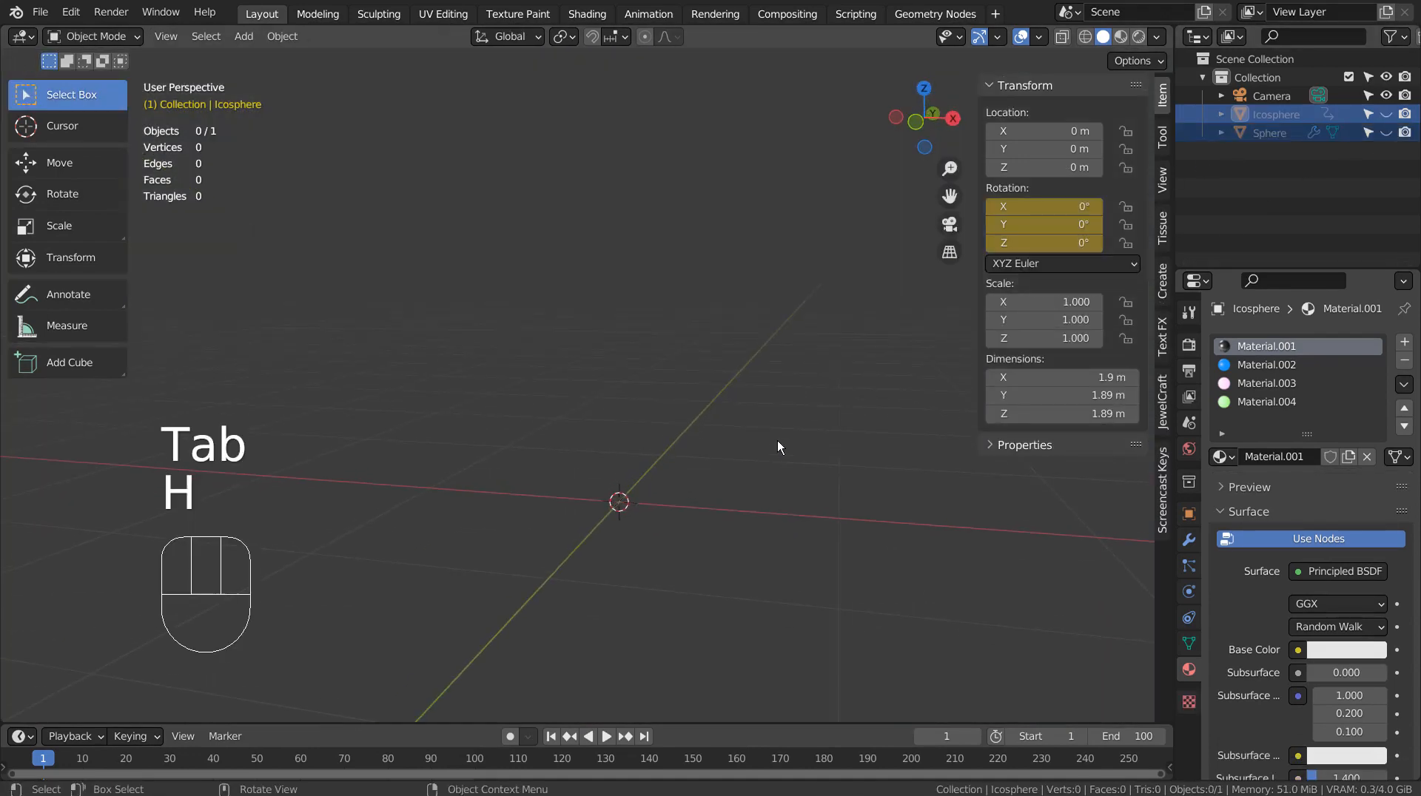
key("shift+a")
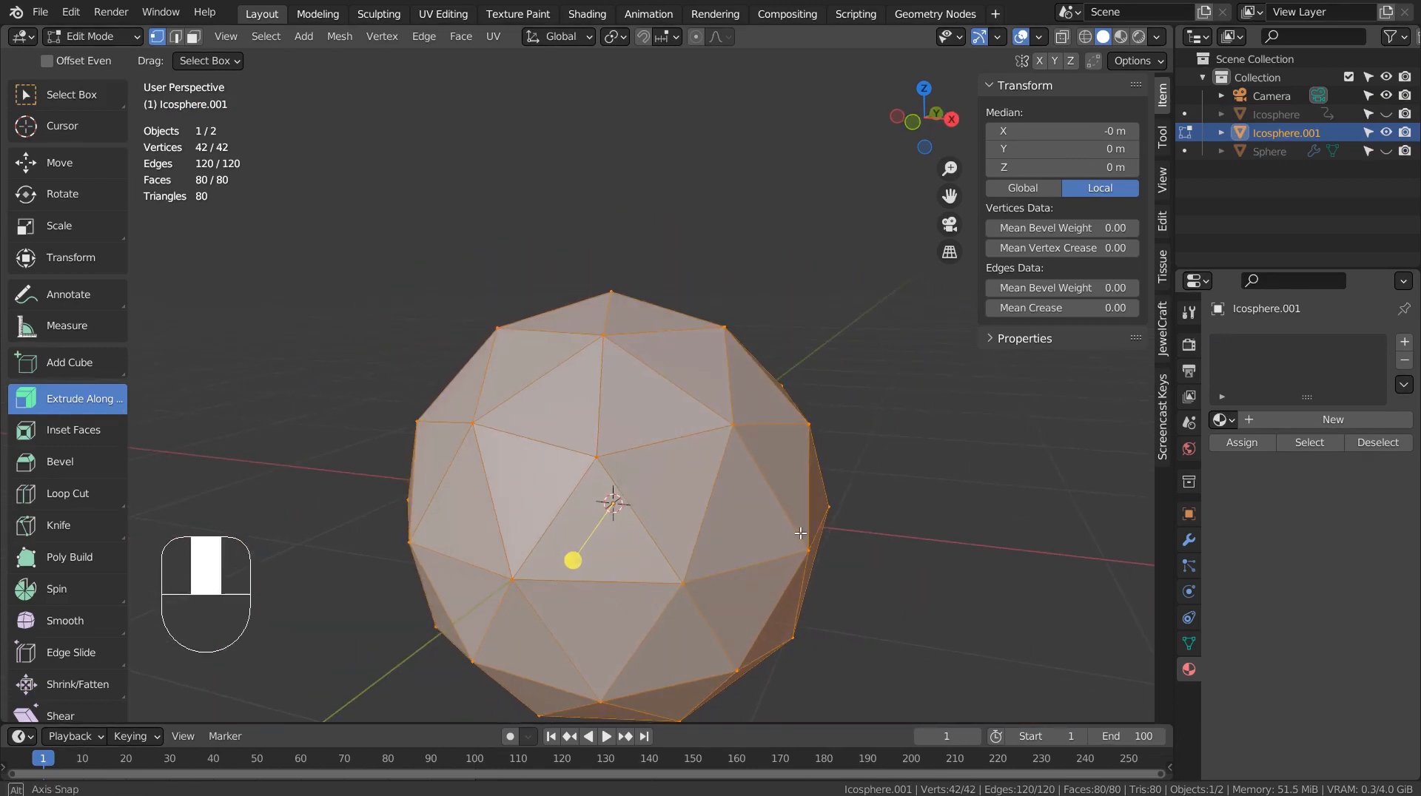
key("ctrl+b")
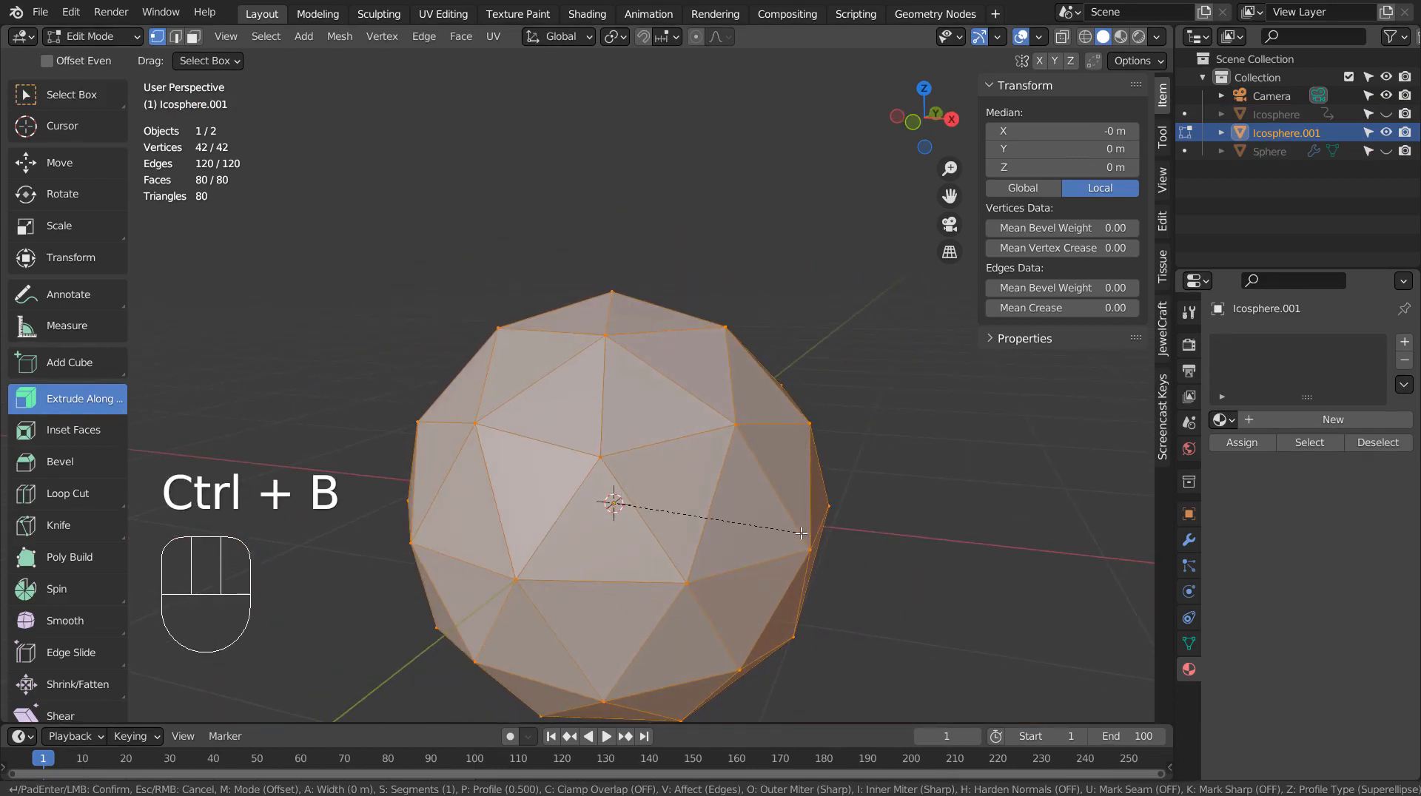
mouse_move(807, 554)
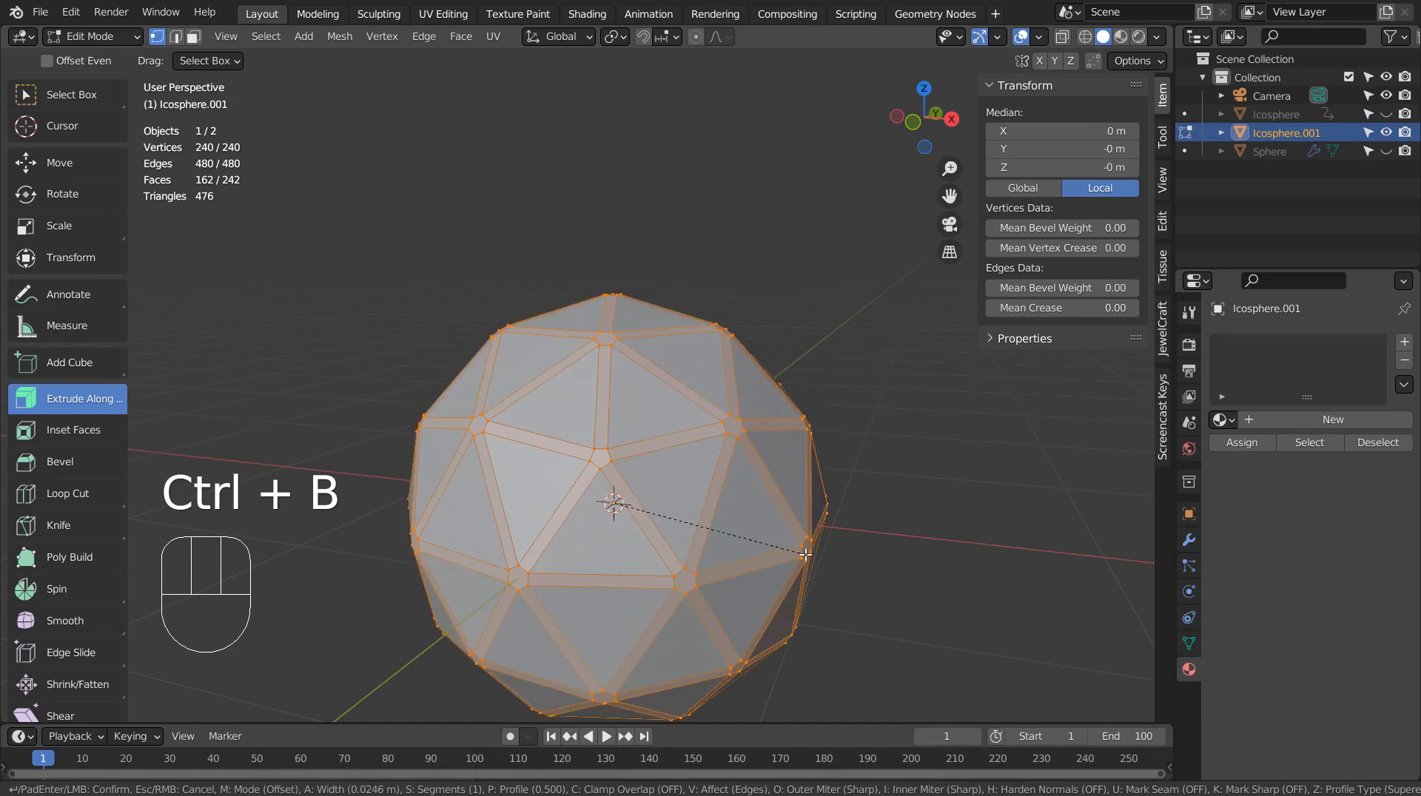
key("v")
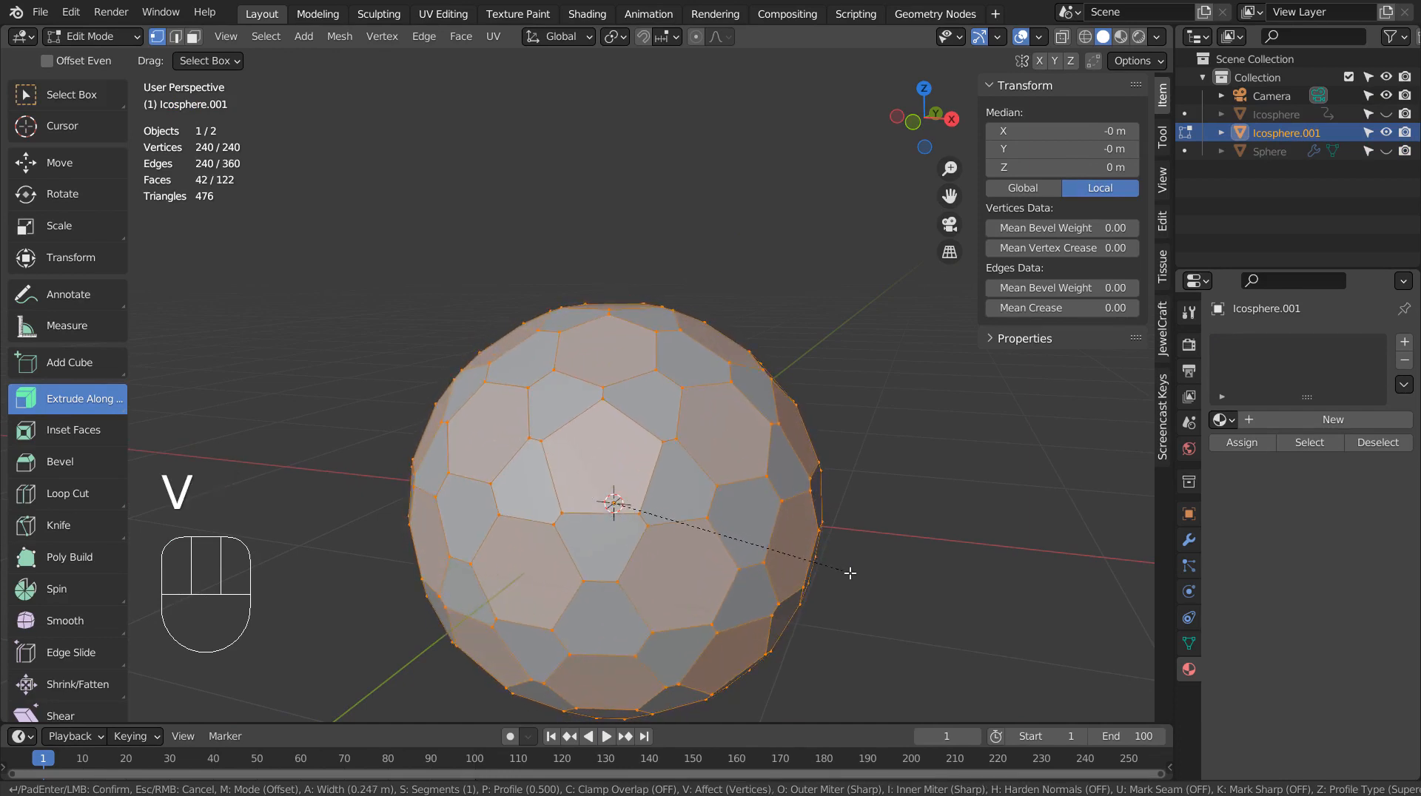
mouse_move(842, 573)
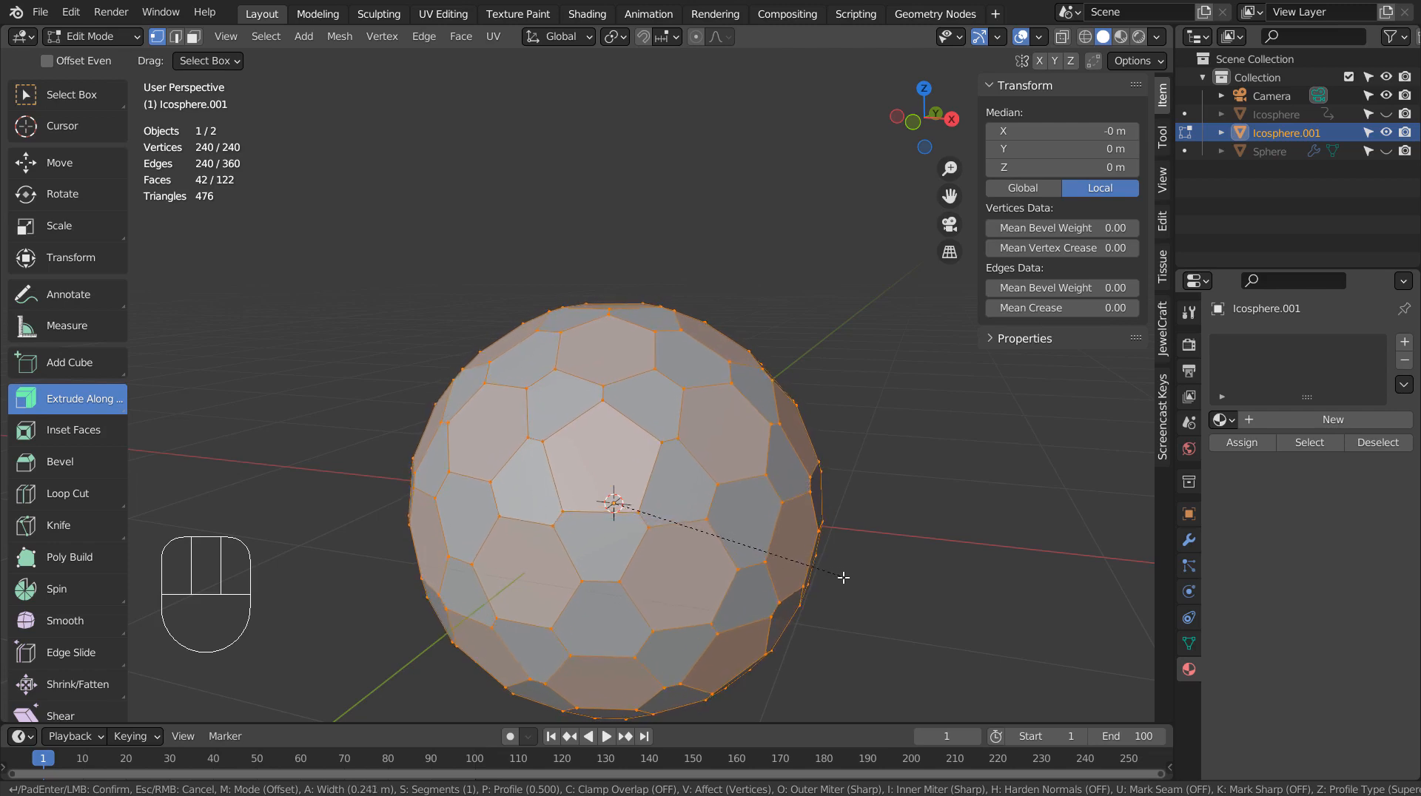
mouse_move(844, 581)
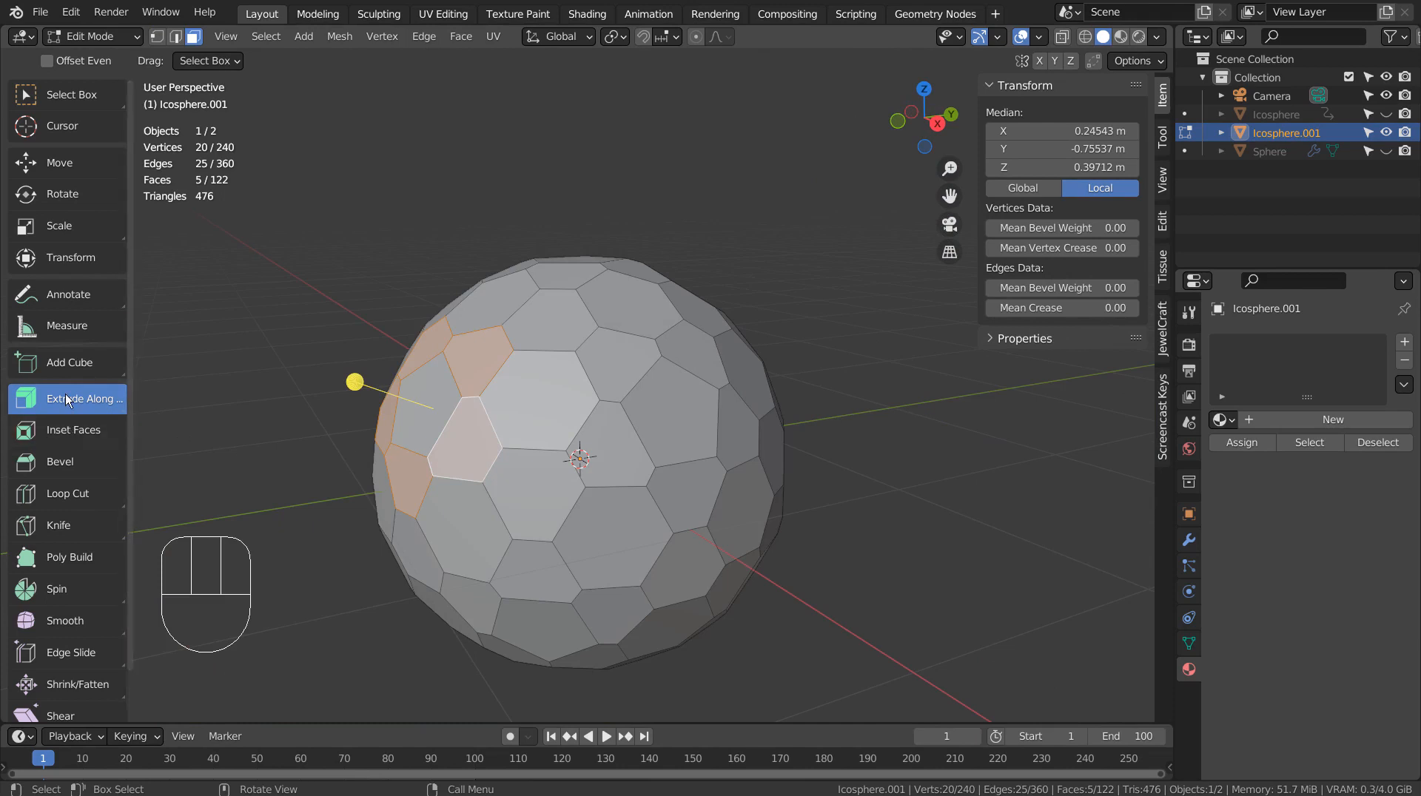
- Test an Extrude Along Normals on the panels, undo it, then select similar hexagons
left_click(82, 399)
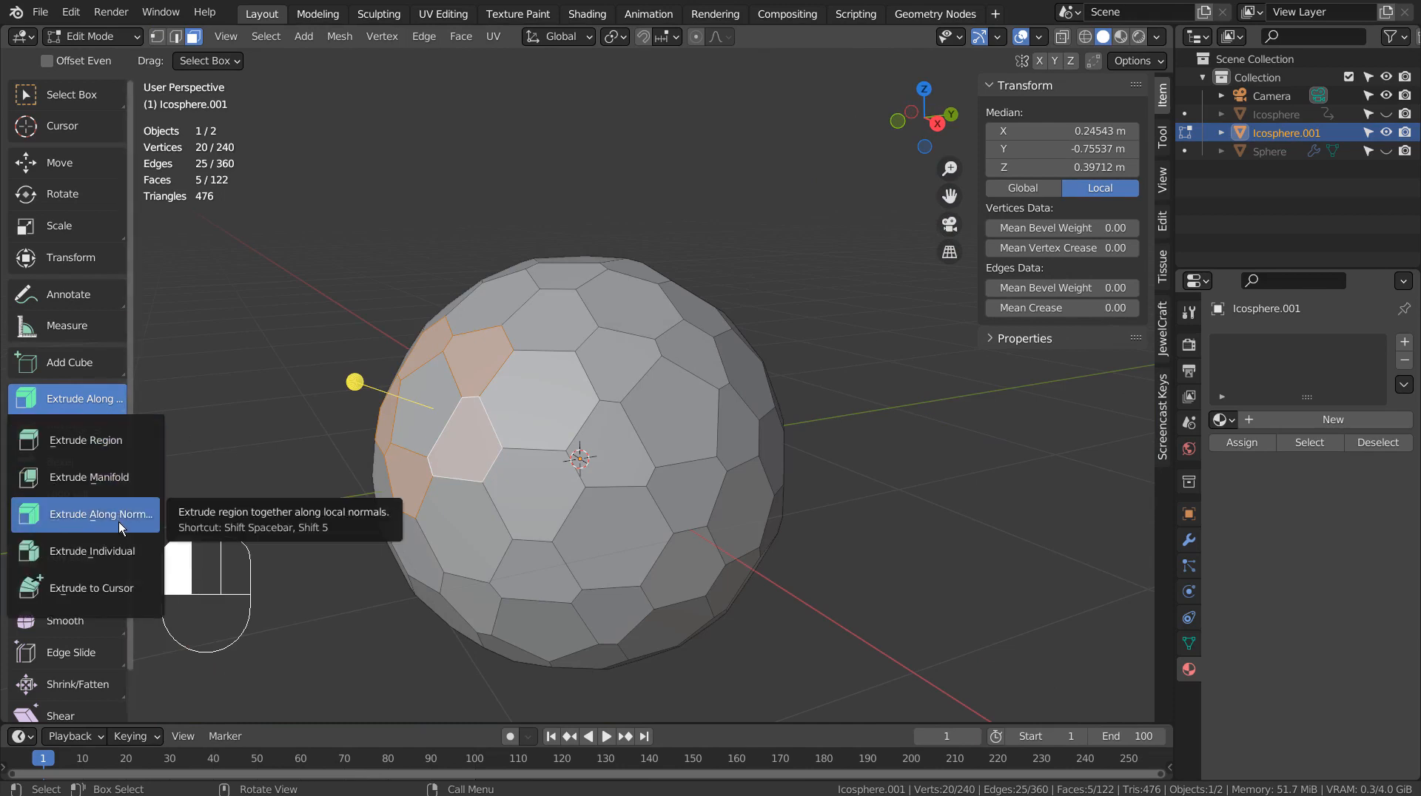
left_click(97, 514)
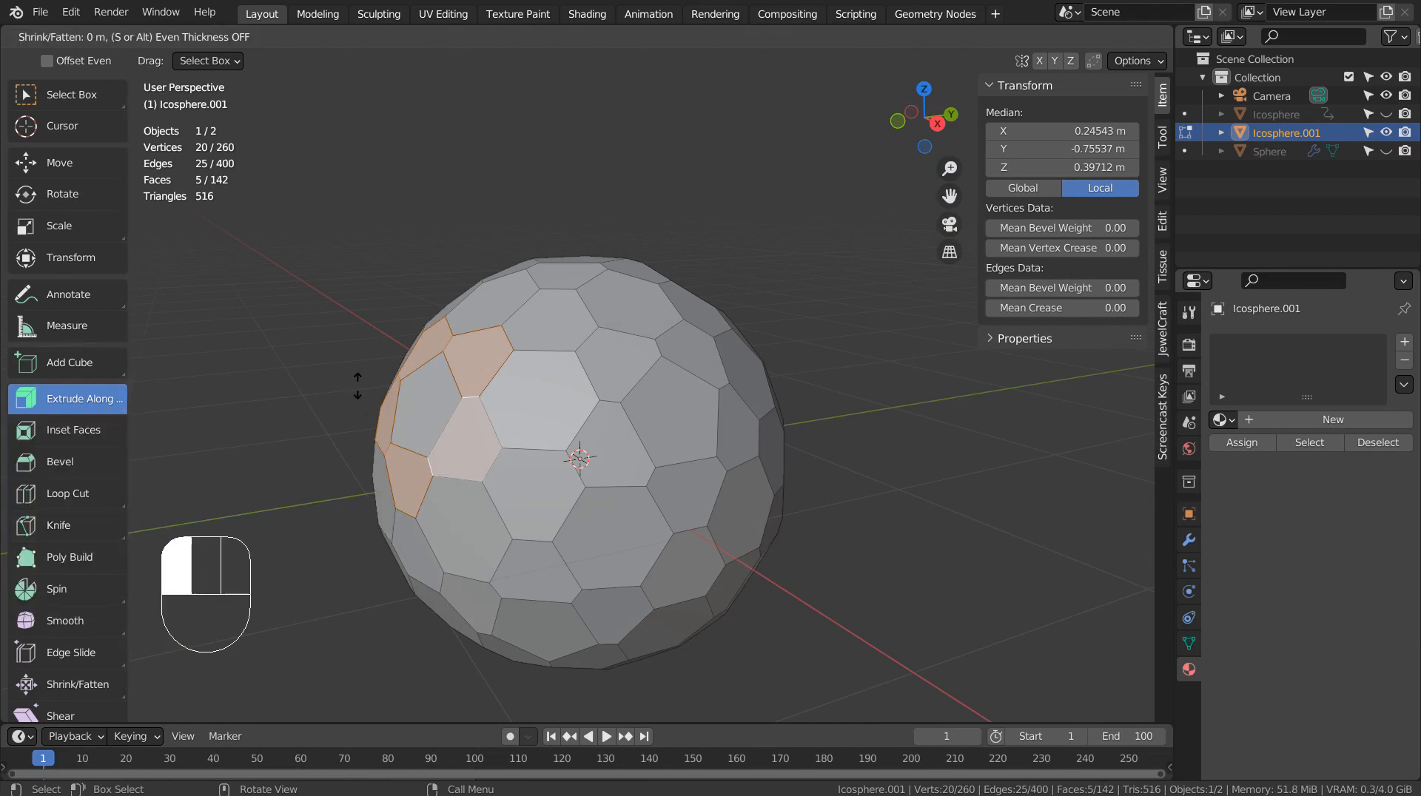
left_click(421, 396)
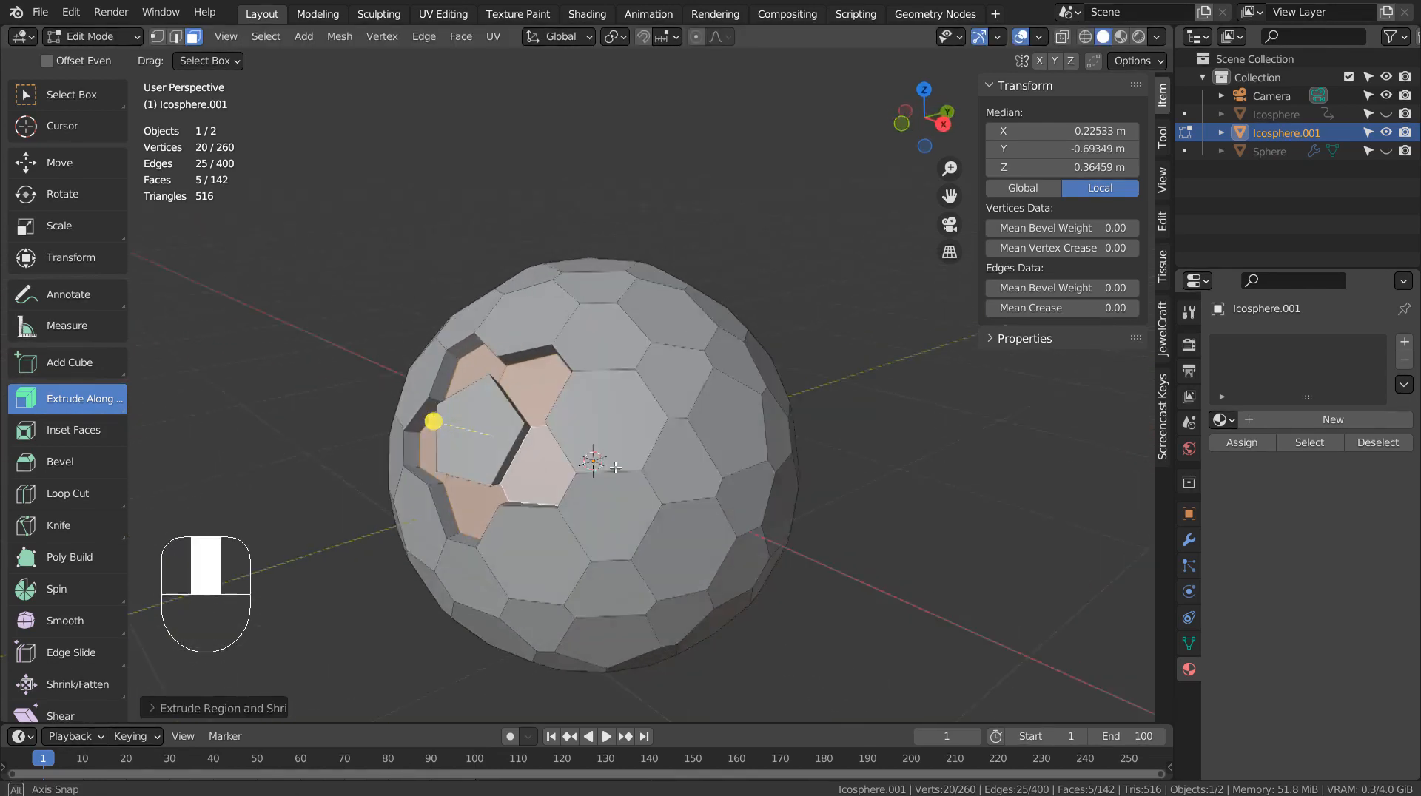
key("ctrl+z")
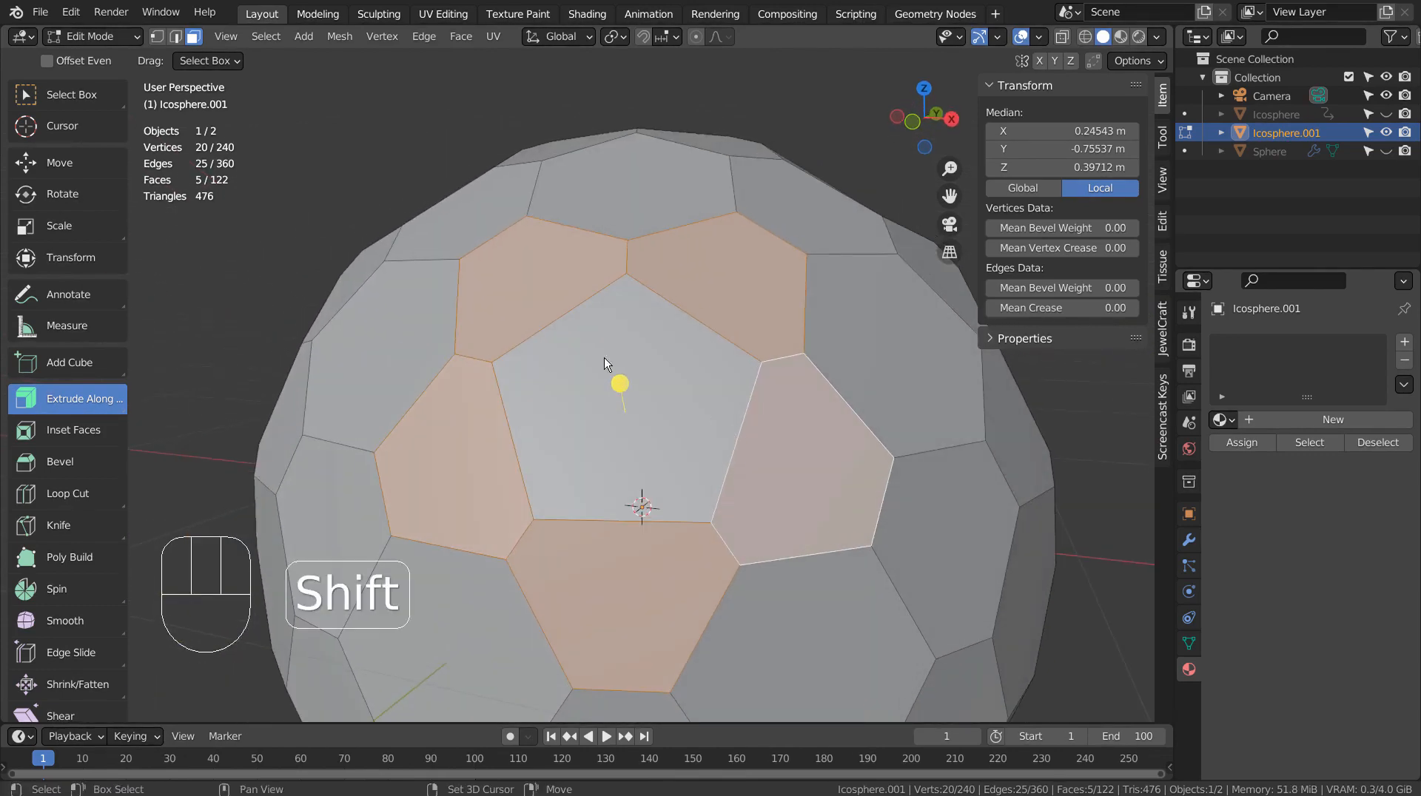
key("shift+g")
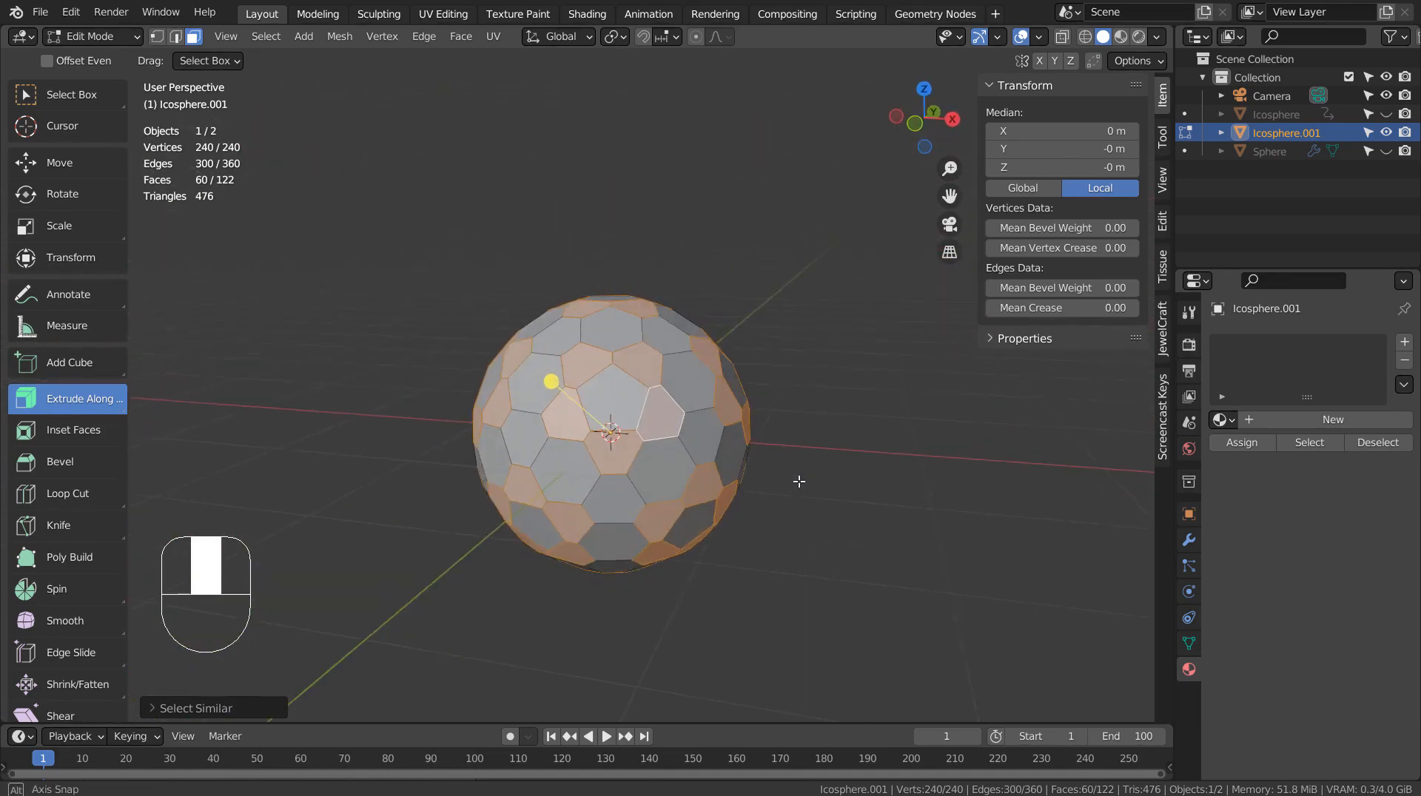
- Browse Select Similar options in vertex and edge modes without applying any
key("ctrl+z")
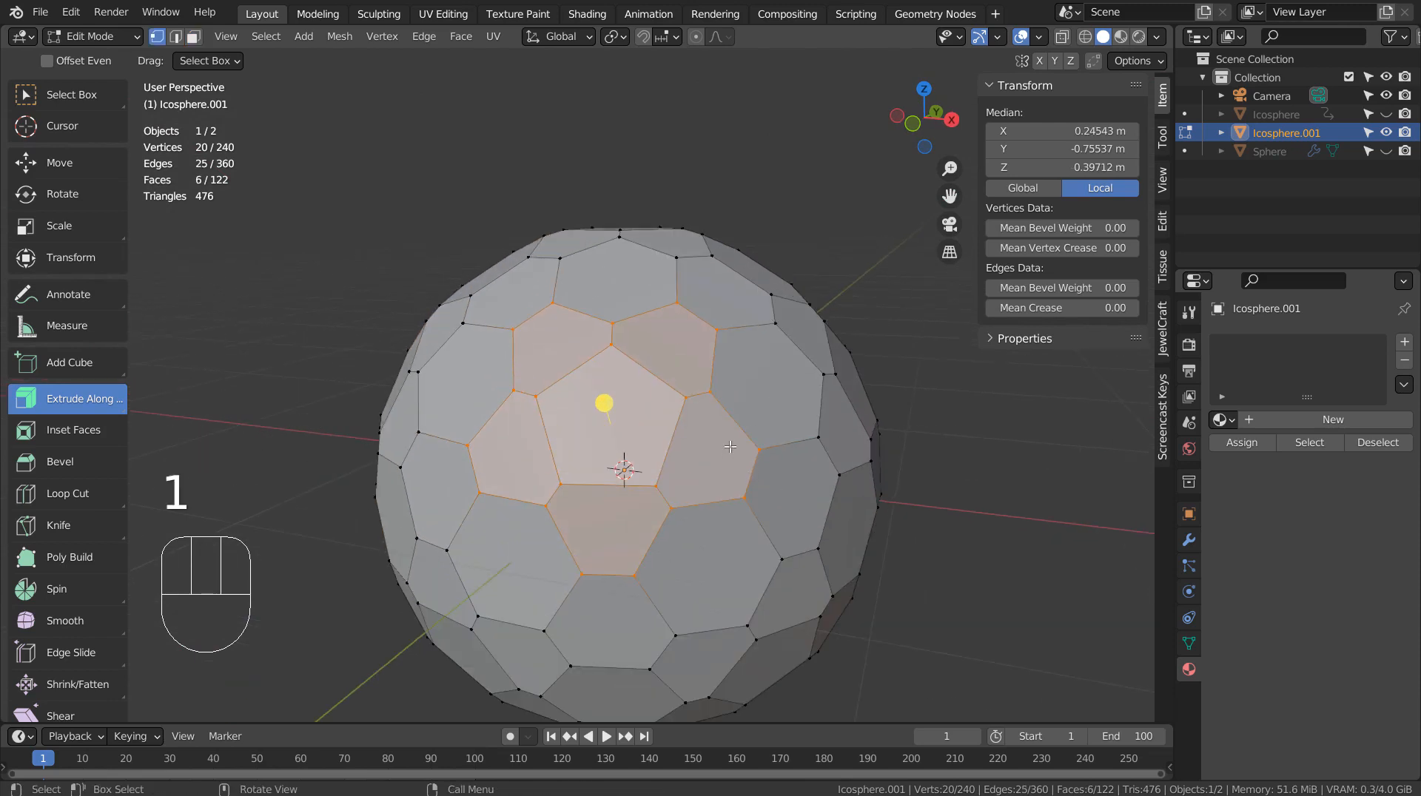
key("shift+g")
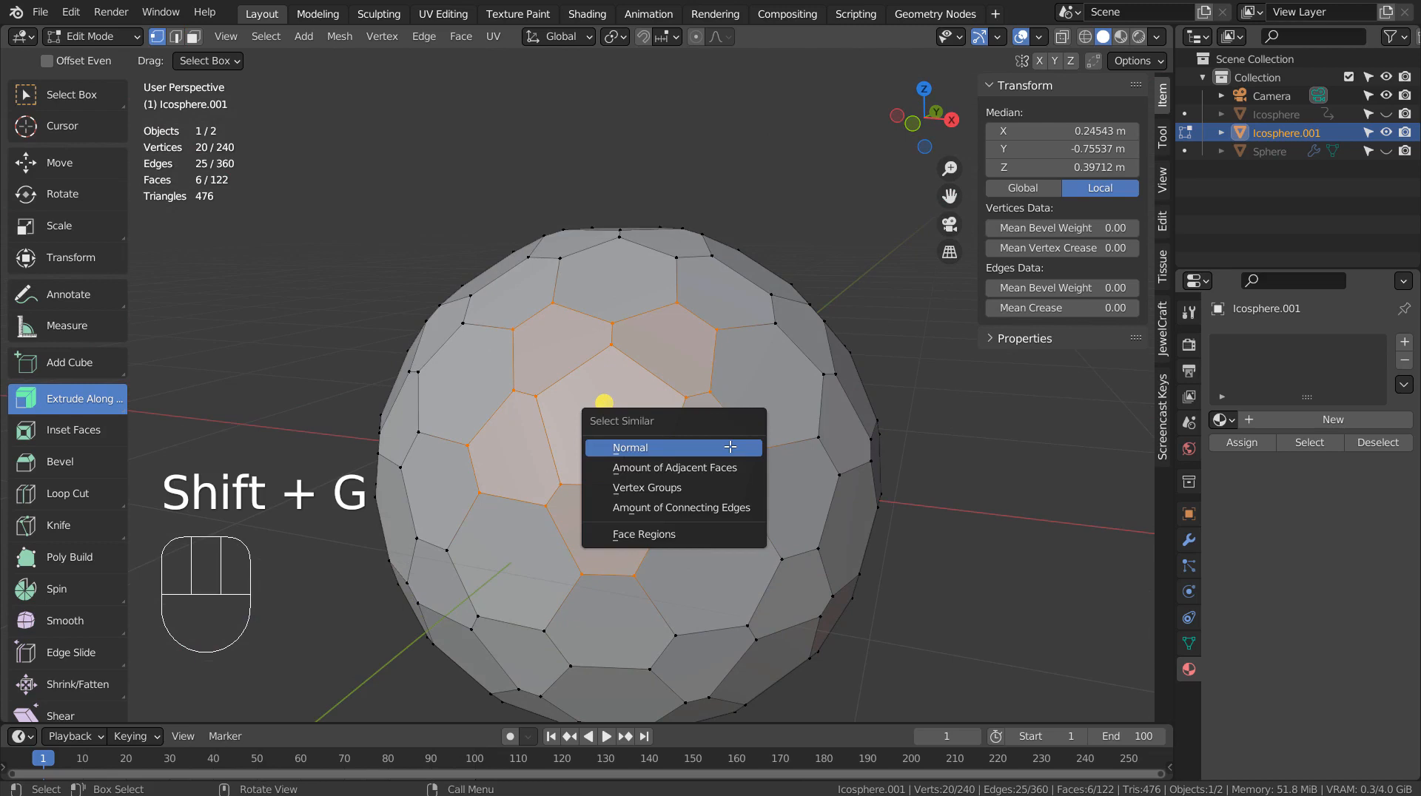
mouse_move(710, 441)
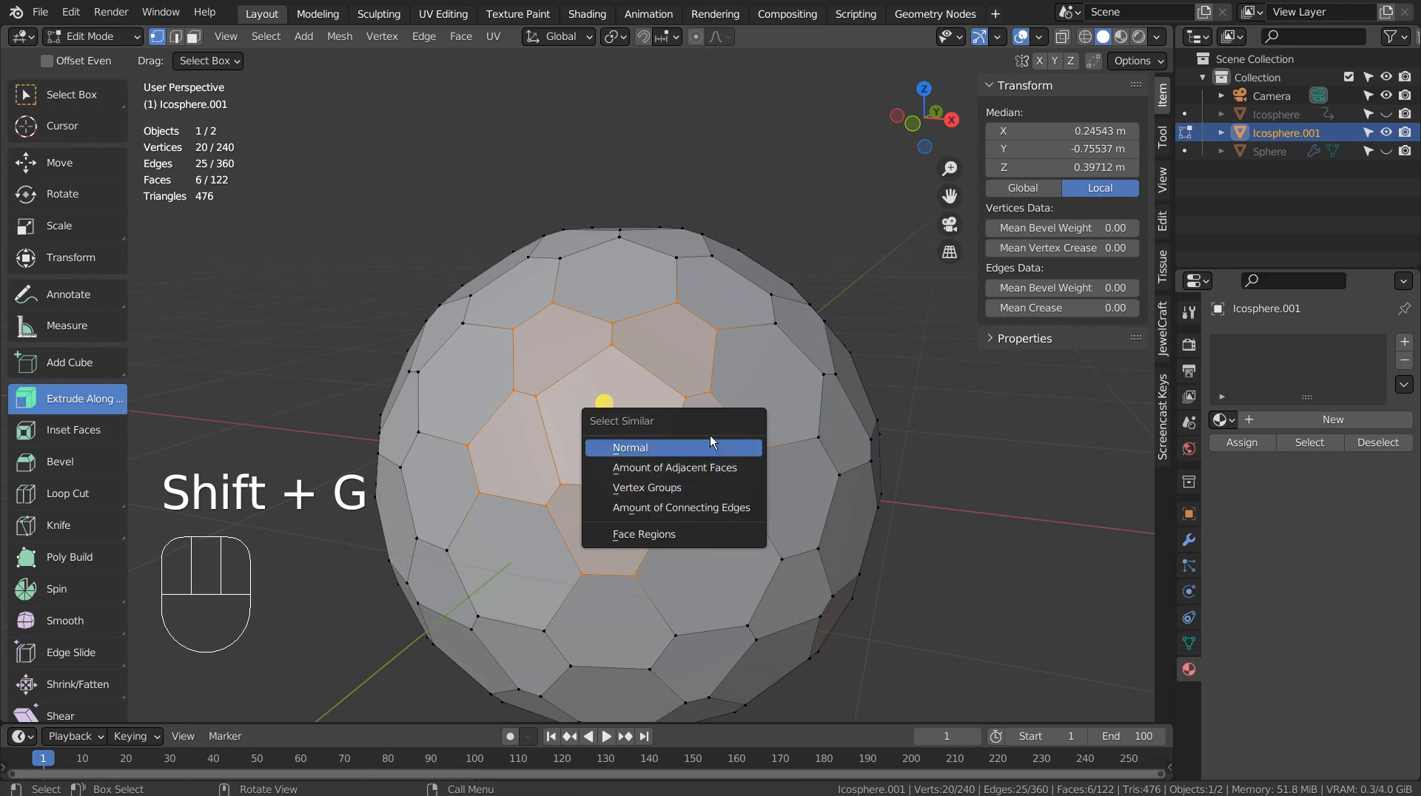
mouse_move(717, 452)
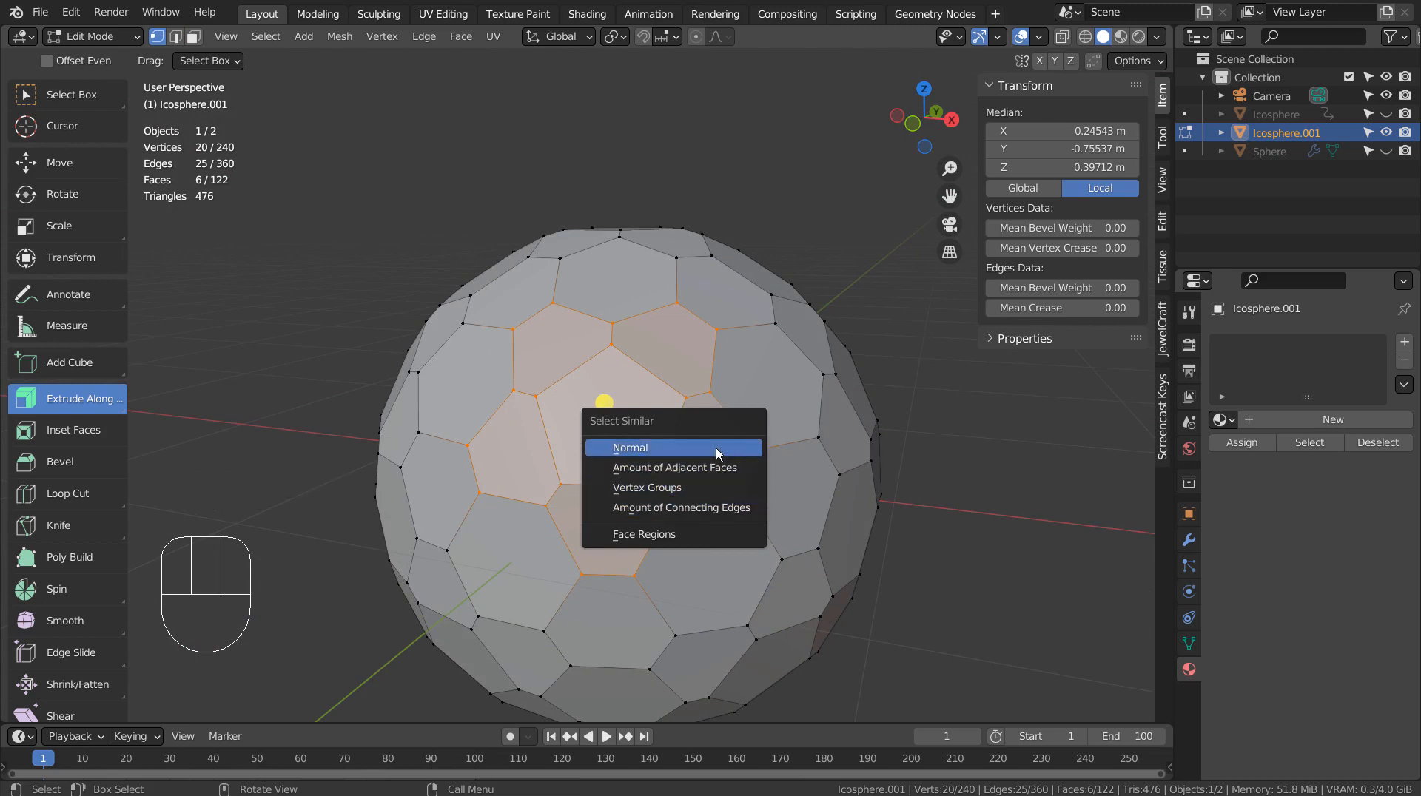
left_click(630, 448)
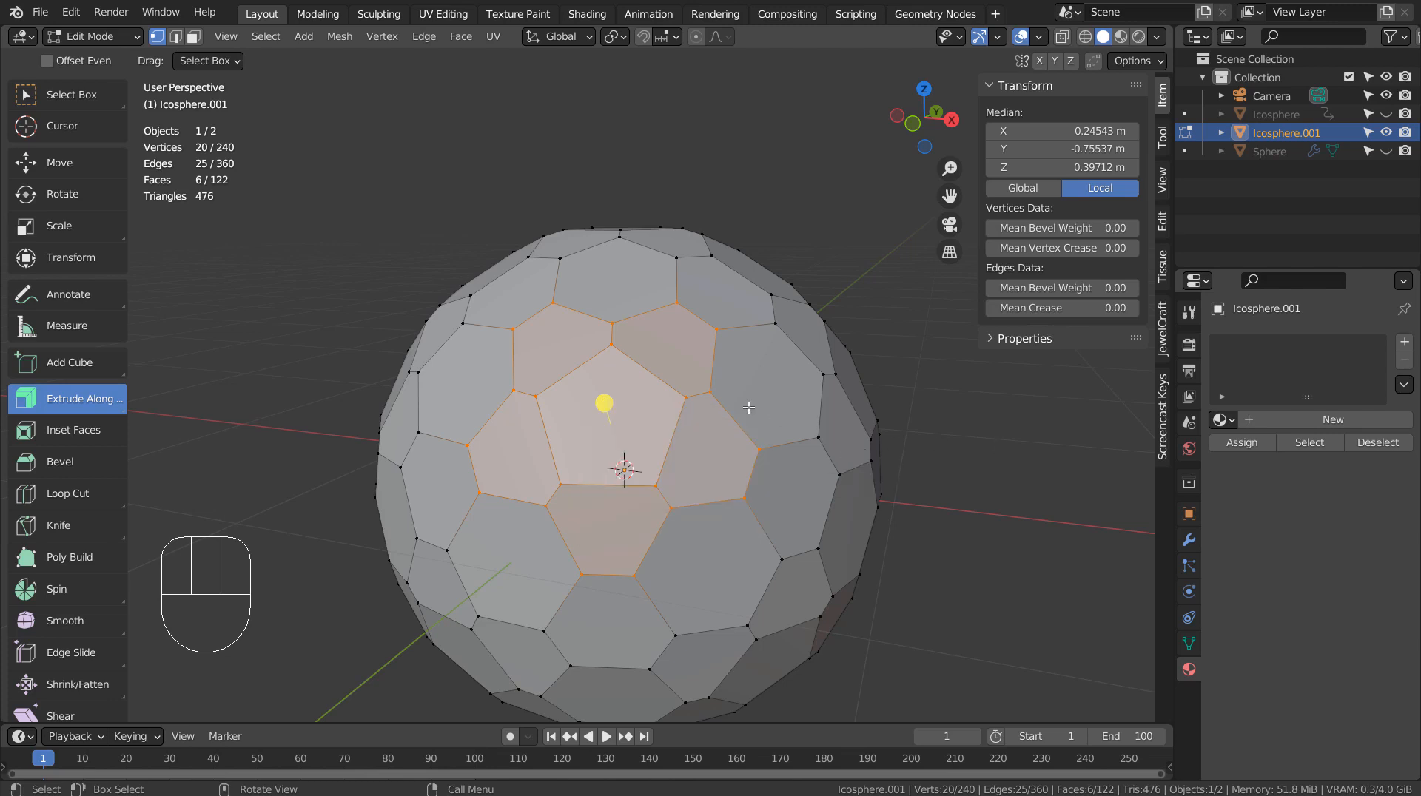
key("2")
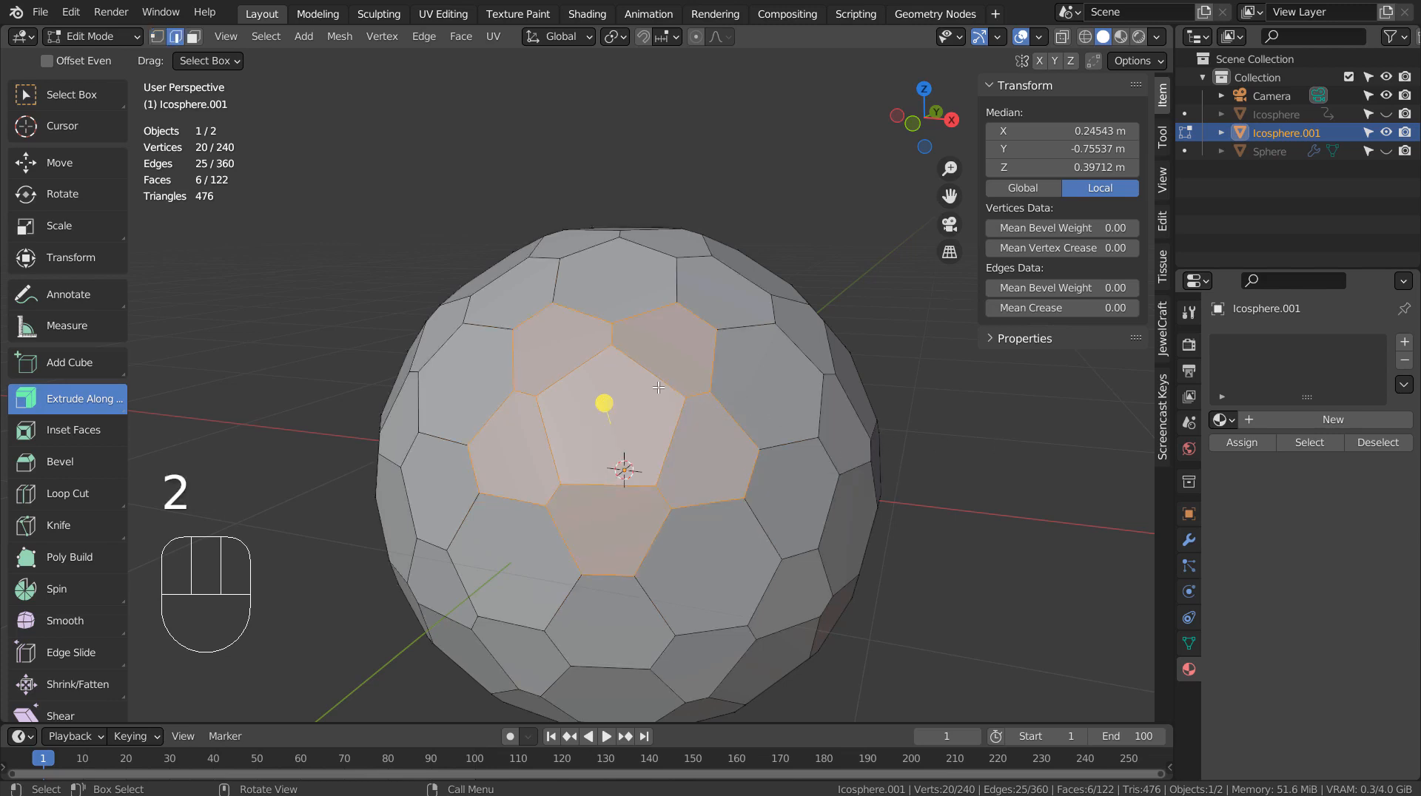
key("shift+g")
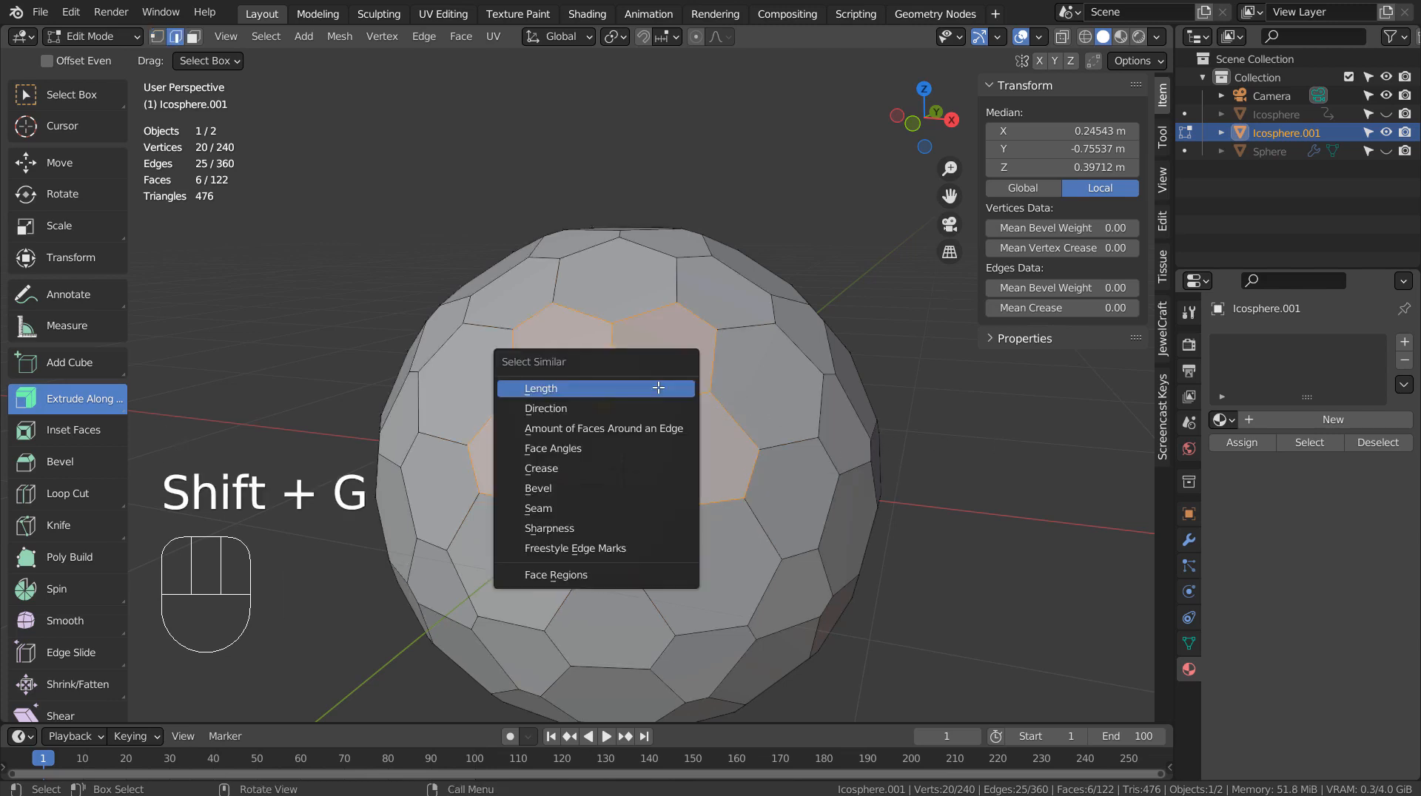
mouse_move(657, 506)
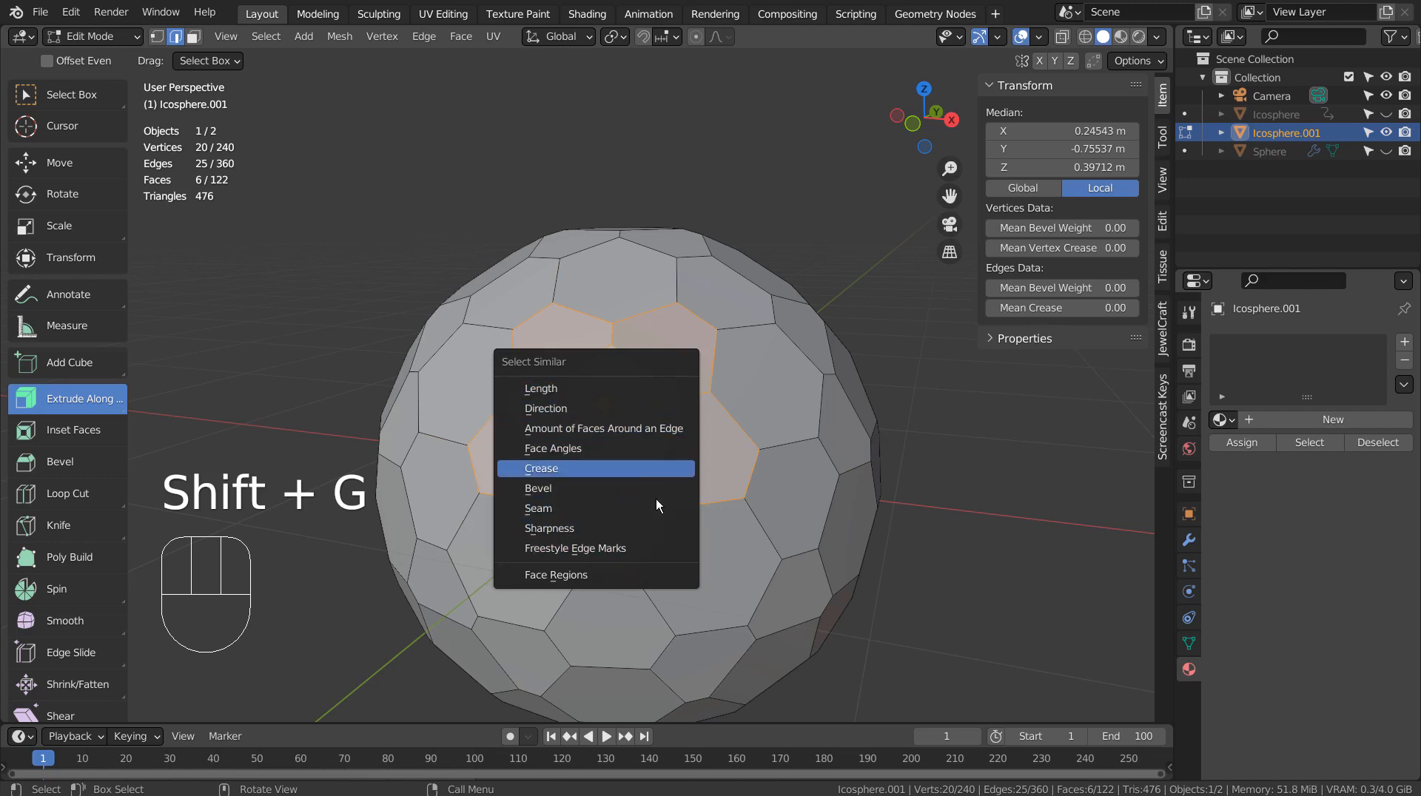
left_click(541, 469)
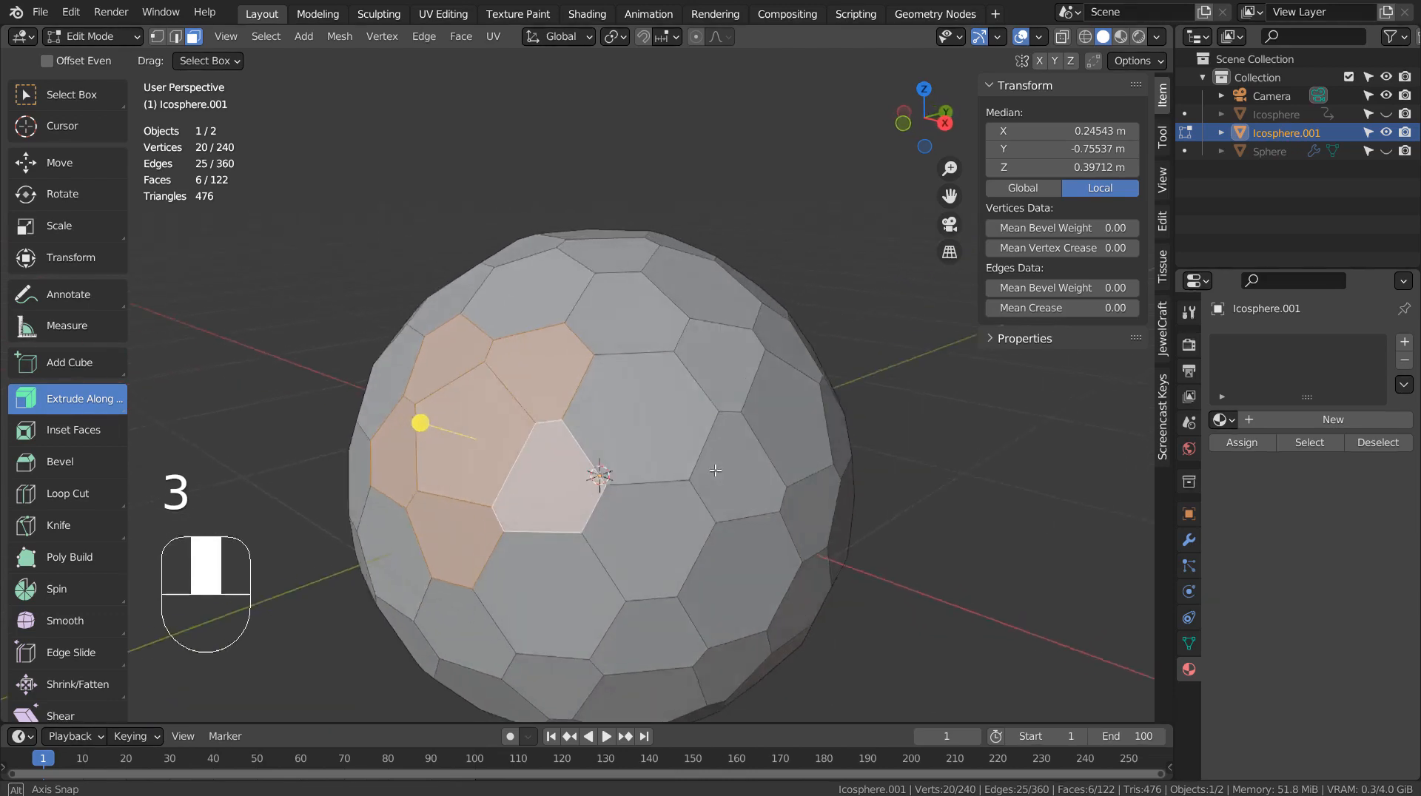
- Select faces similar to the chosen pentagon panel, then undo that selection
key("shift+g")
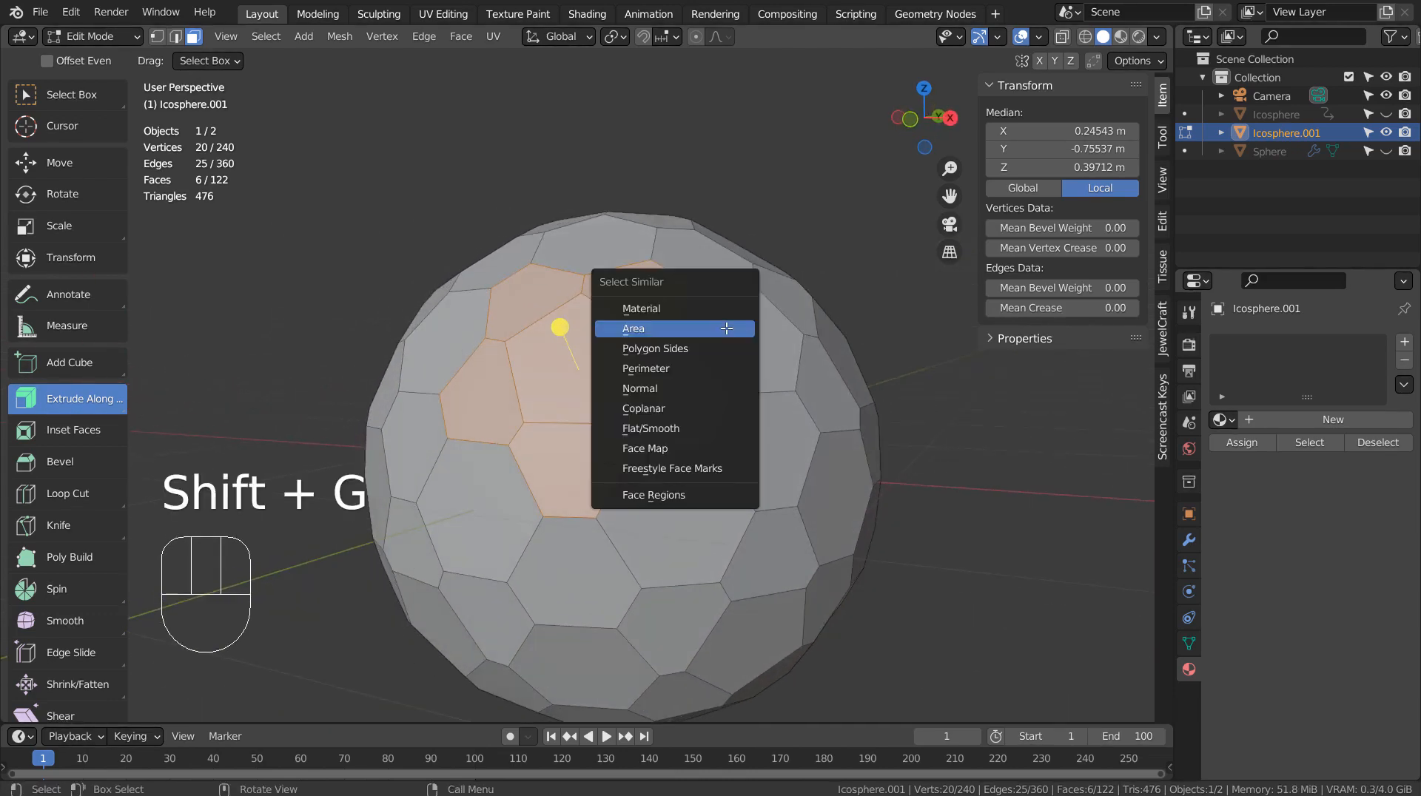
left_click(632, 327)
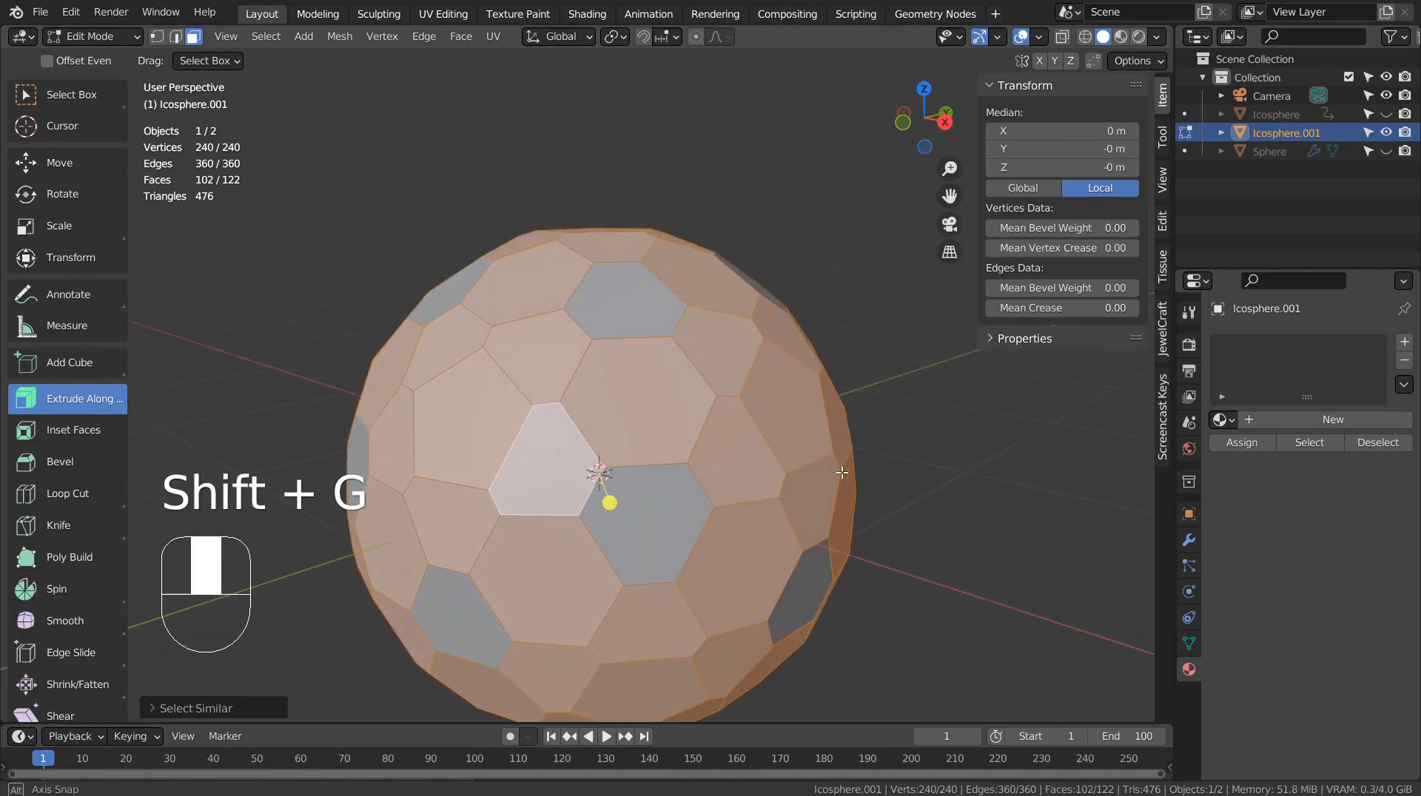
key("ctrl+z")
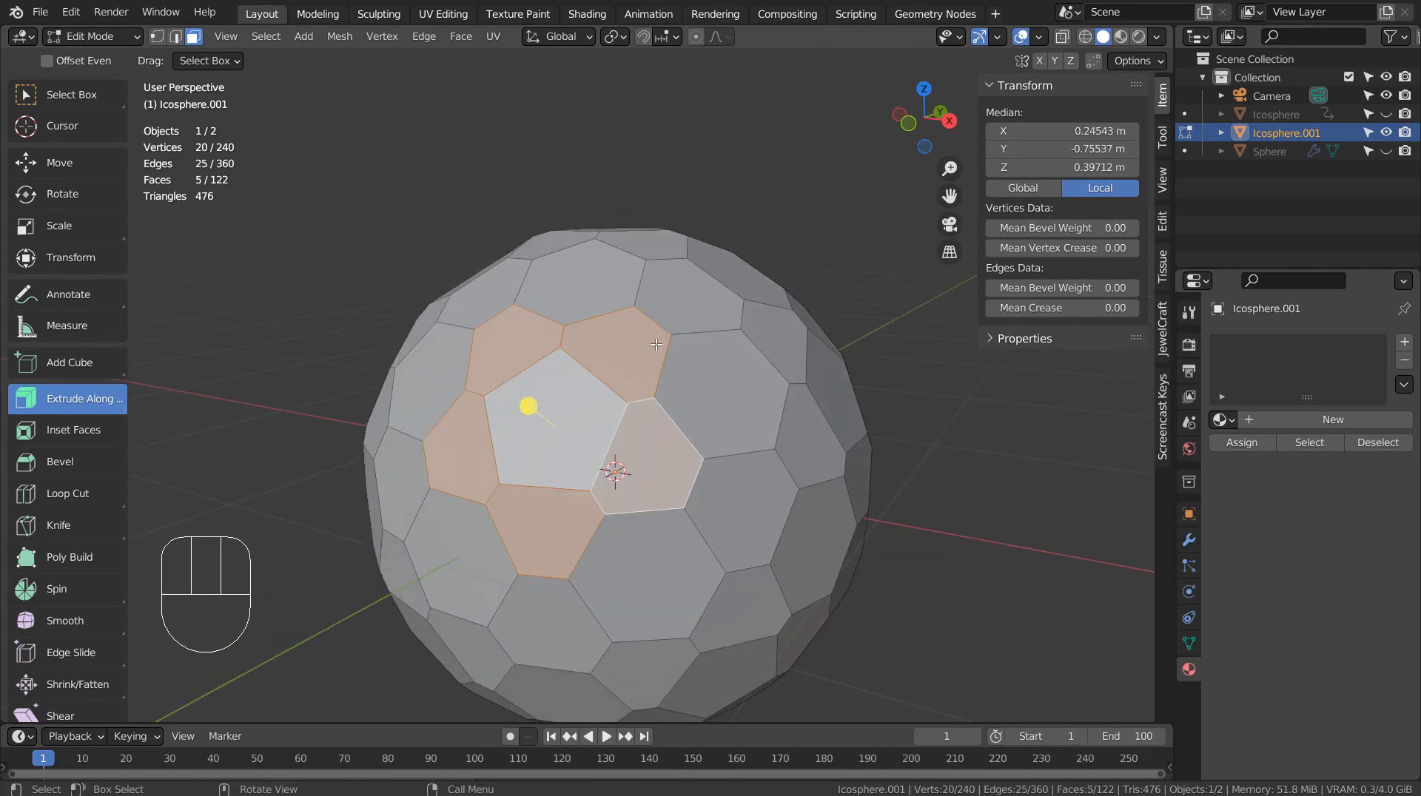
- Try extruding the selected panels outward, then undo the attempt
key("shift+g")
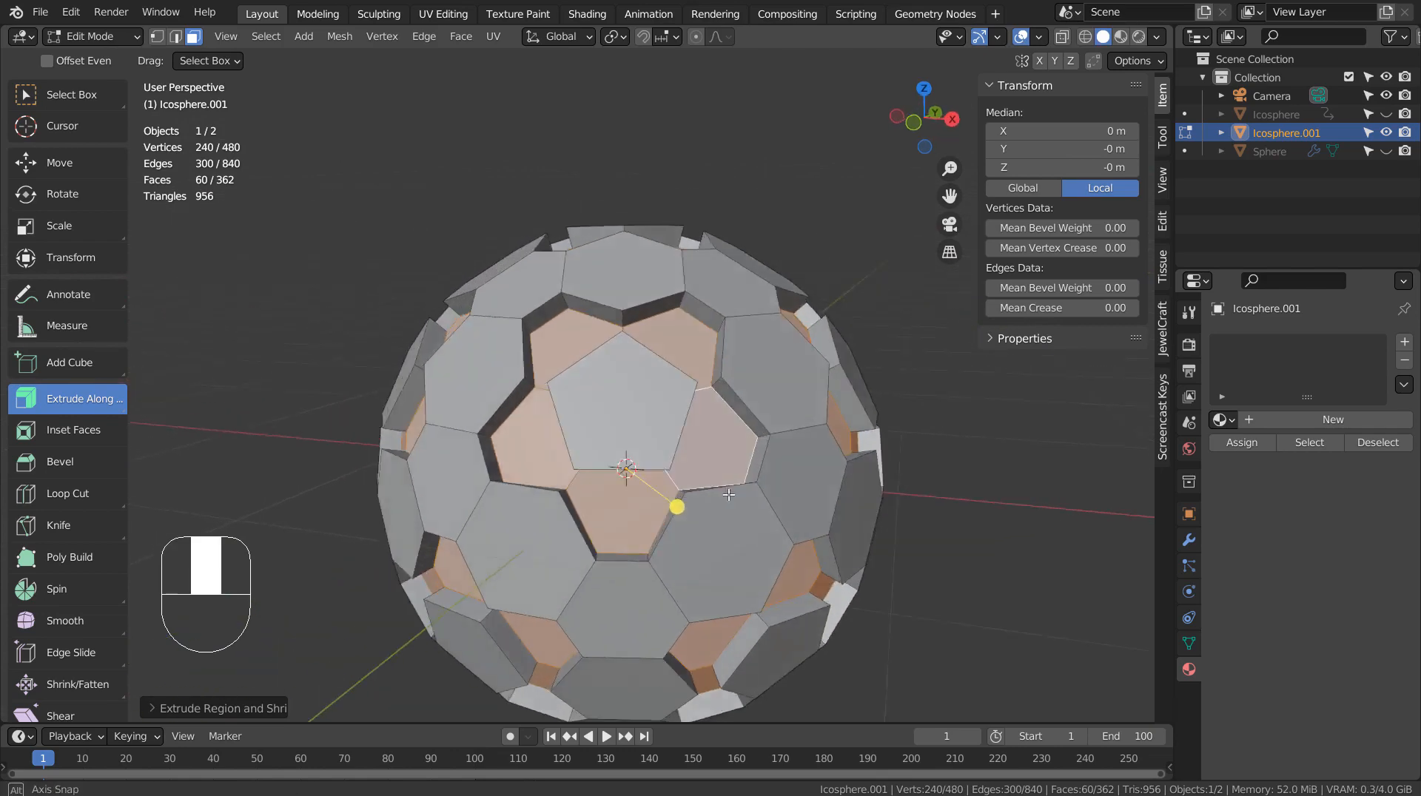
key("Tab")
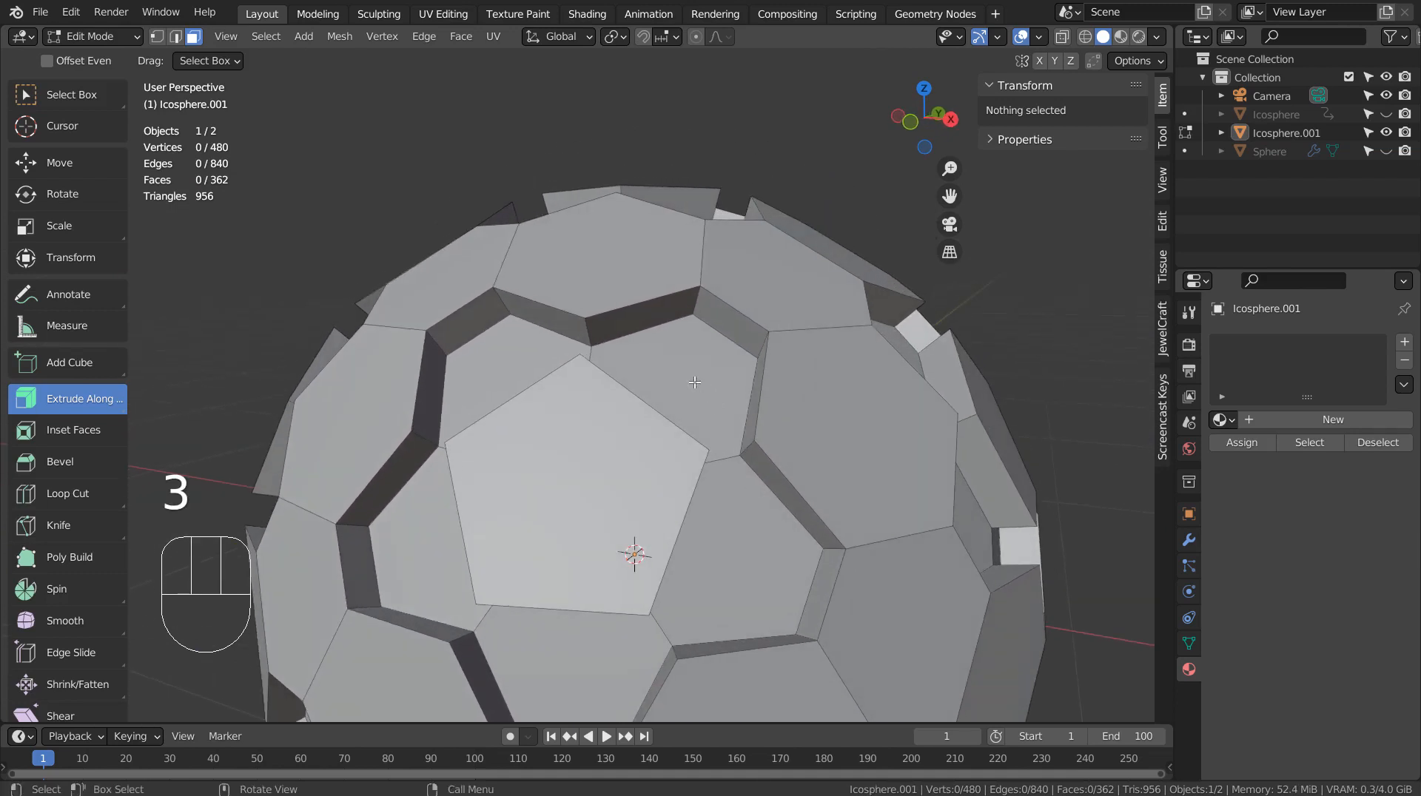
key("ctrl+z")
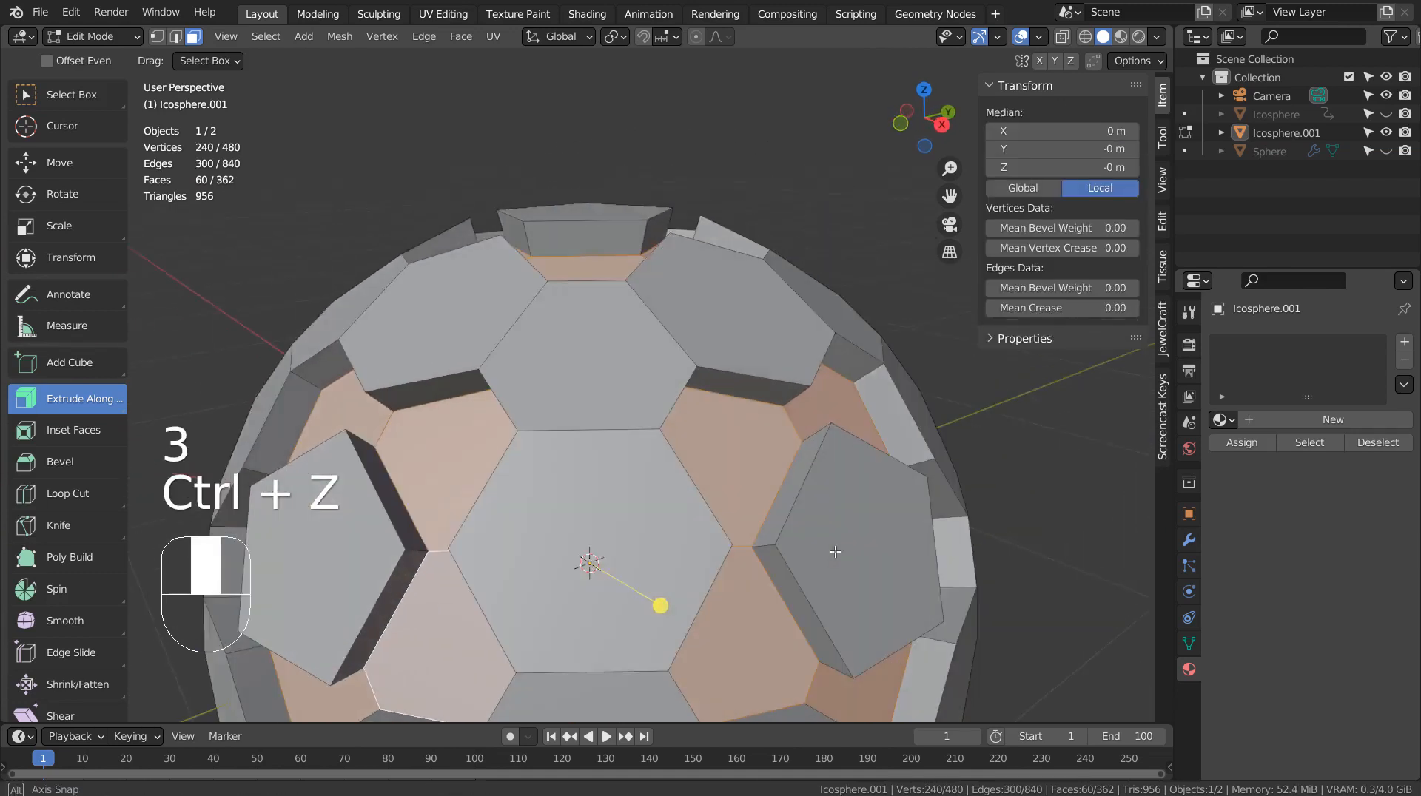
key("ctrl+z")
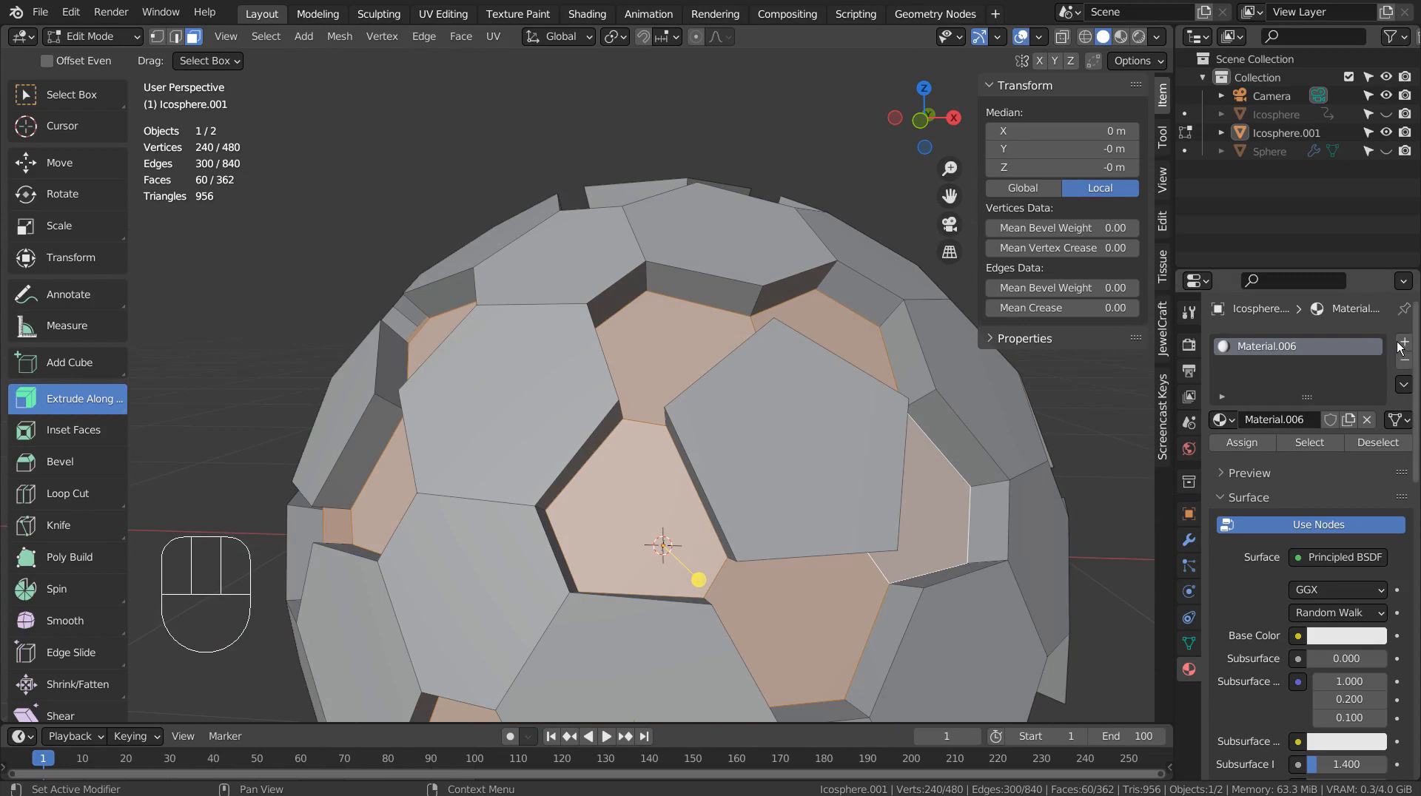
- Add a material slot, assign blue to the recessed faces, and return to Object Mode
left_click(1401, 340)
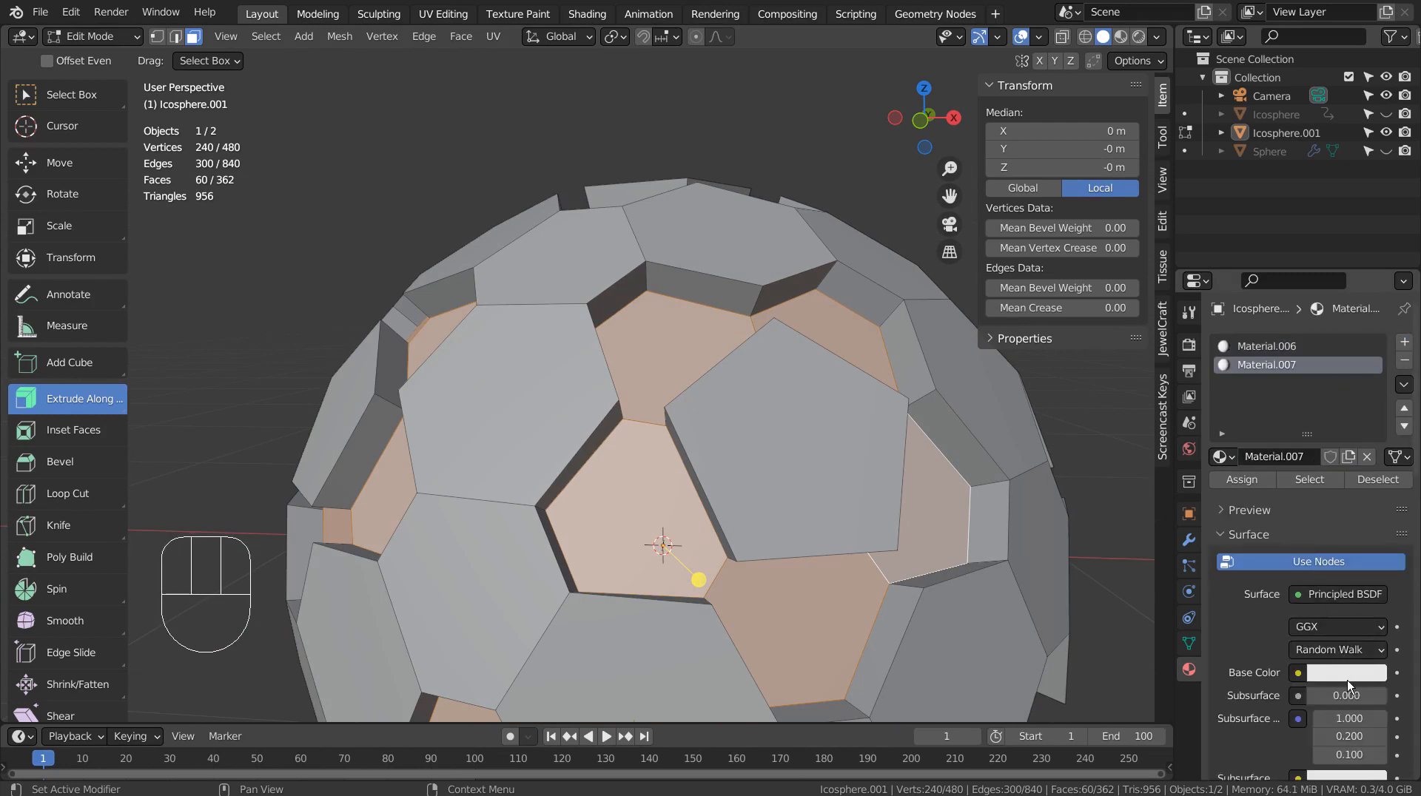
left_click(1345, 672)
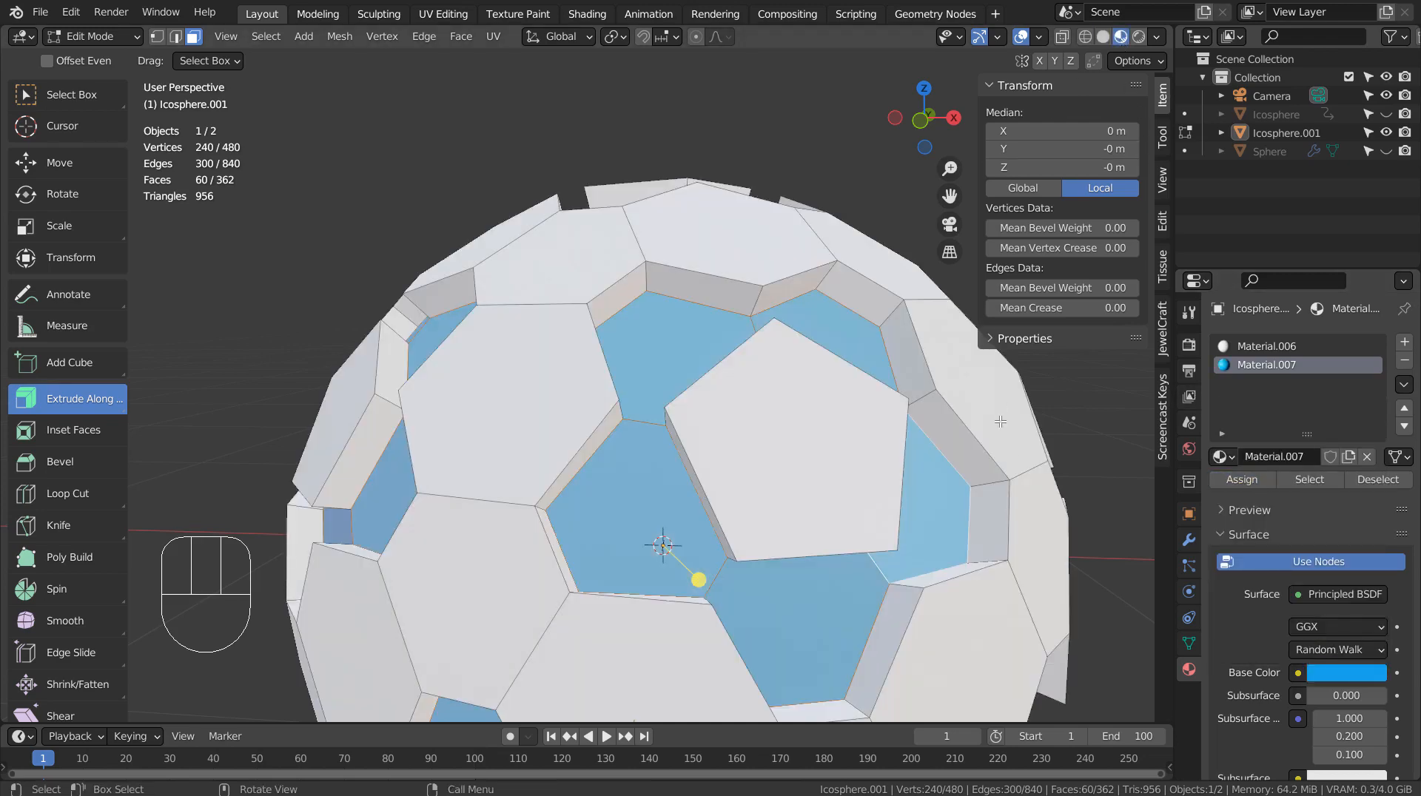
key("Tab")
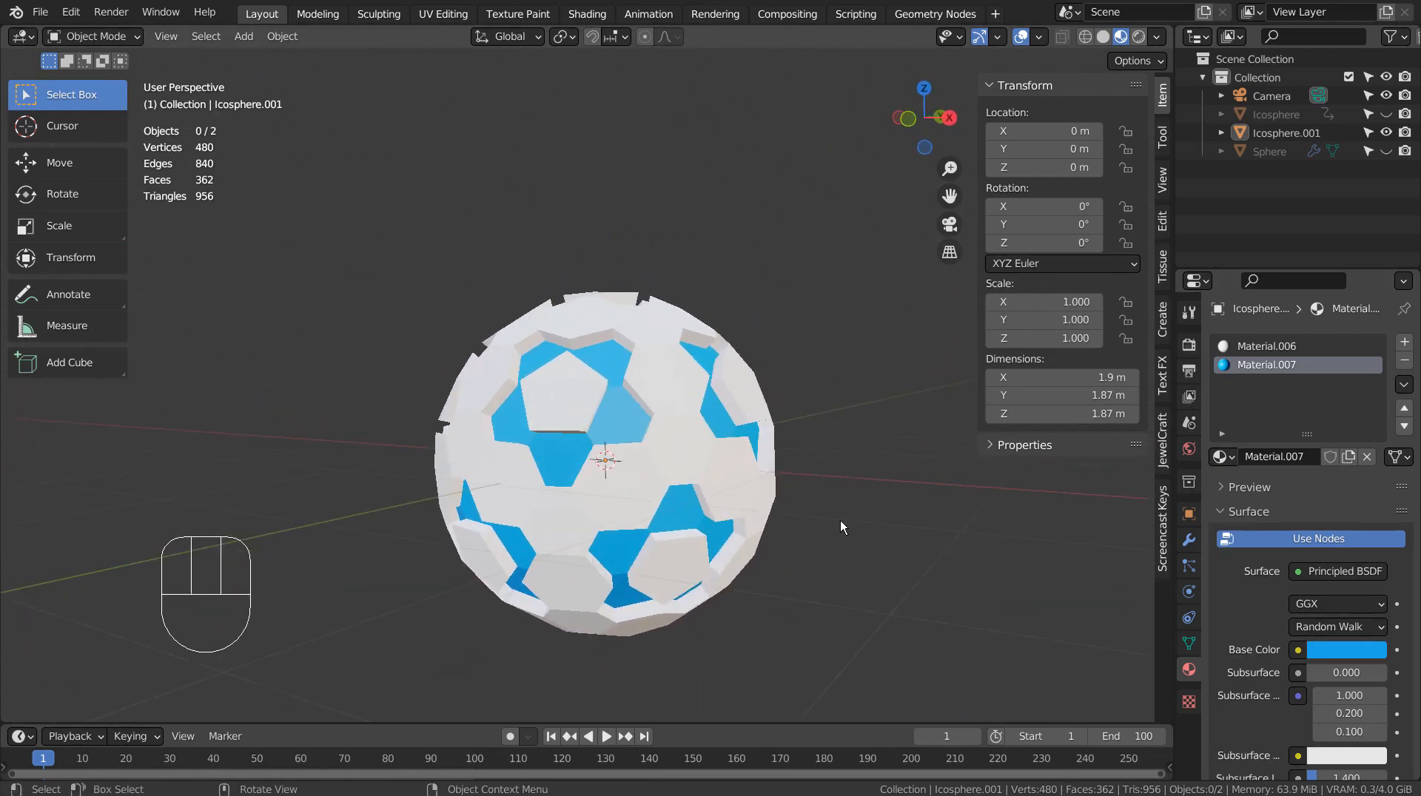
- In X-ray face editing, select every rim face similar to a chosen panel side
key("Tab")
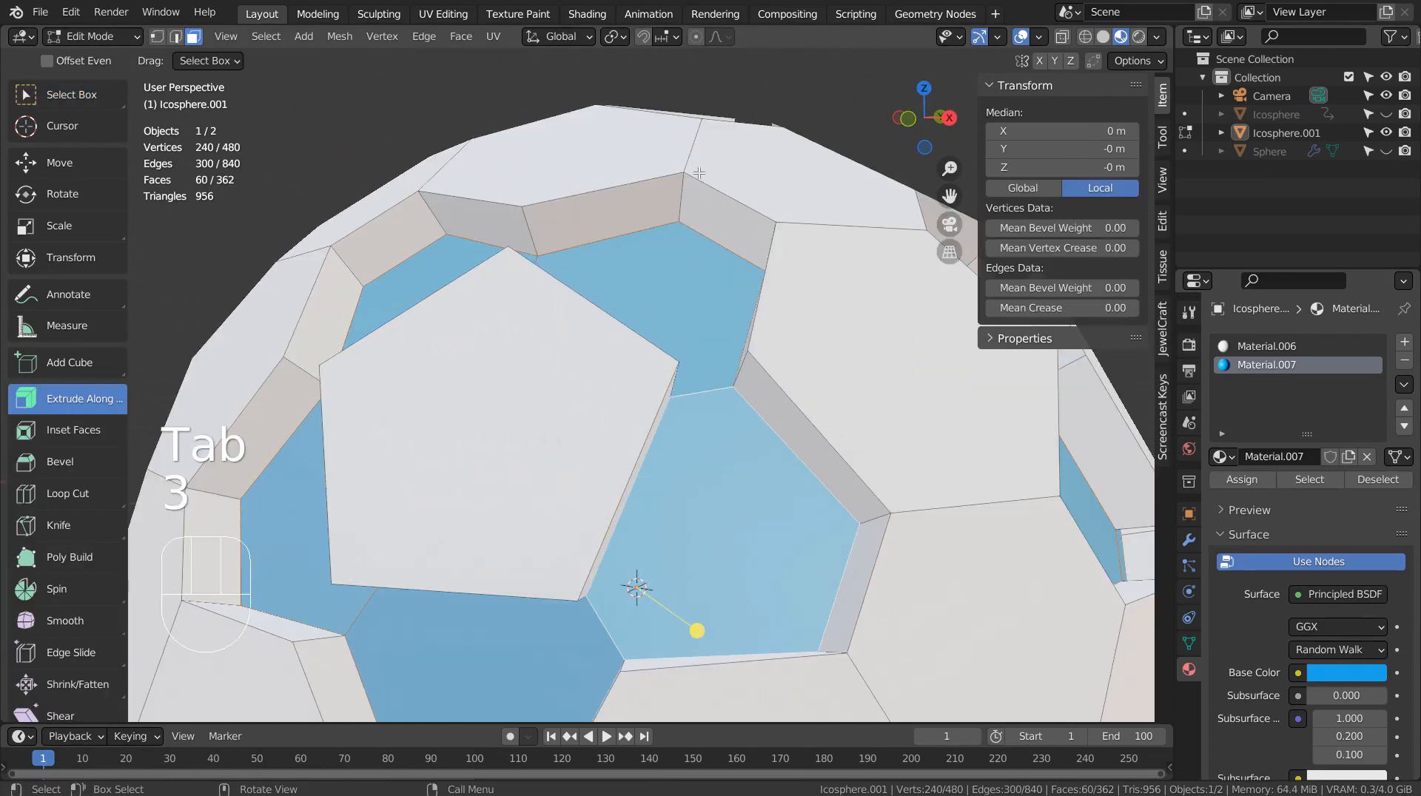
key("alt")
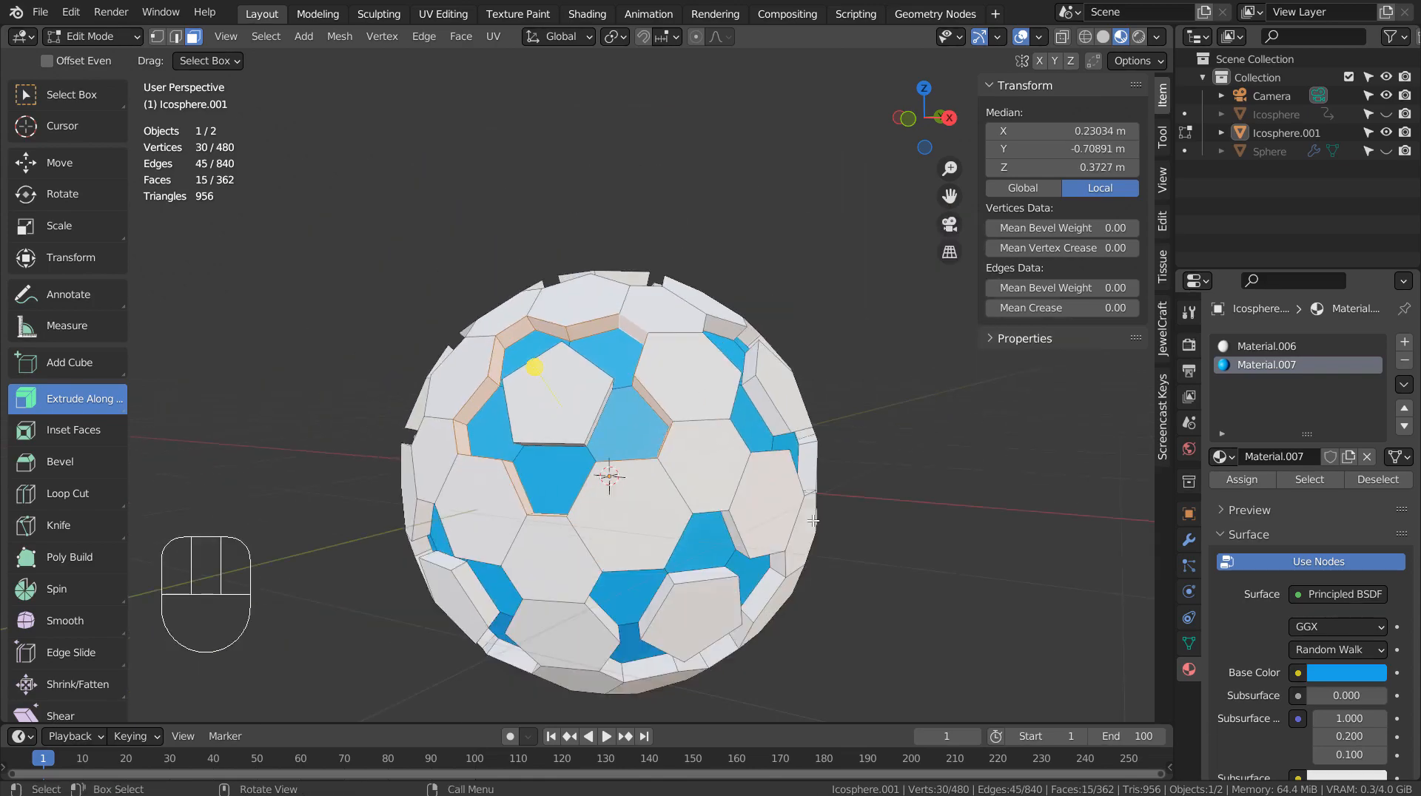
key("shift+z")
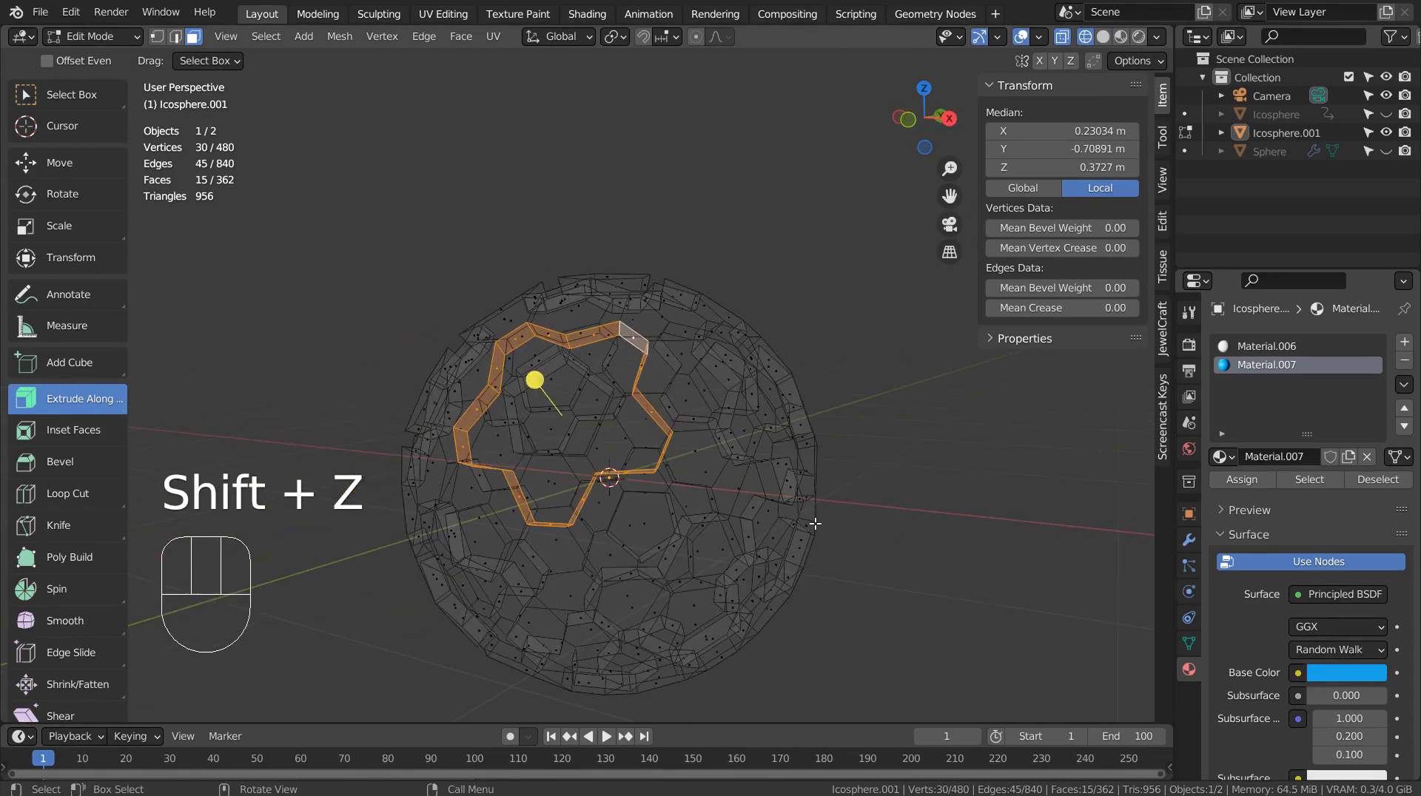
key("shift+g")
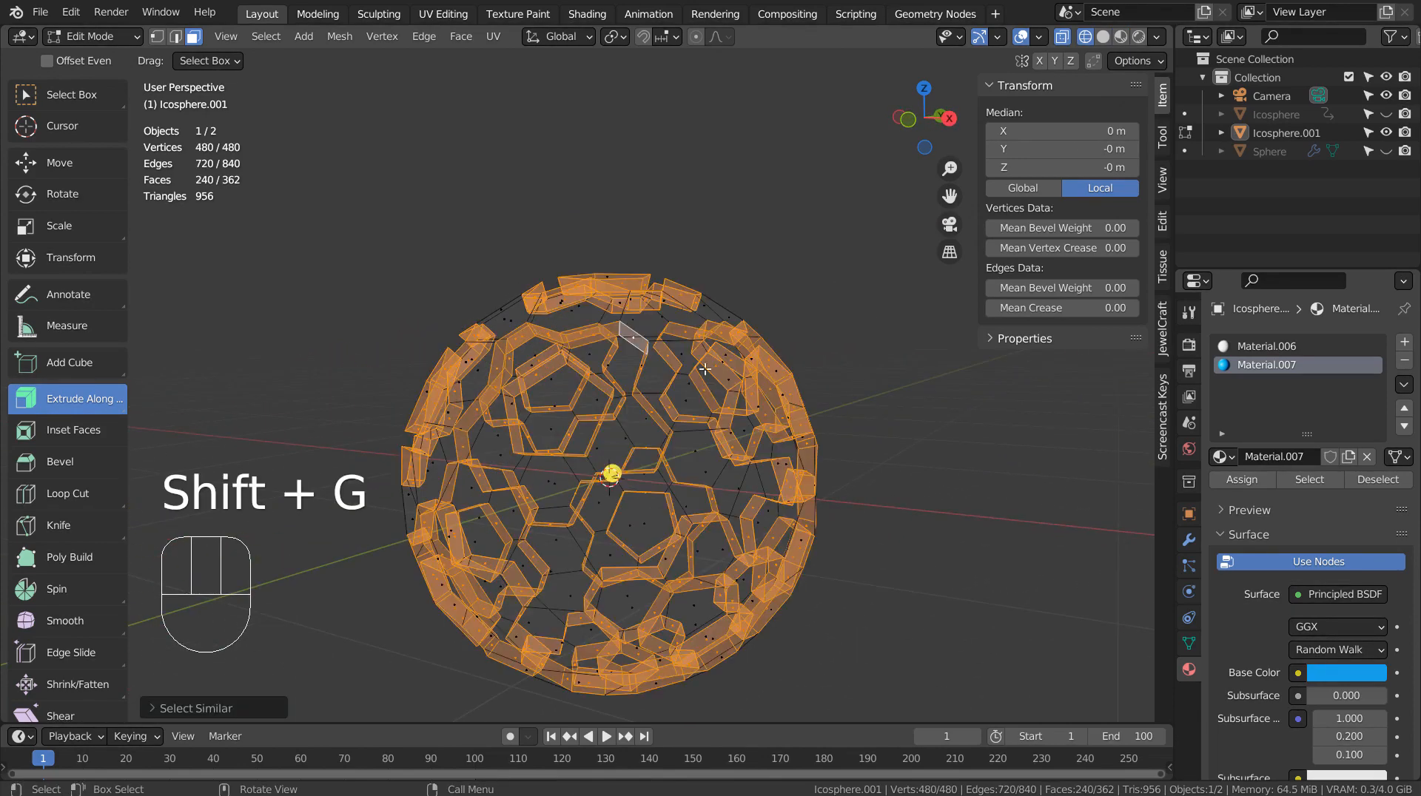
key("shift+z")
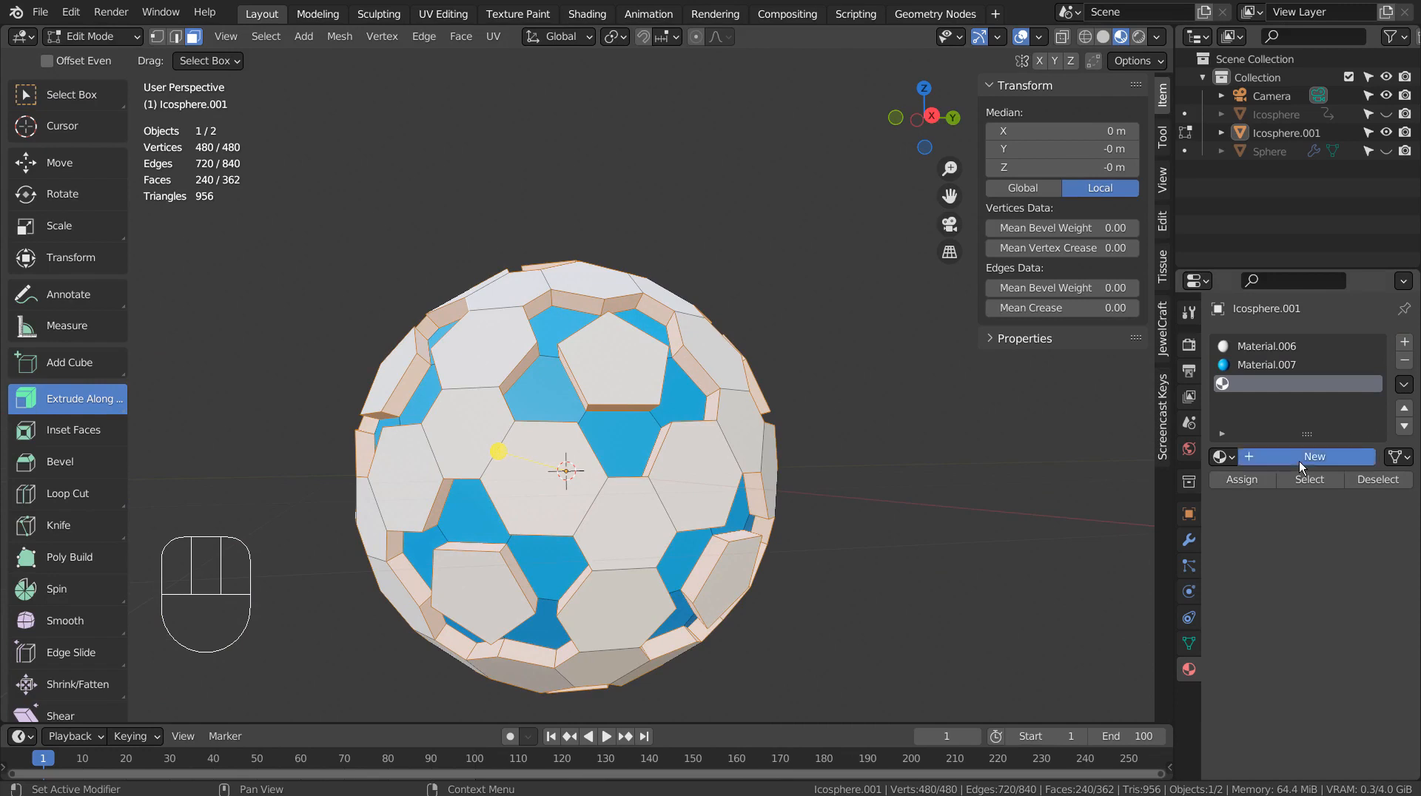
- Add a third material, assign green to the rim faces, and exit Edit Mode
left_click(1314, 456)
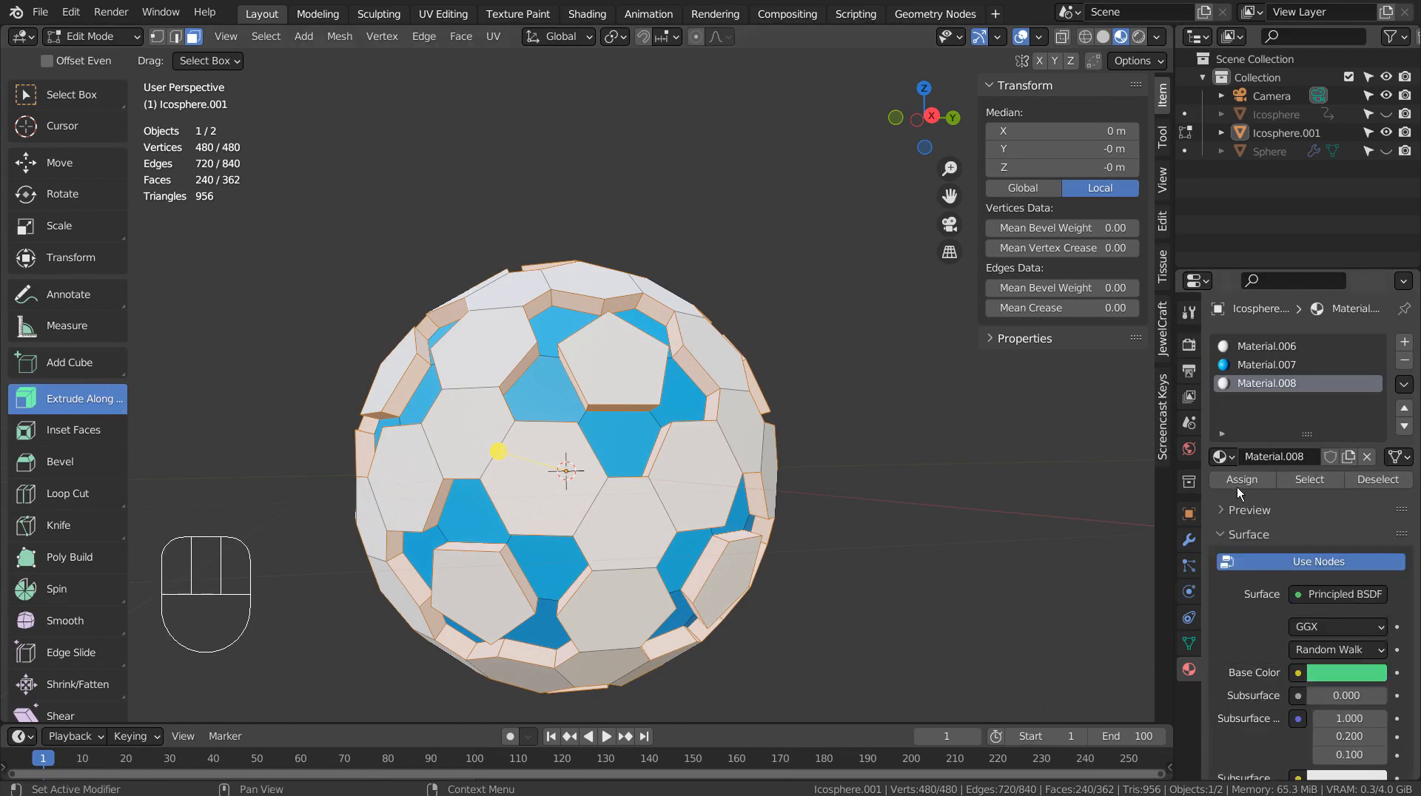
left_click(1242, 479)
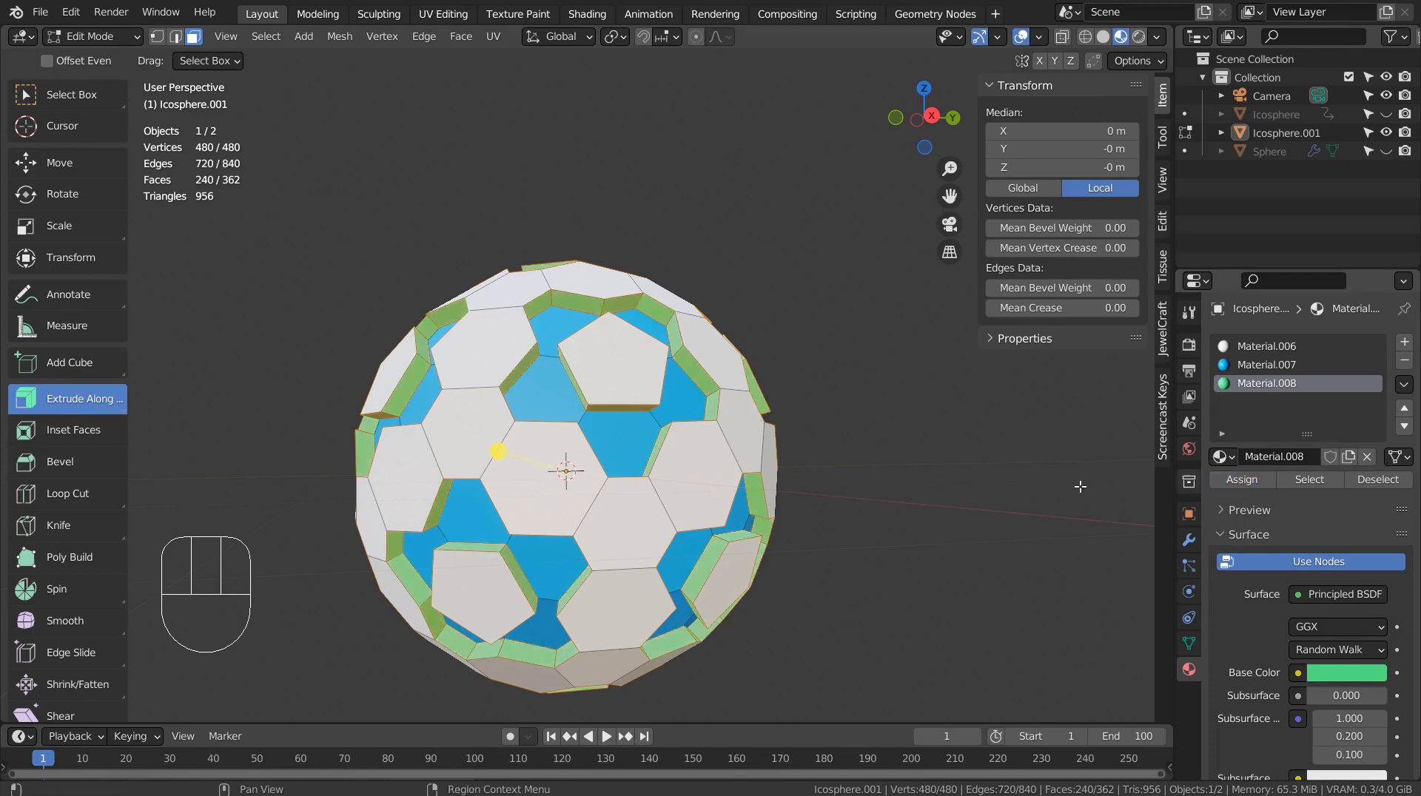
key("Tab")
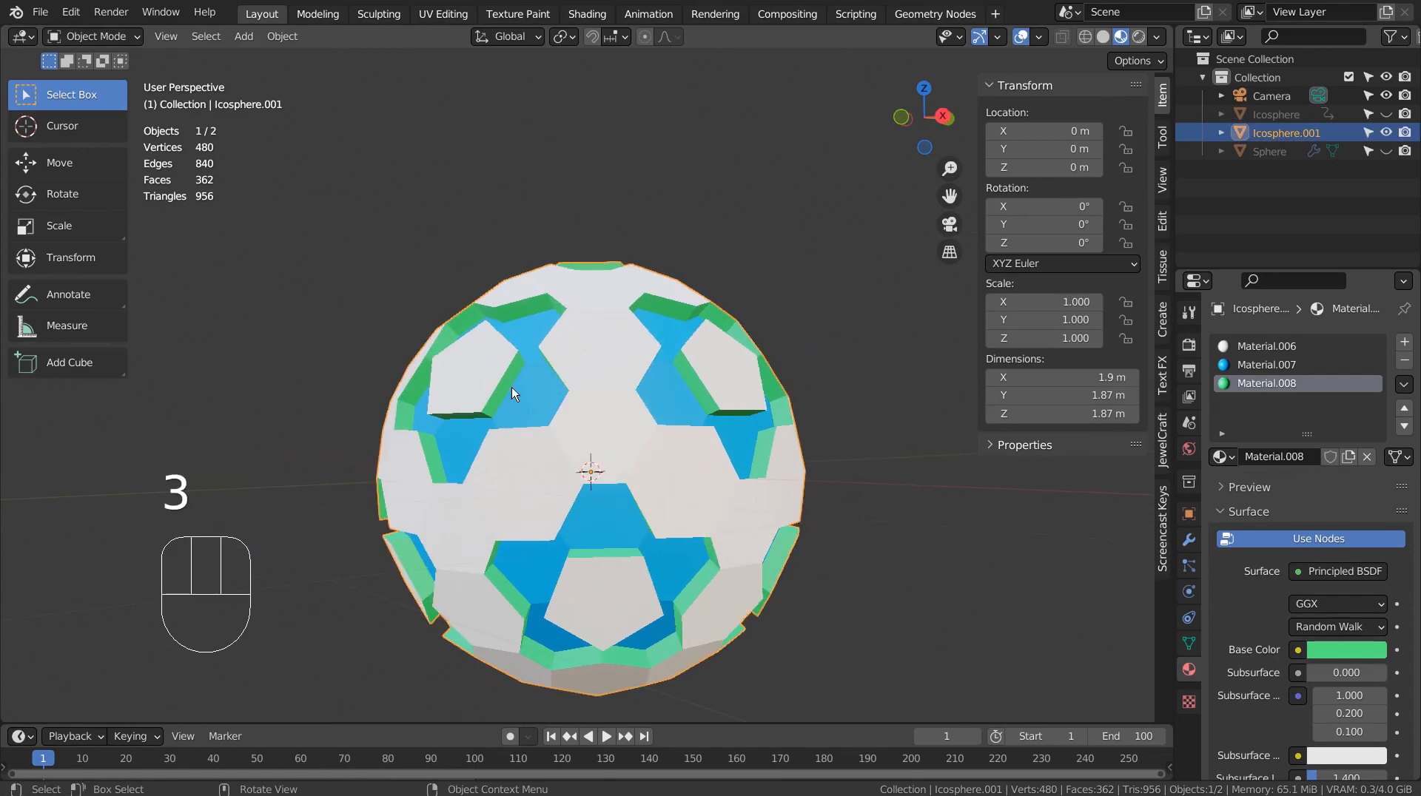
- Enter Edit Mode in solid shading and select all faces with similar area
key("Tab")
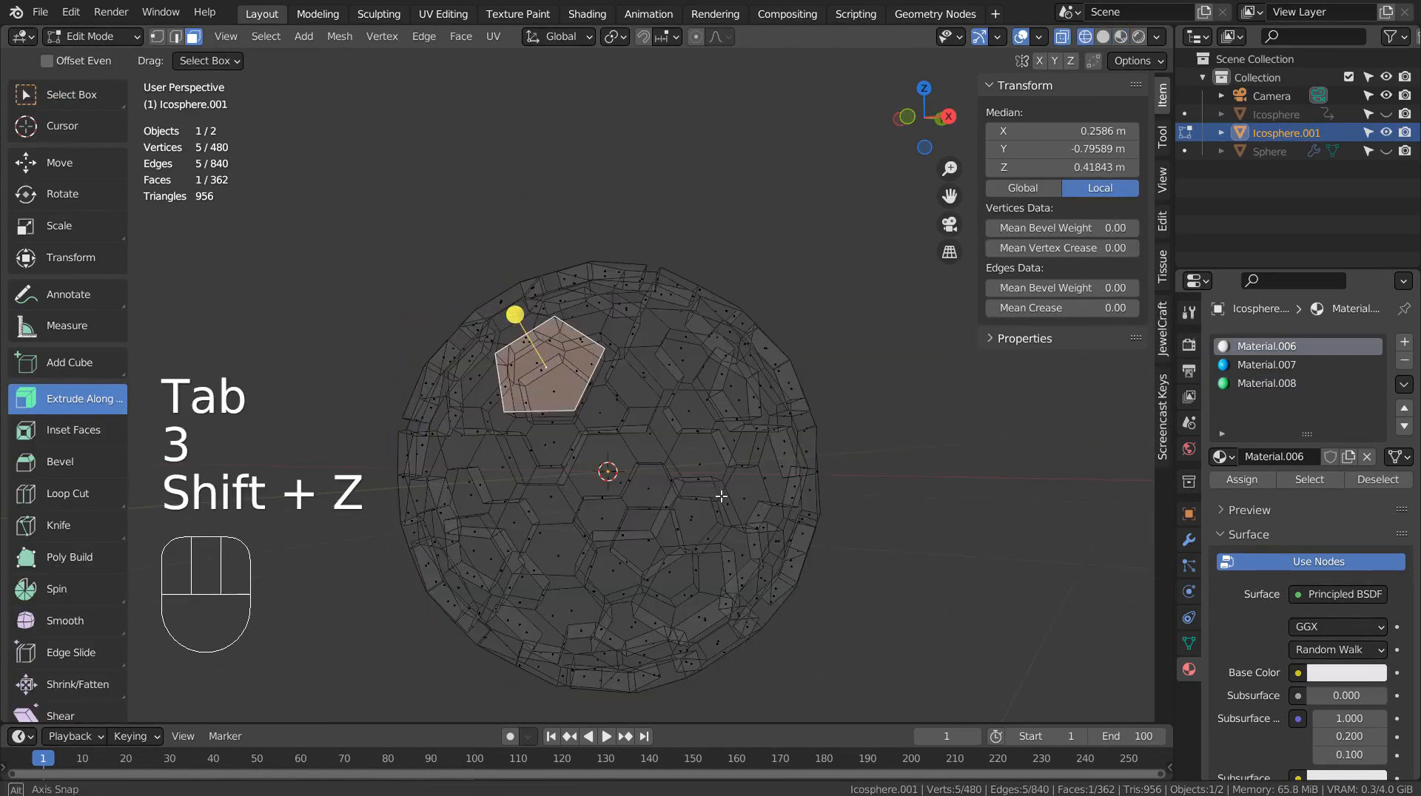
key("shift+z")
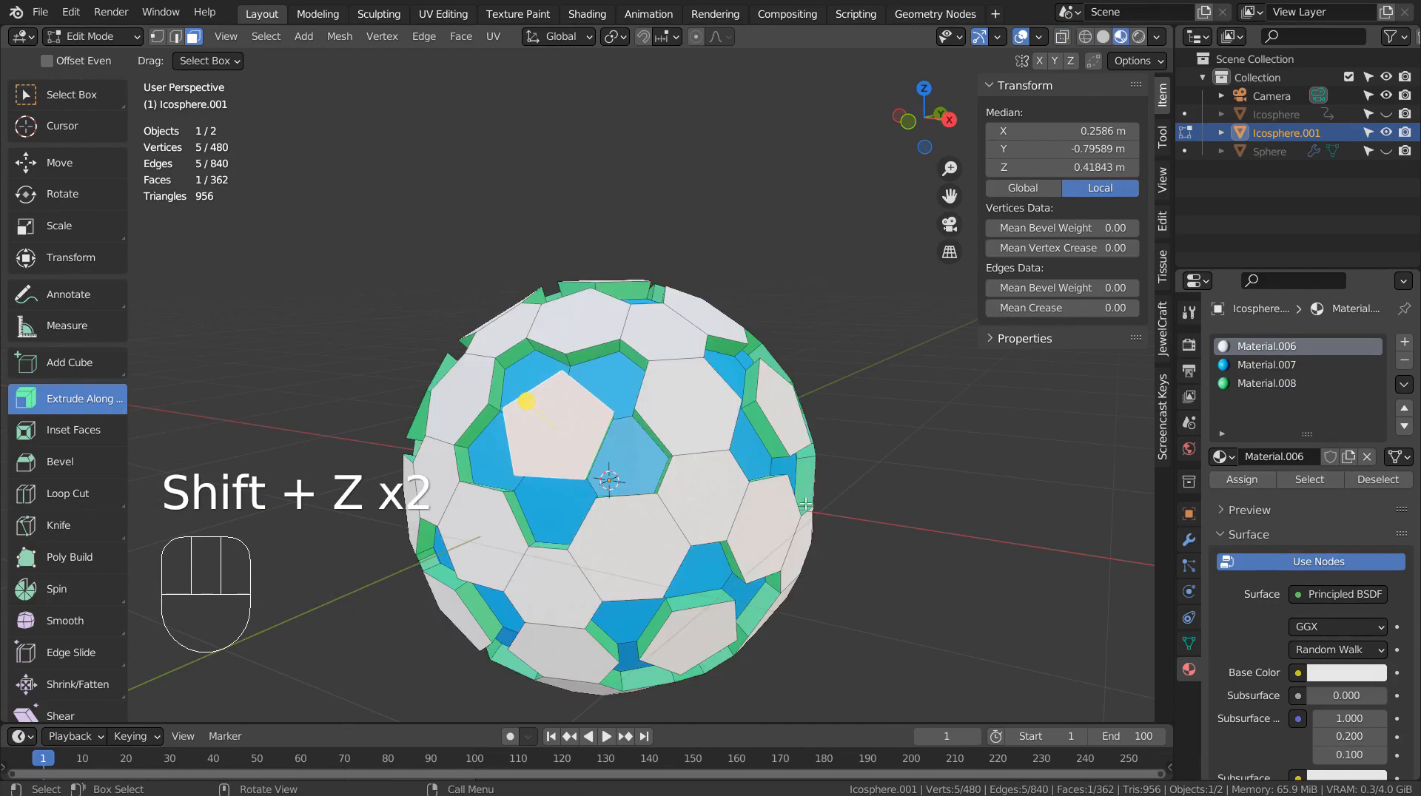
key("shift+g")
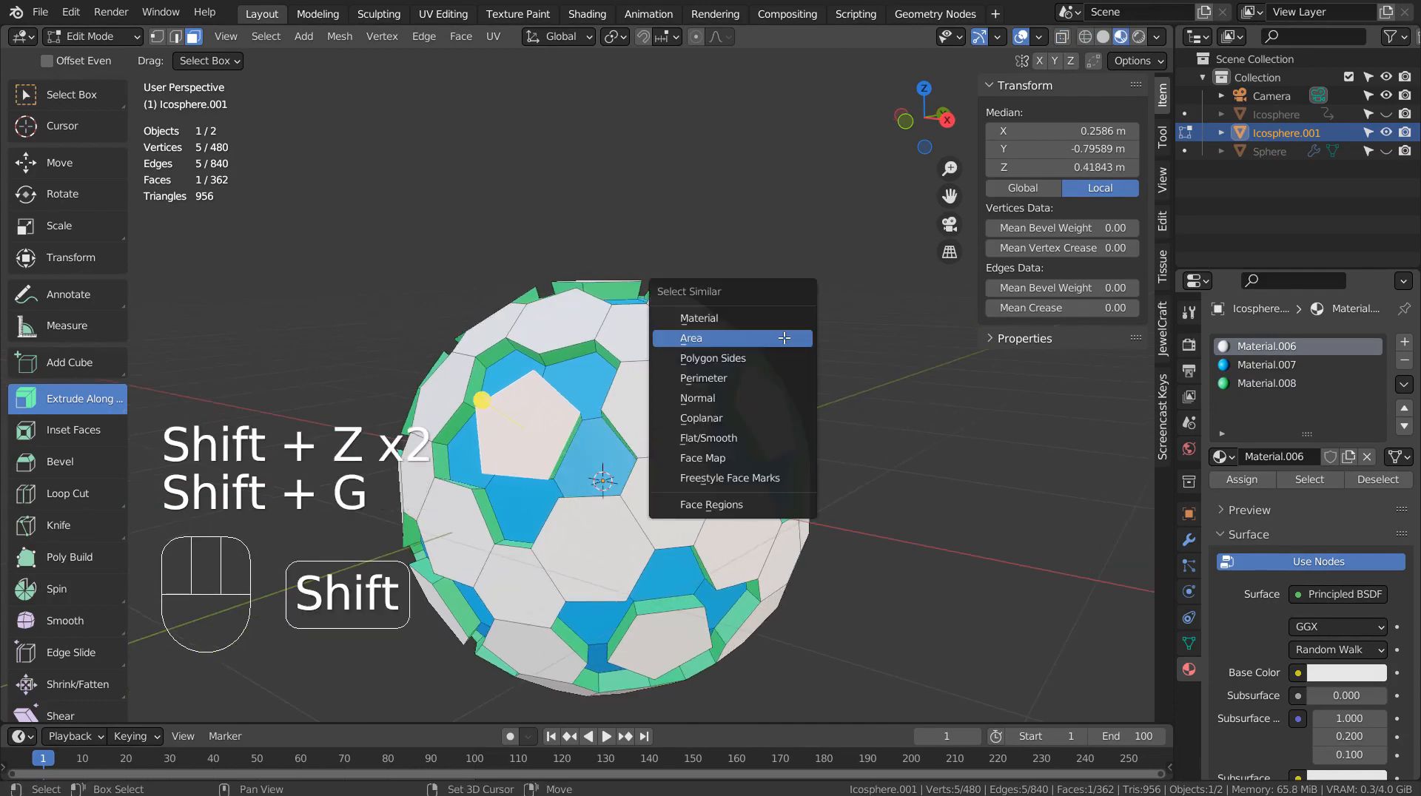
left_click(690, 337)
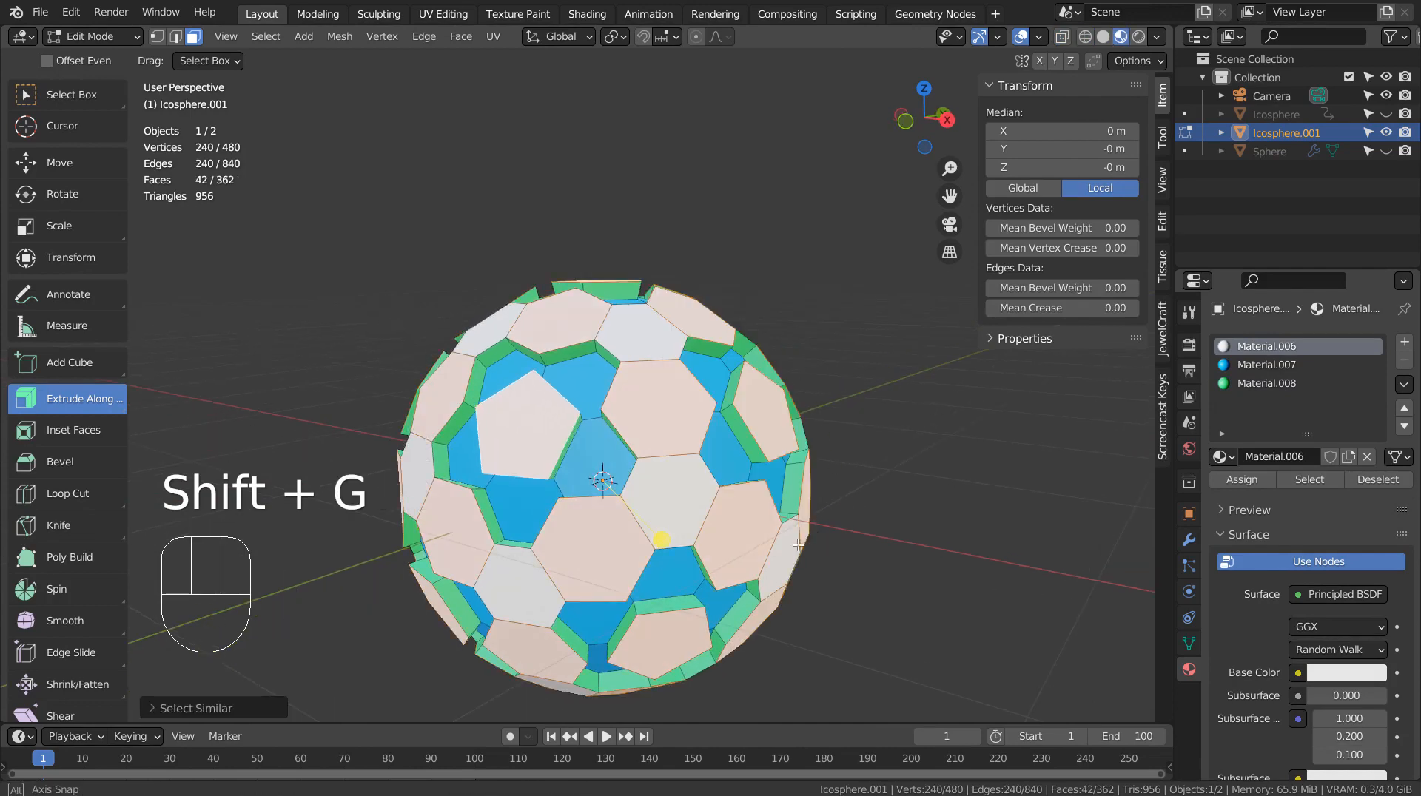
- Toggle X-ray, reselect faces by similar area, then undo that selection
key("shift+z")
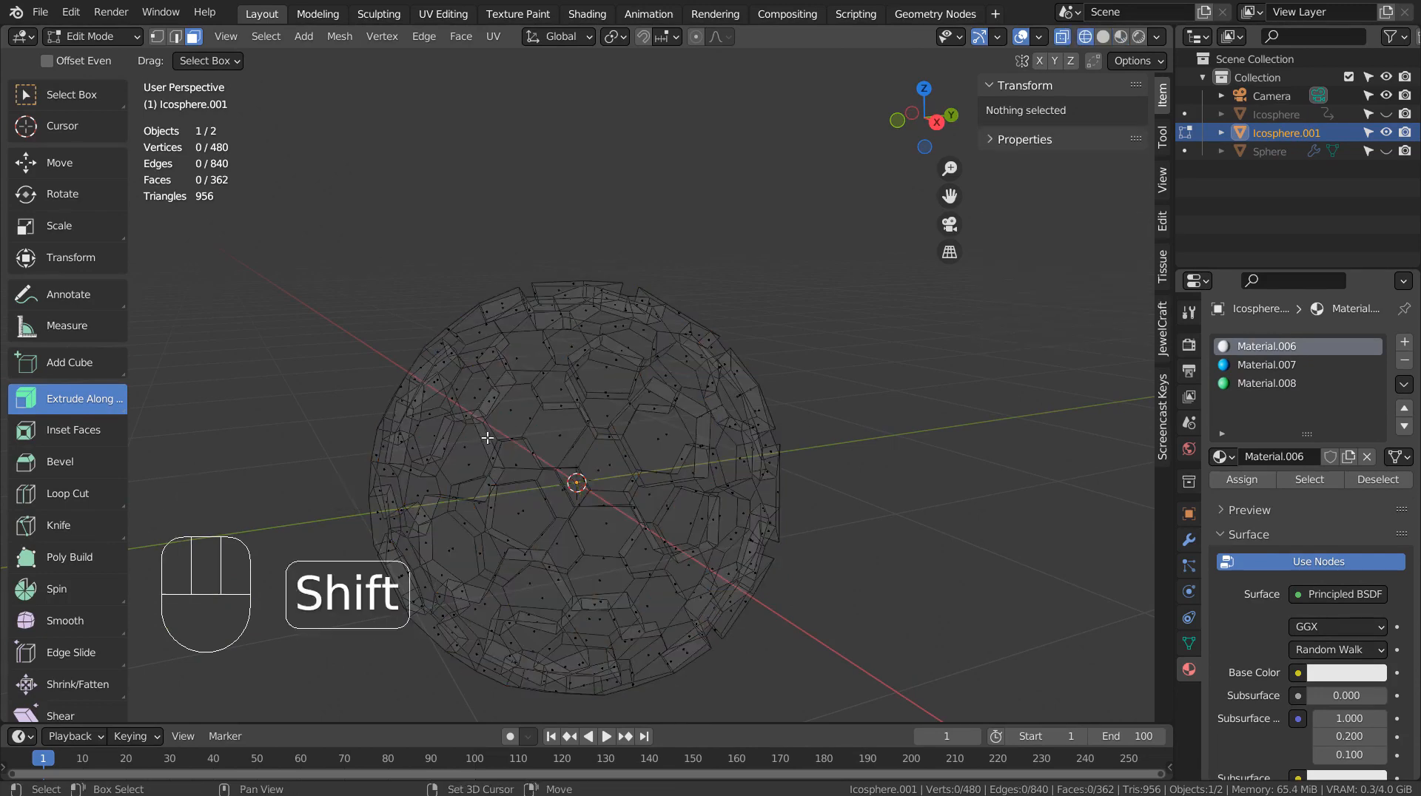
key("shift+z")
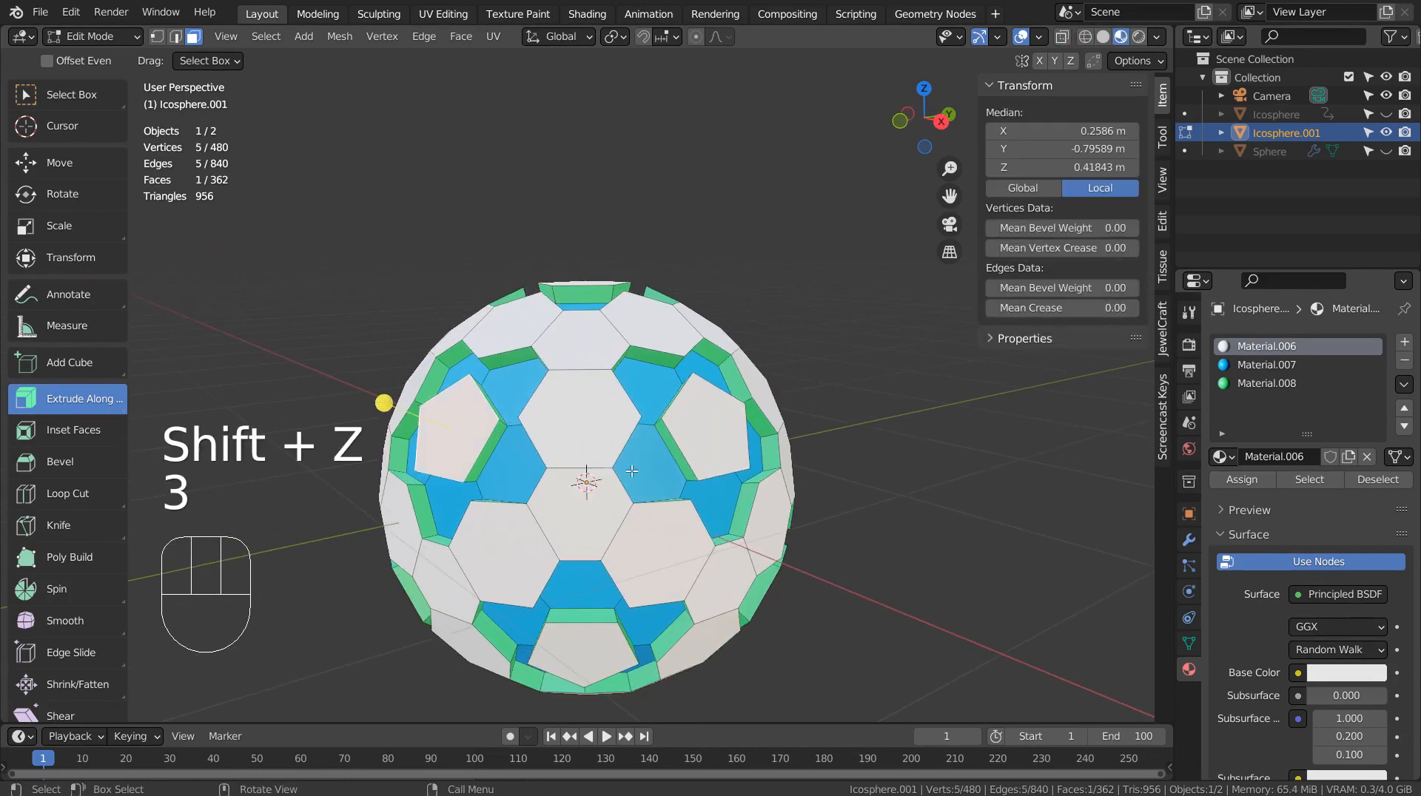
key("shift+g")
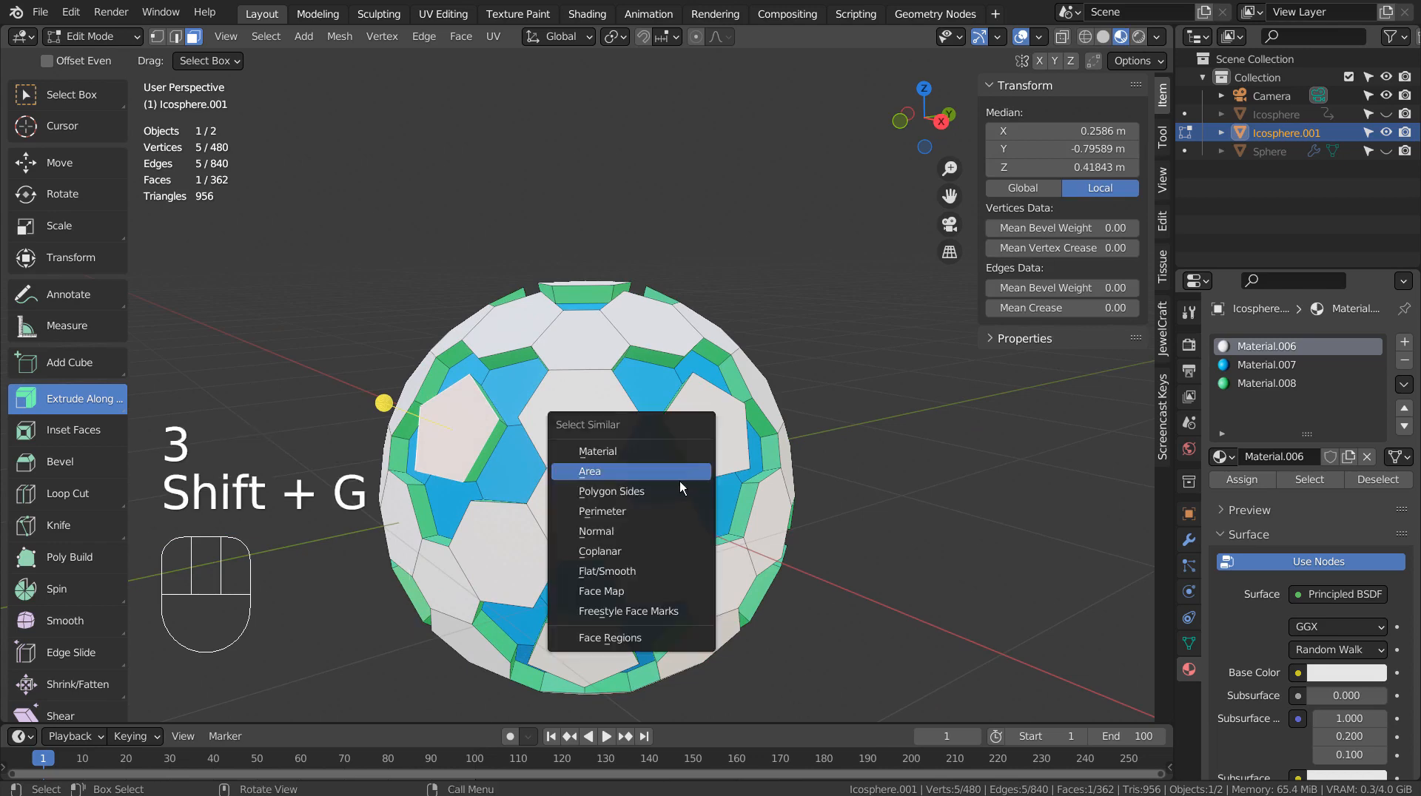
left_click(590, 472)
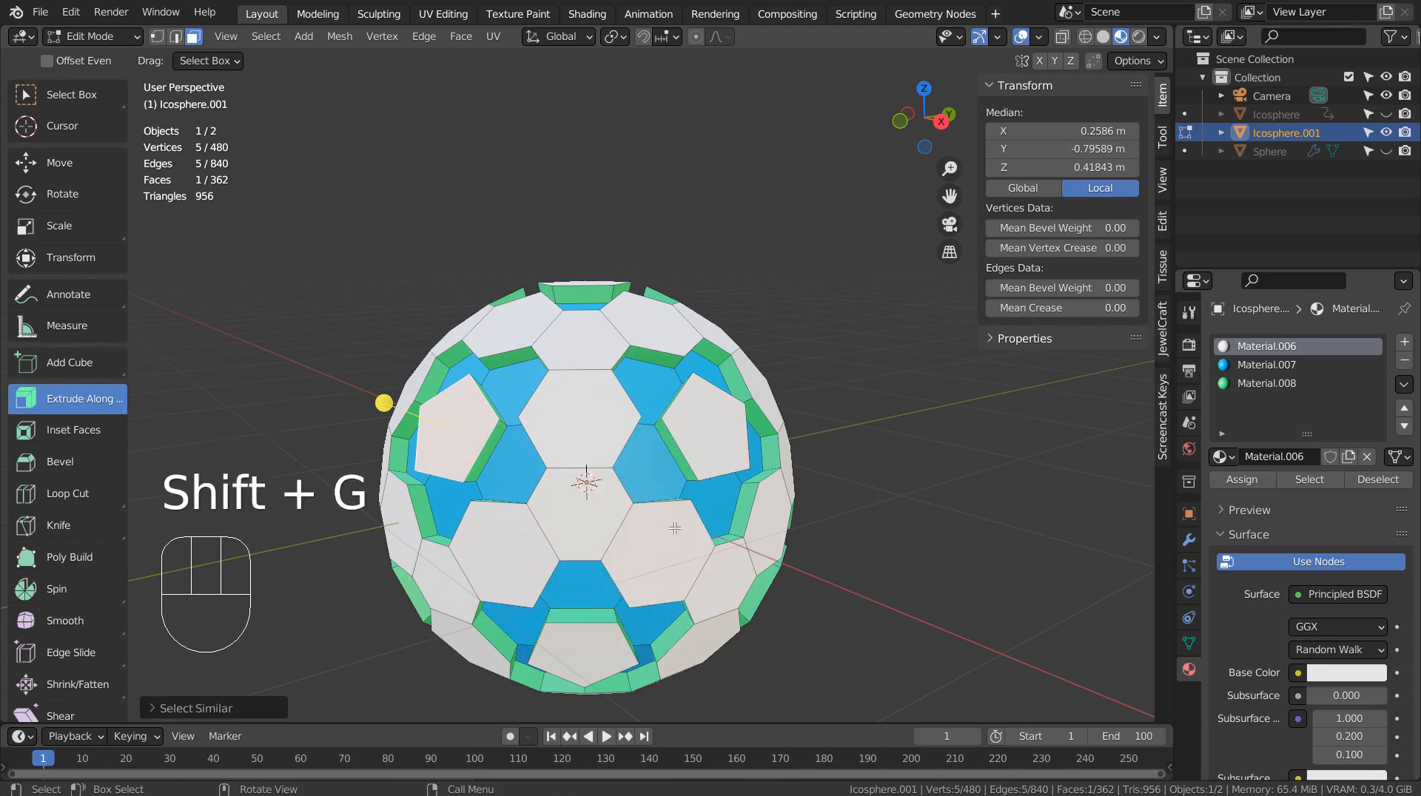
key("ctrl+z")
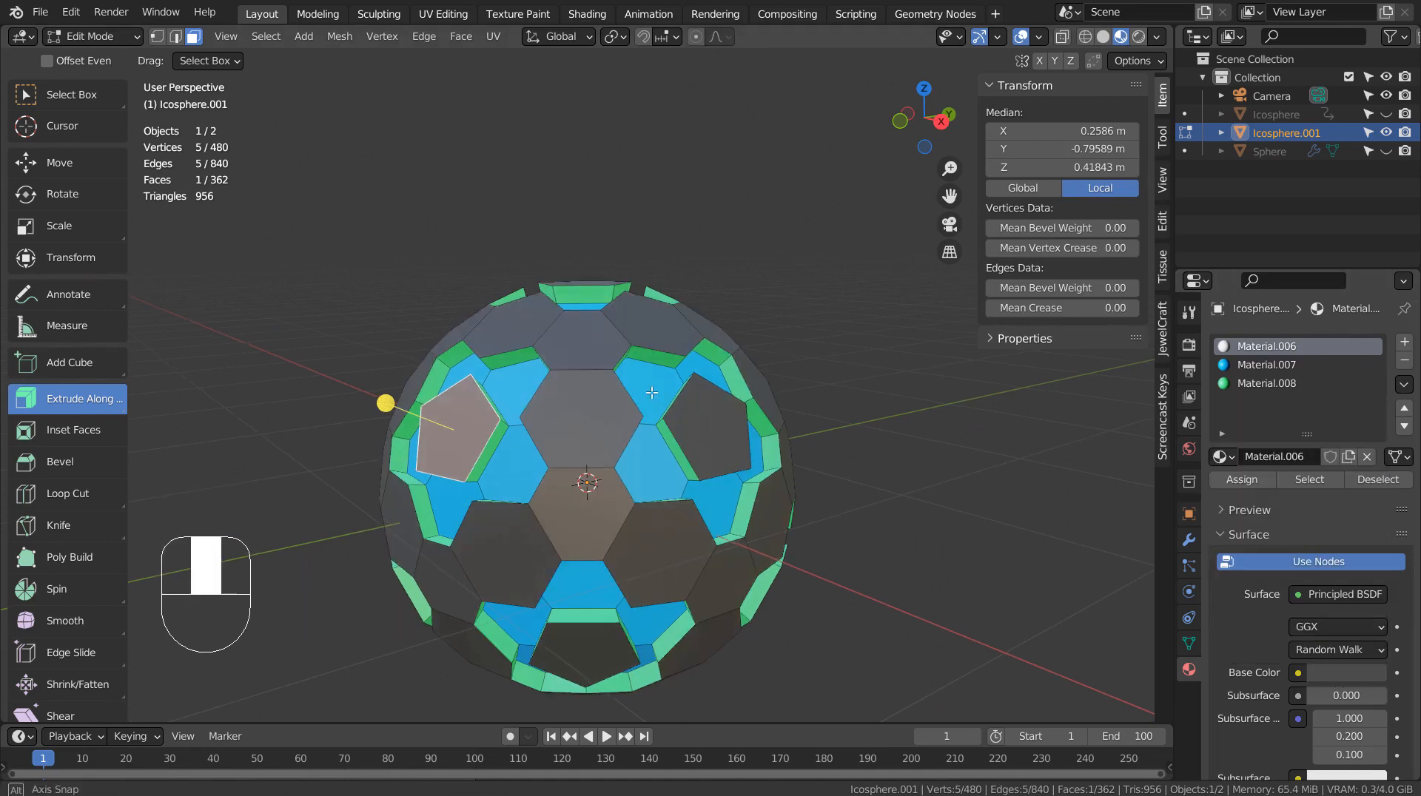
- Change Material.006's Base Color from gold to dark red
left_click(1297, 671)
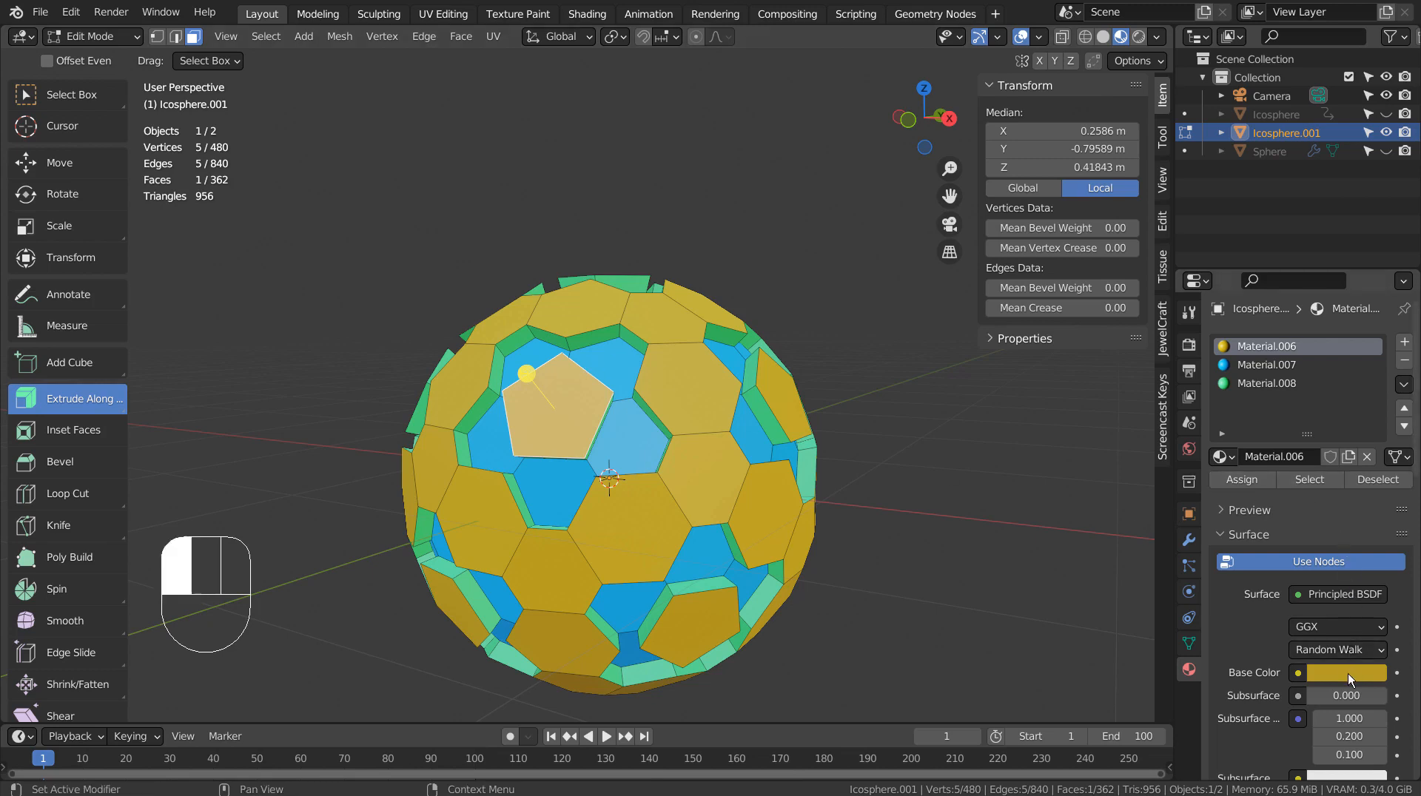
left_click(1348, 672)
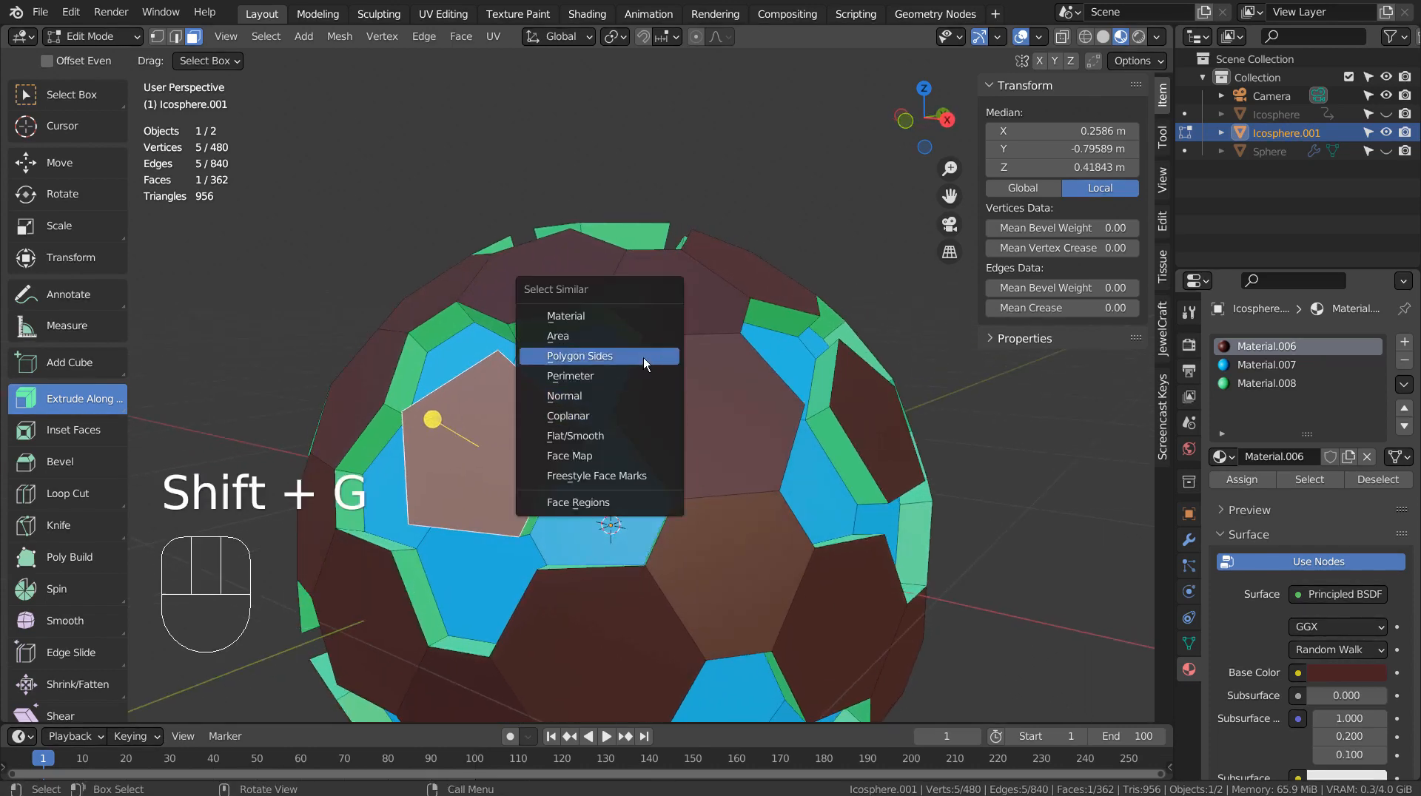
- Select all pentagon faces by side count and create a new material
left_click(579, 355)
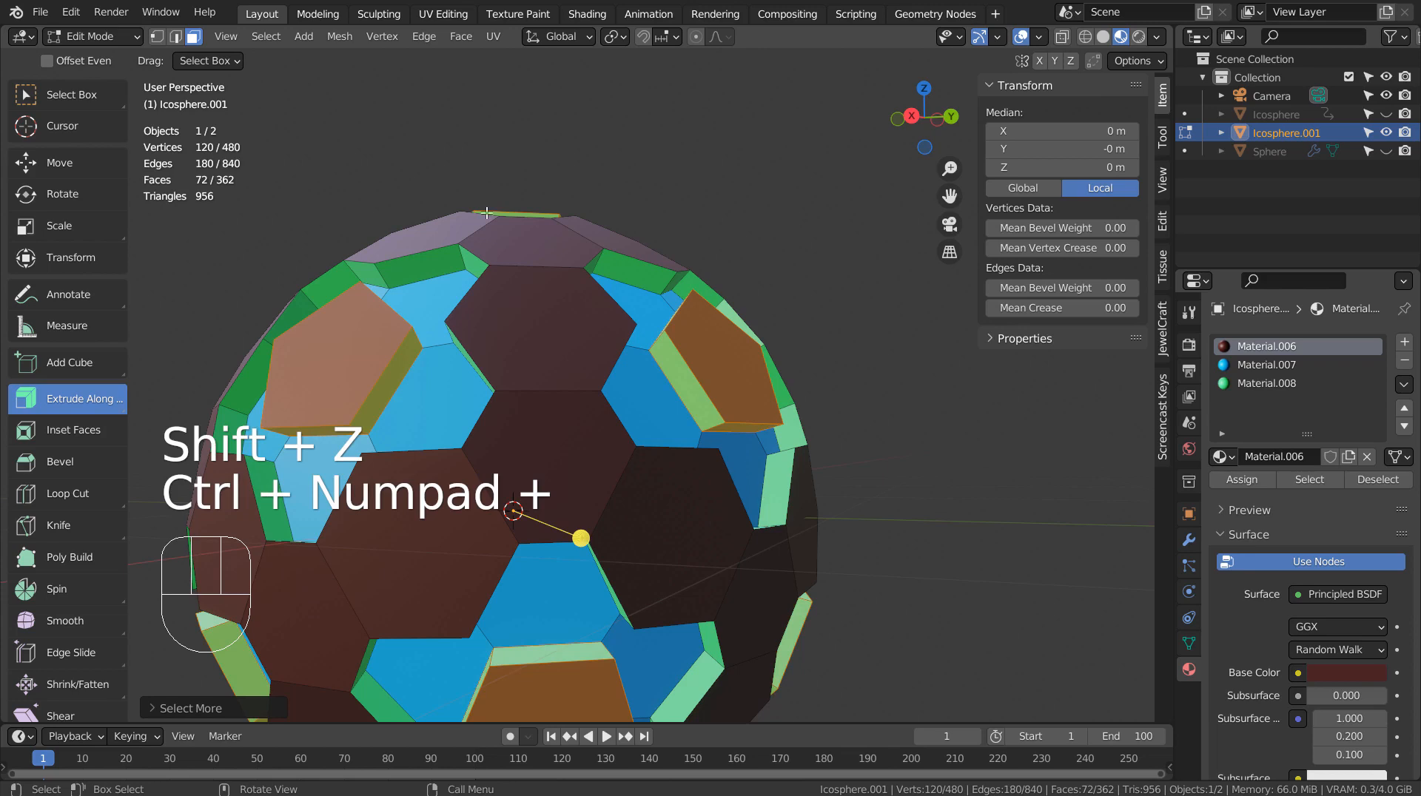
left_click(265, 36)
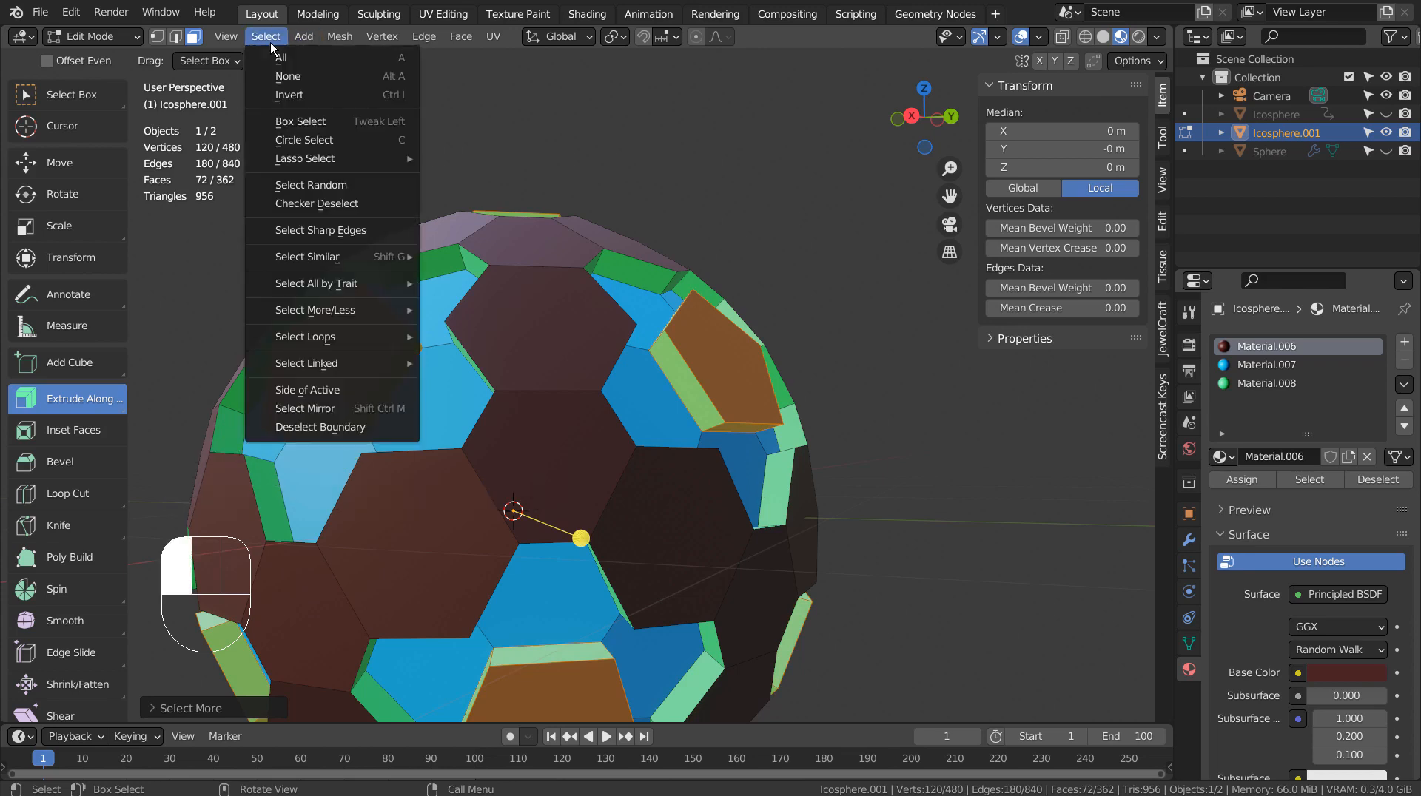
mouse_move(317, 283)
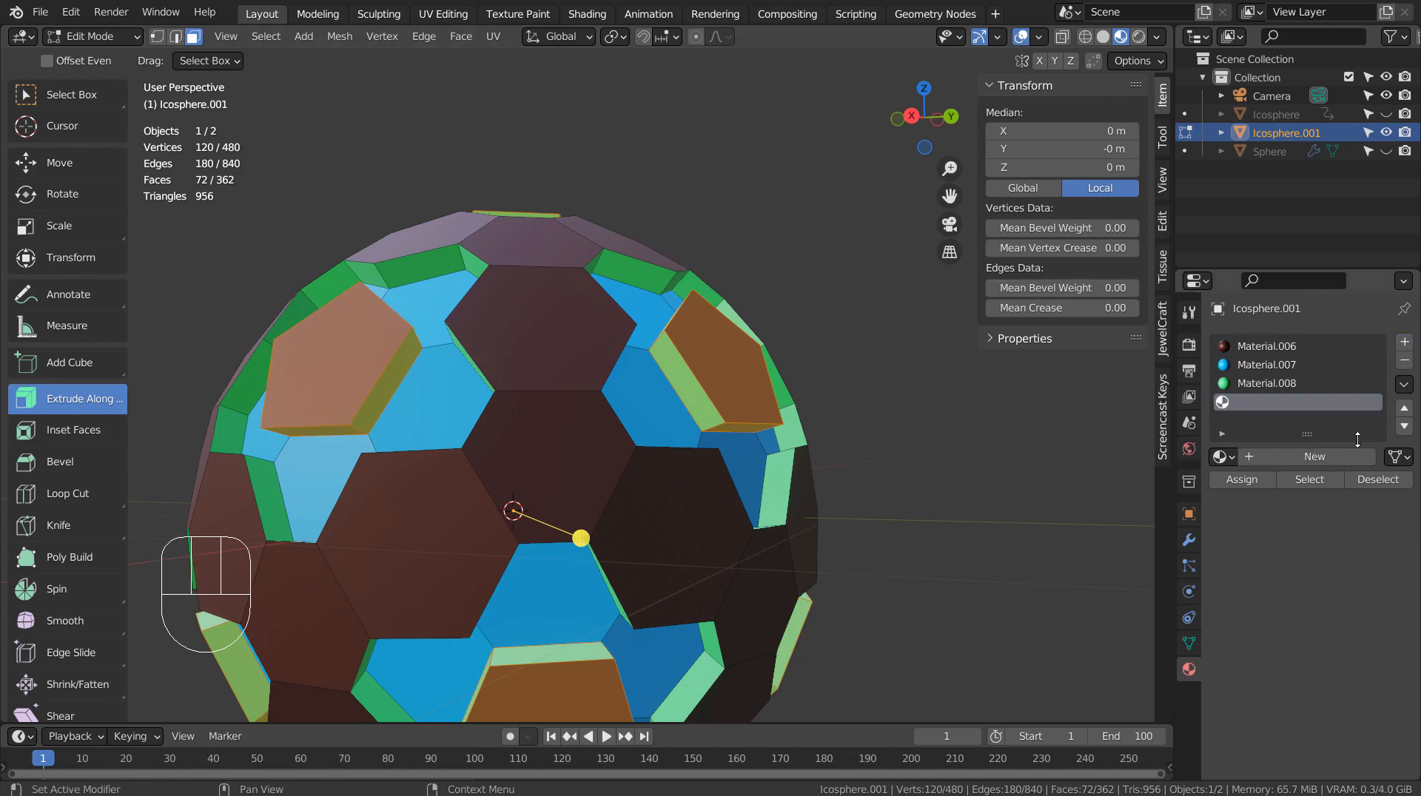
left_click(1313, 457)
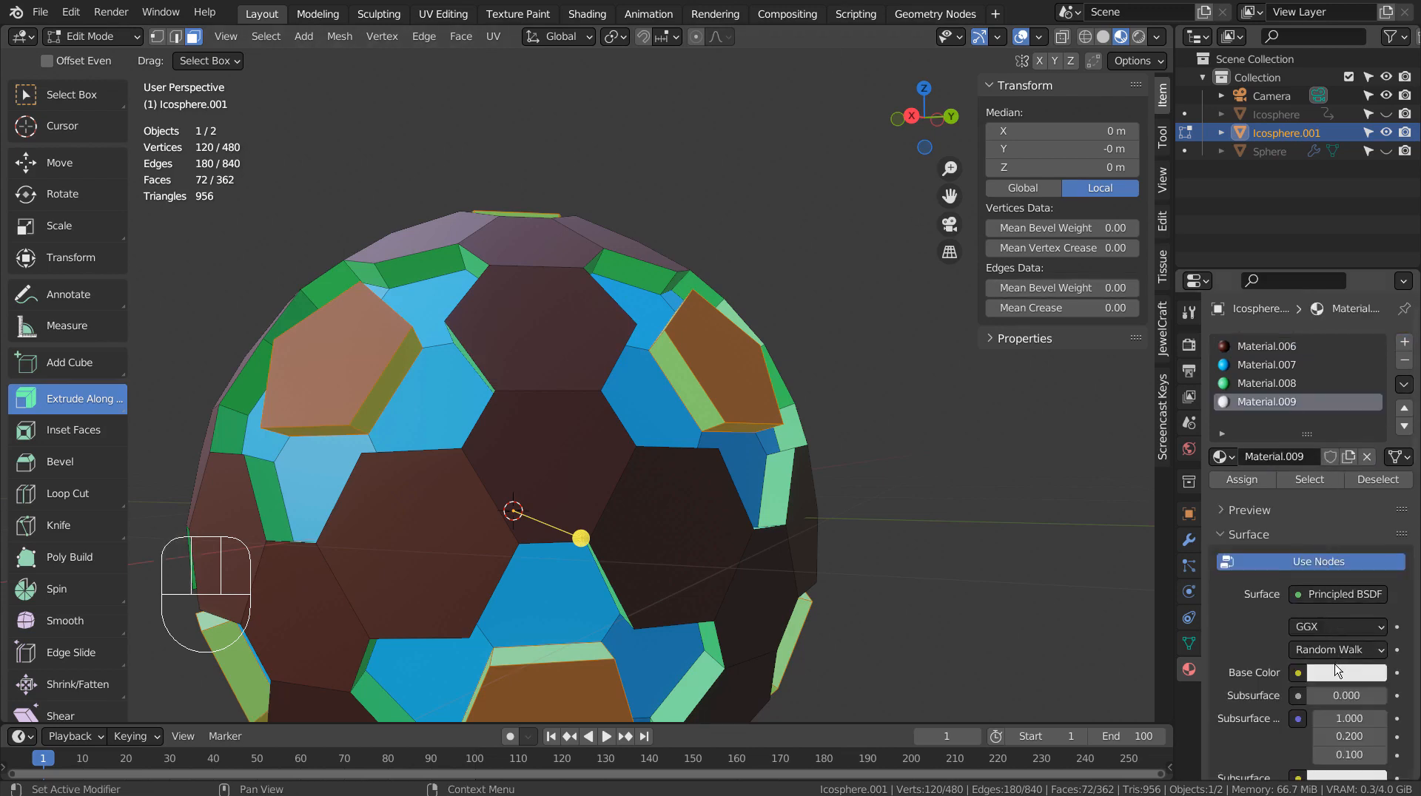
- Set the new material's Base Color to yellow, assign it to the pentagons, and exit Edit Mode
left_click(1350, 672)
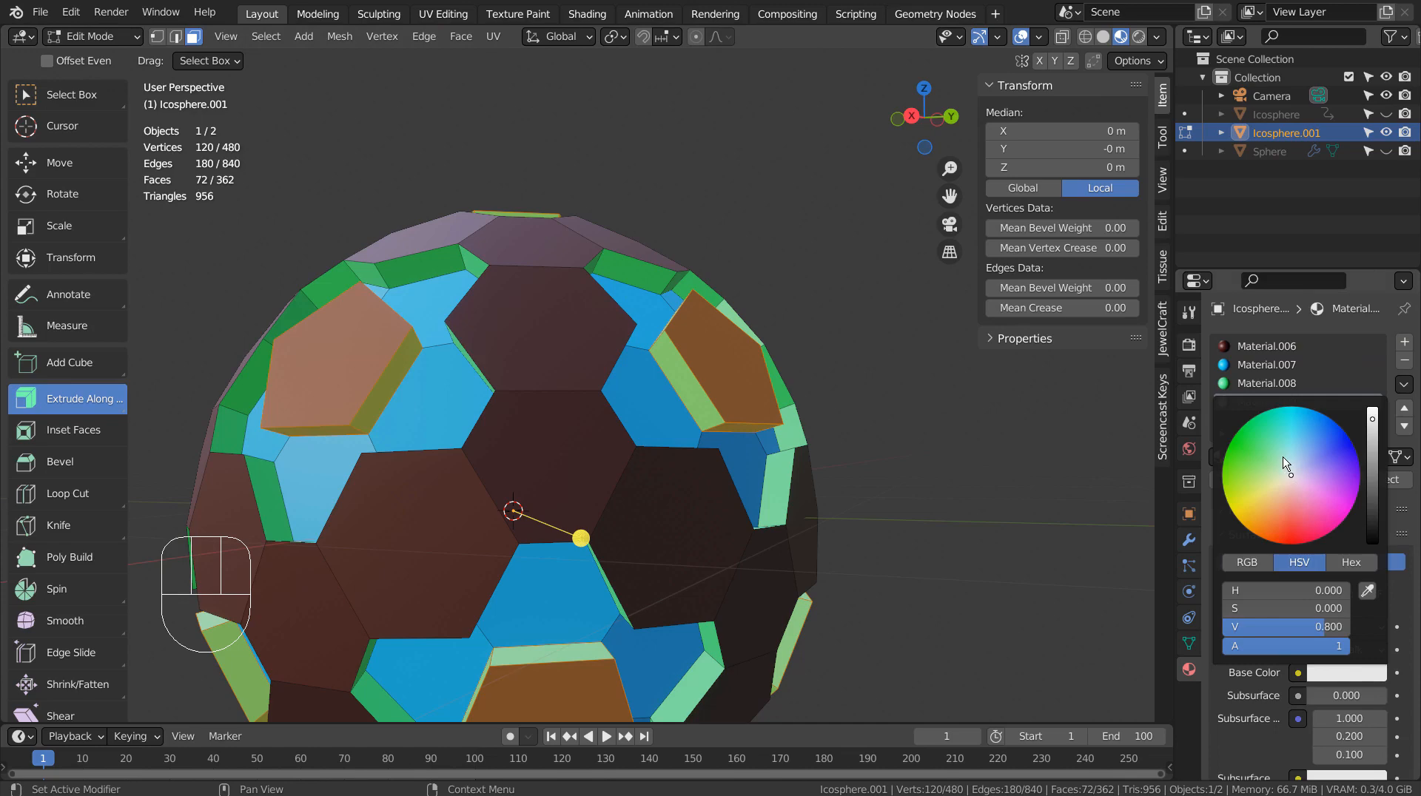
left_click(1246, 502)
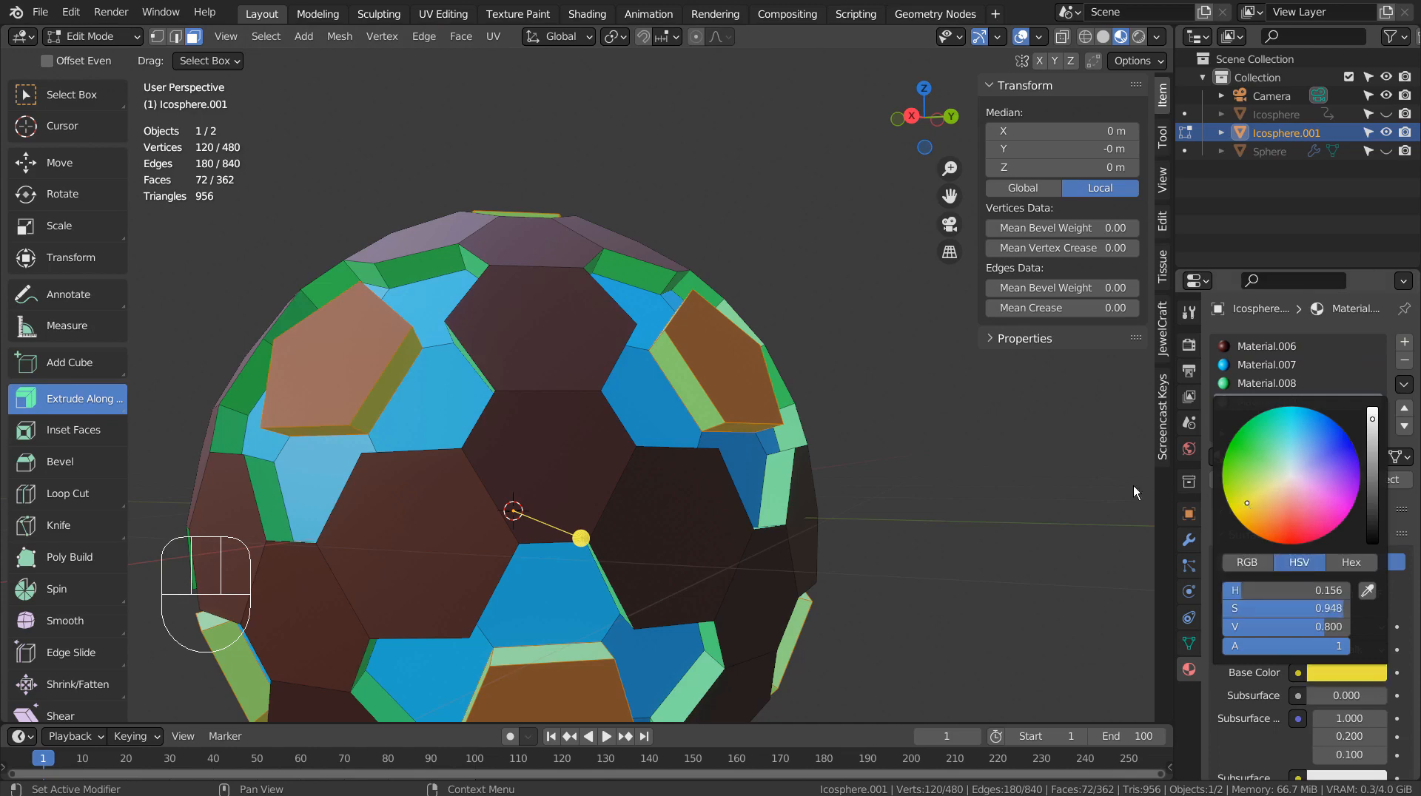
left_click(1401, 341)
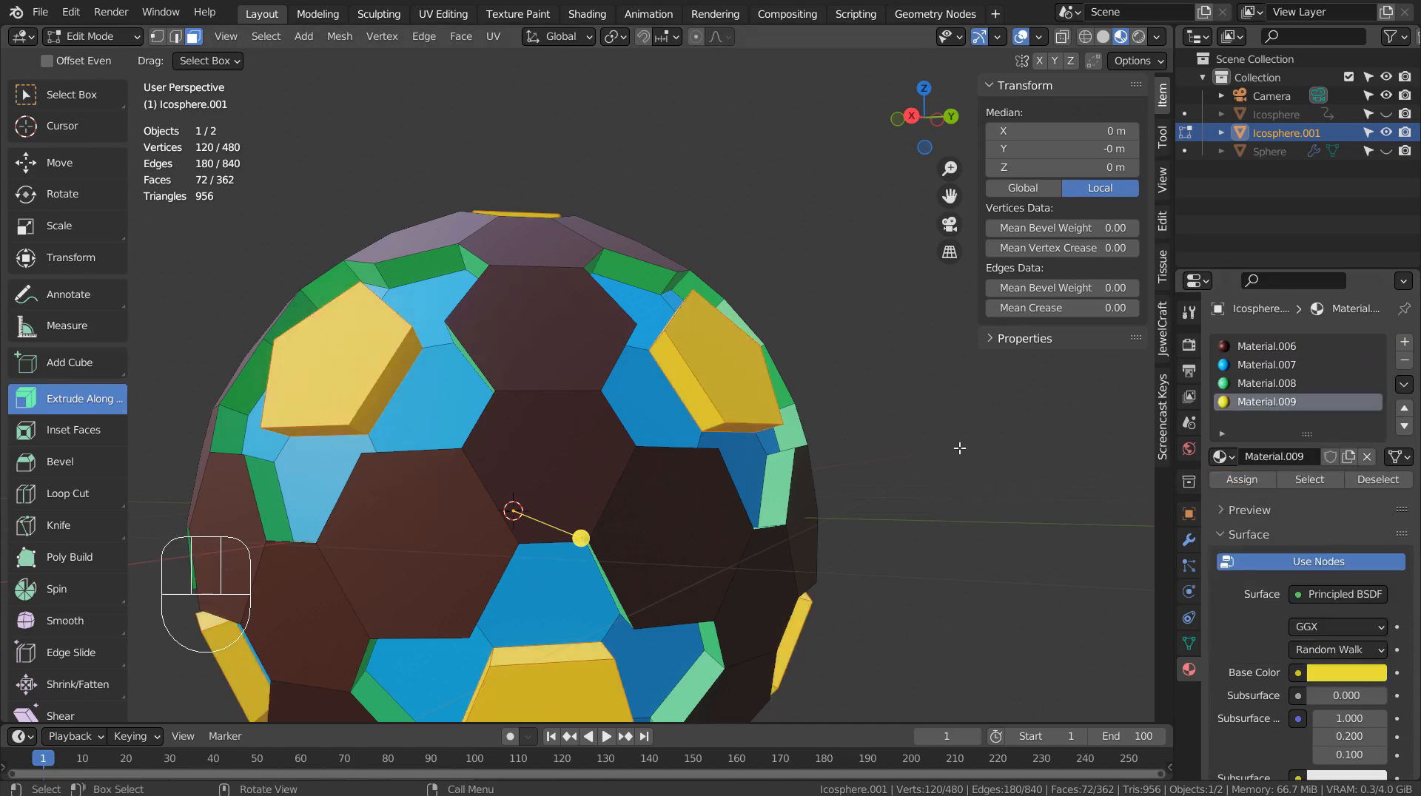
key("Tab")
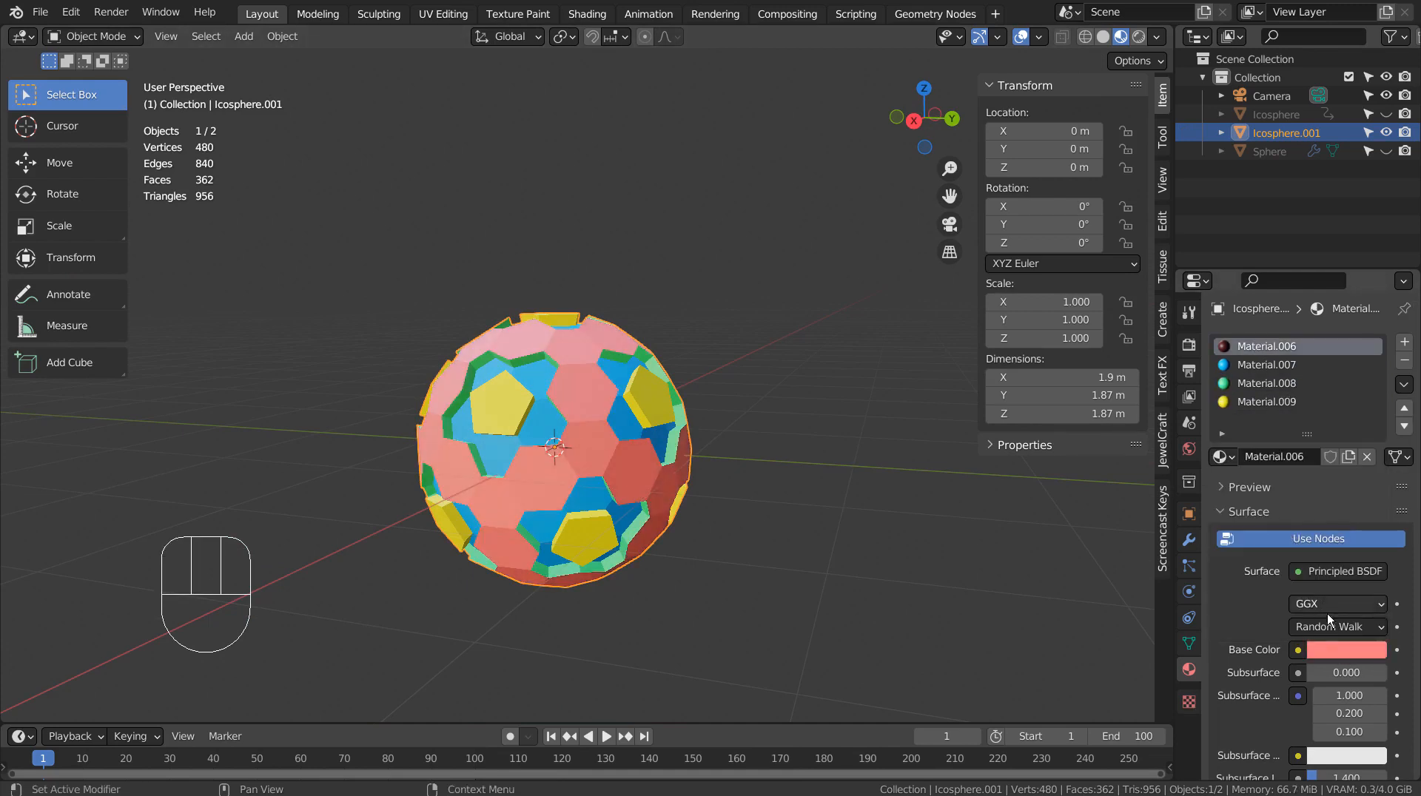
- Make Material.006 white, highly metallic with low roughness, and show Render Properties with Bloom
left_click(1346, 650)
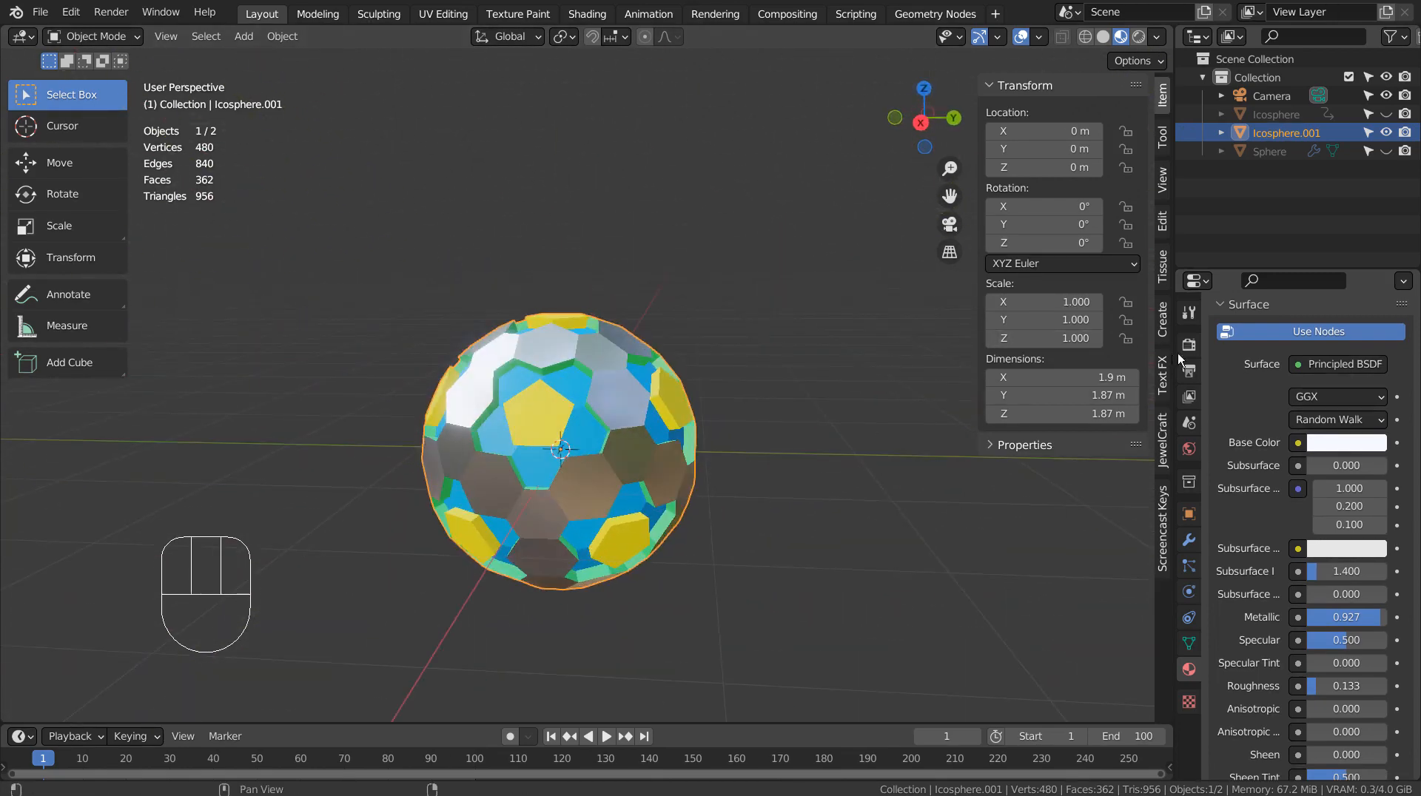
left_click(1188, 343)
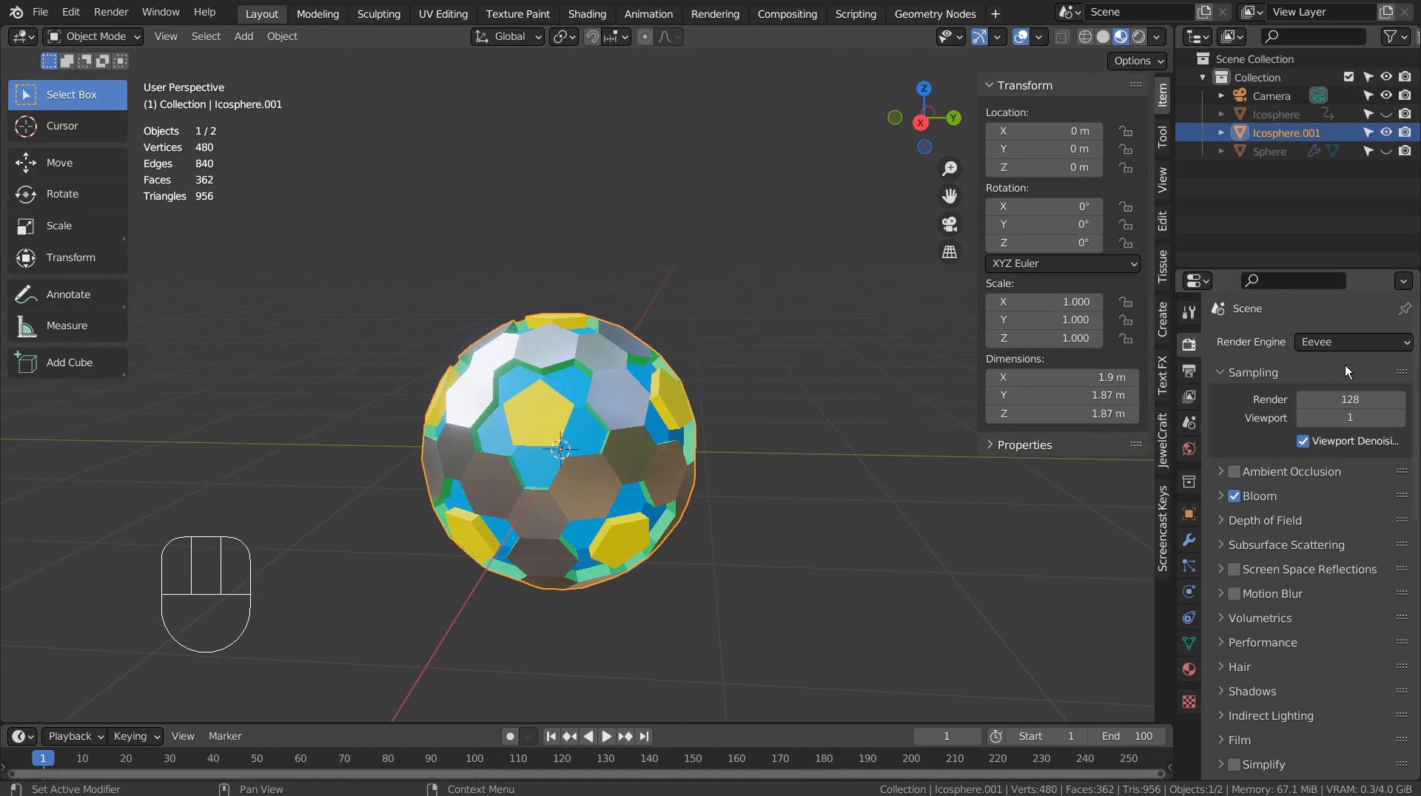
mouse_move(1308, 509)
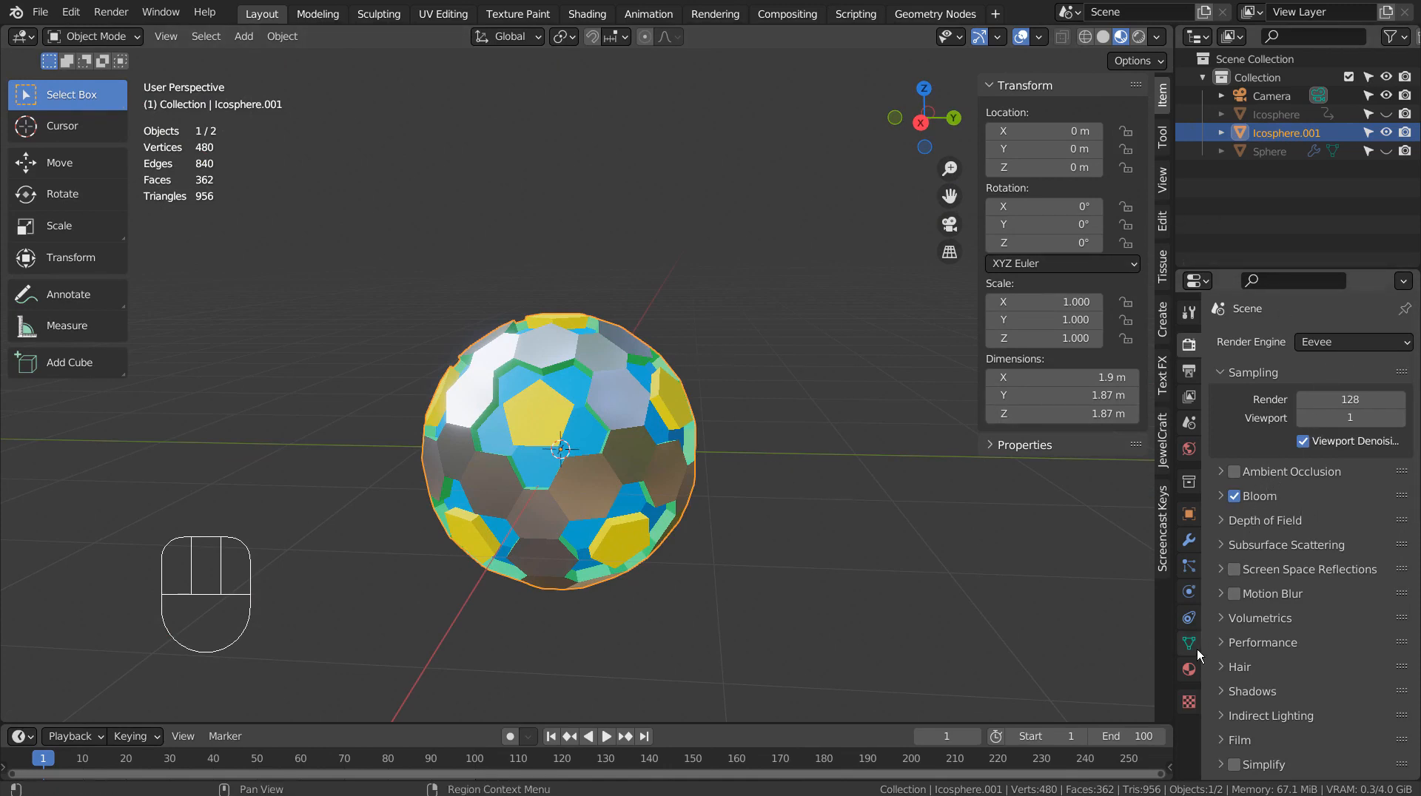
- Add emission to the blue Material.007 and green rim Material.008, with yellow pentagons at strength 5
left_click(1188, 670)
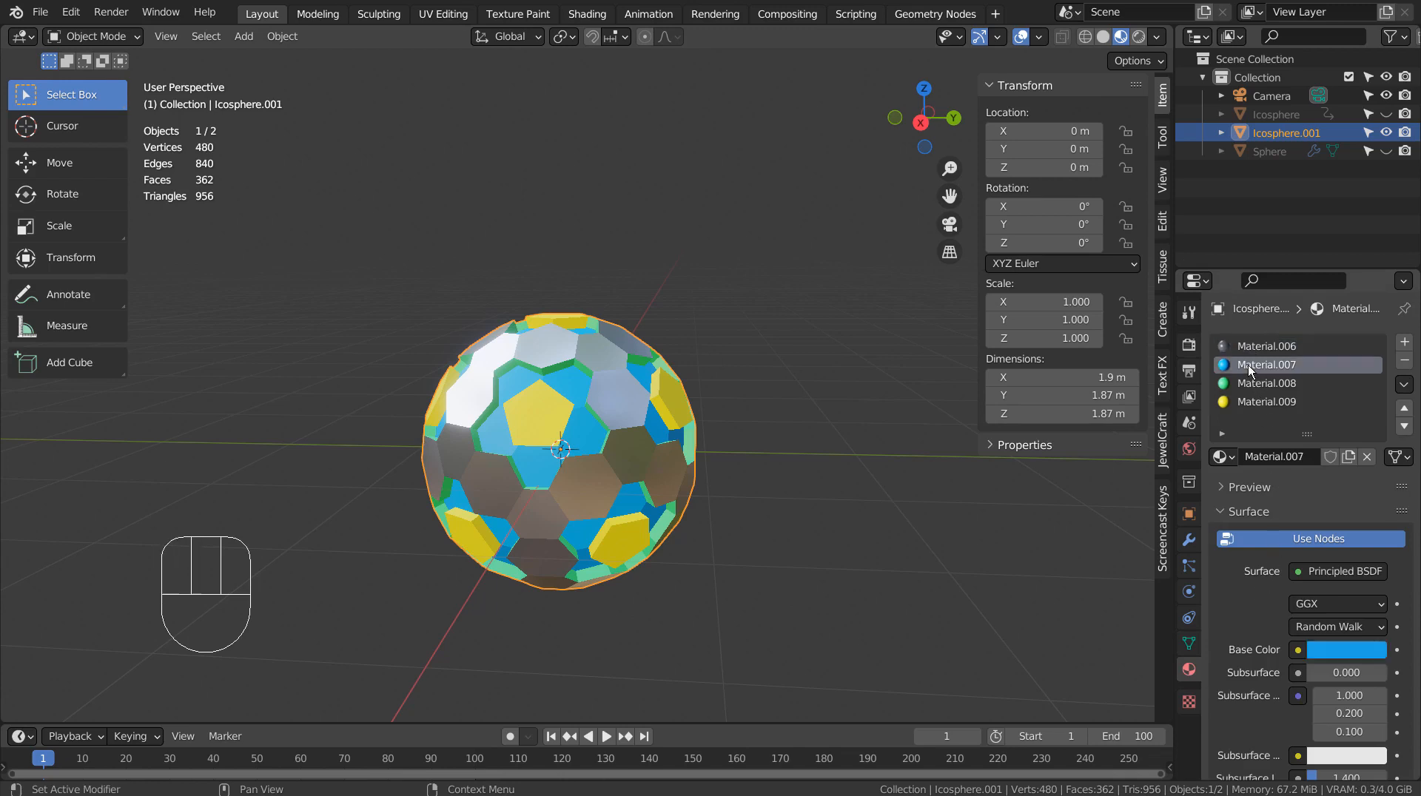
scroll("down", 3)
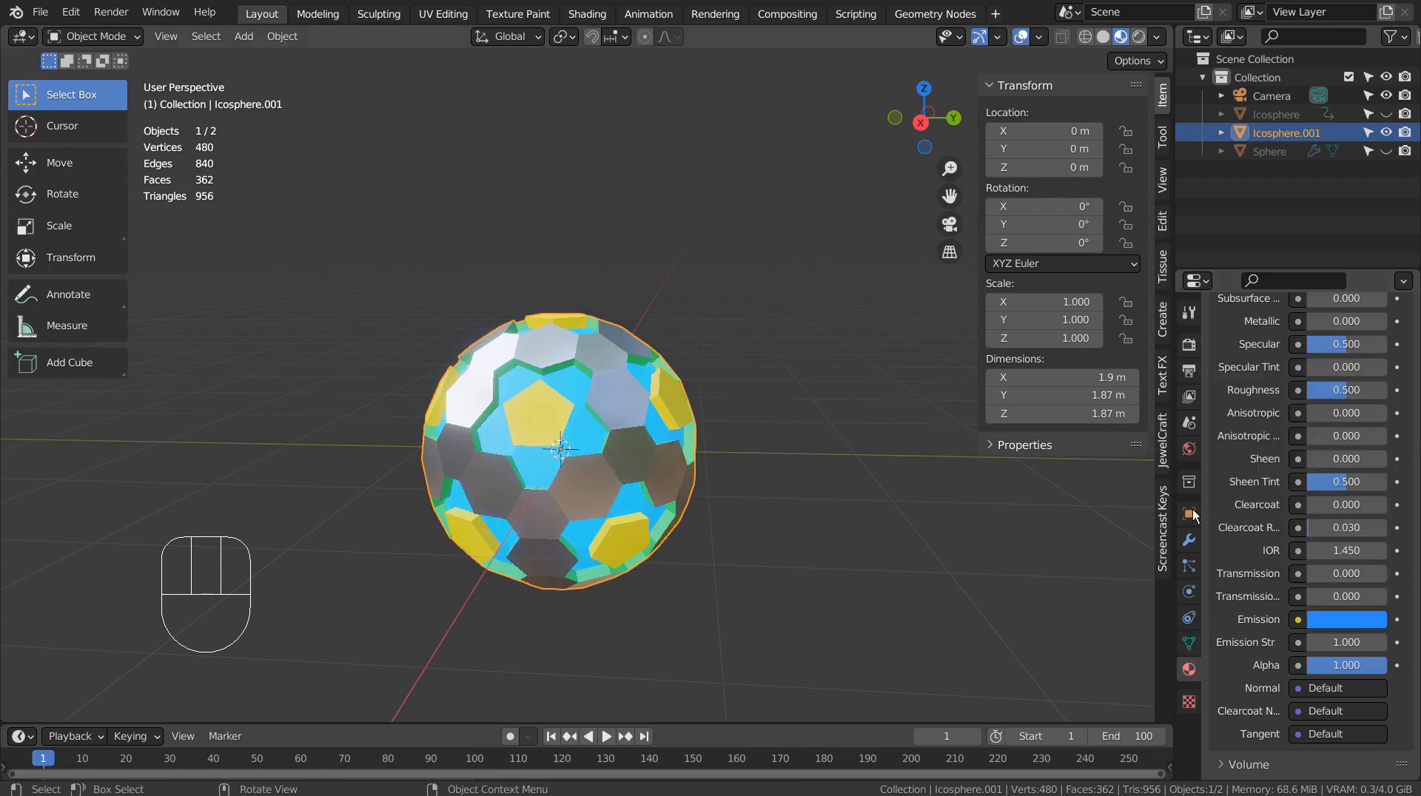
left_click(1345, 642)
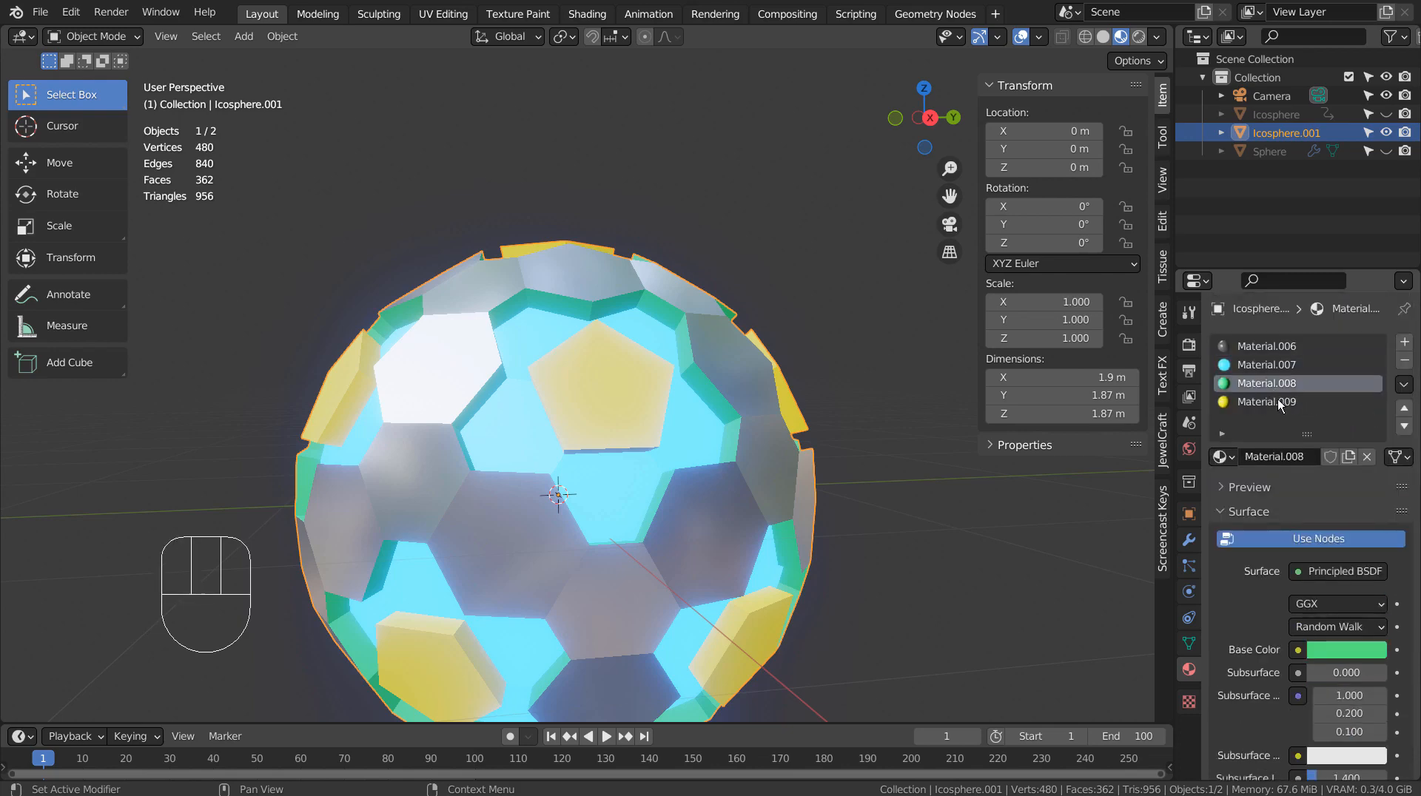
scroll("down", 3)
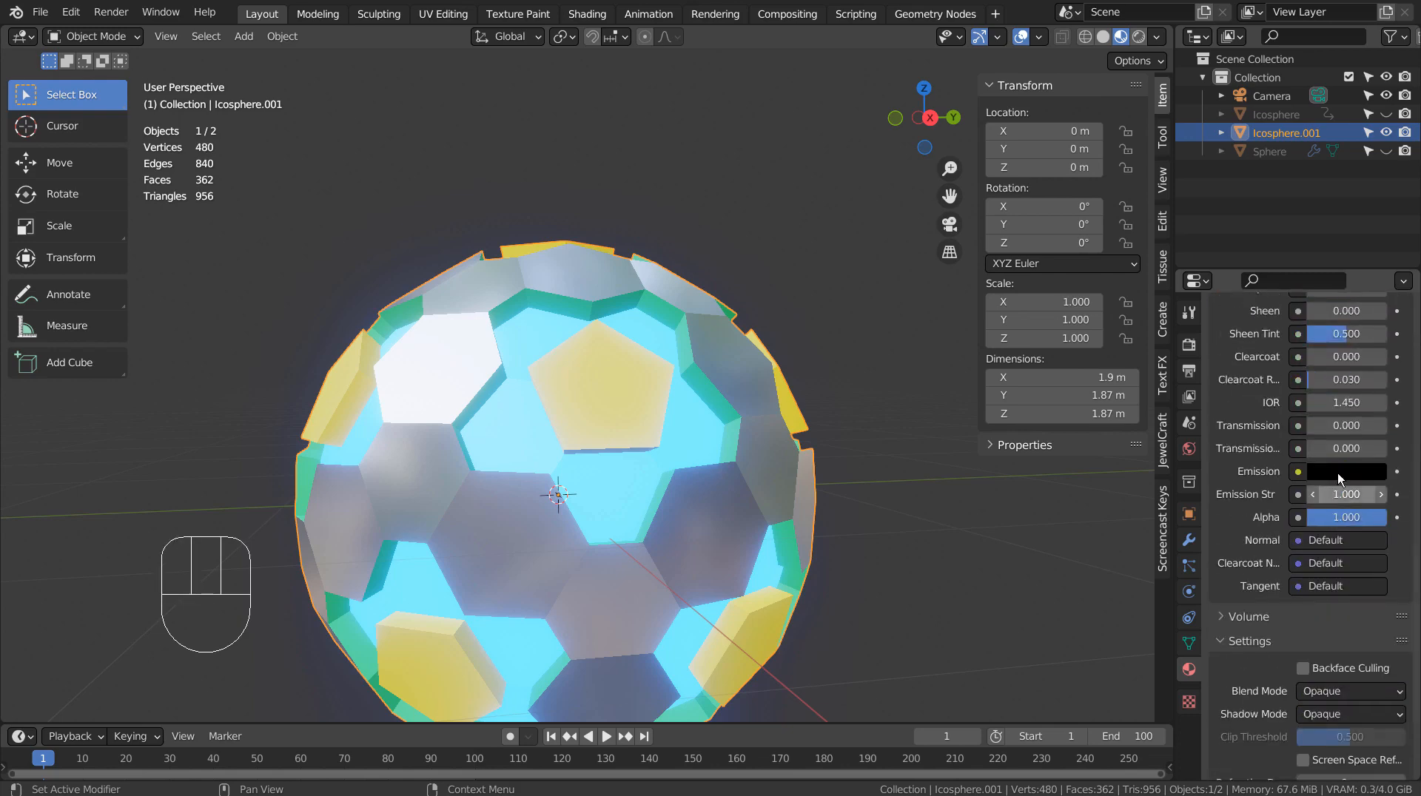
left_click(1345, 473)
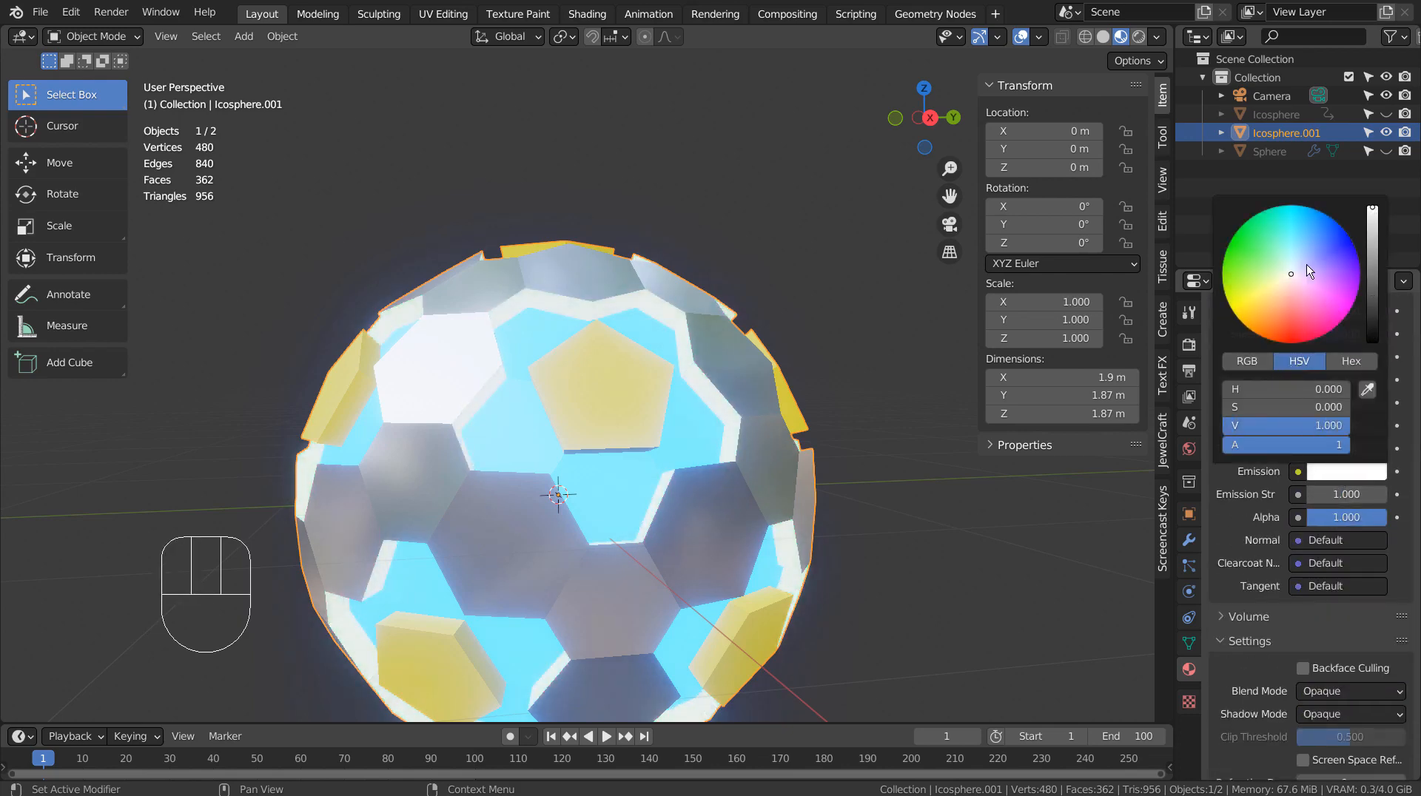
left_click(1252, 238)
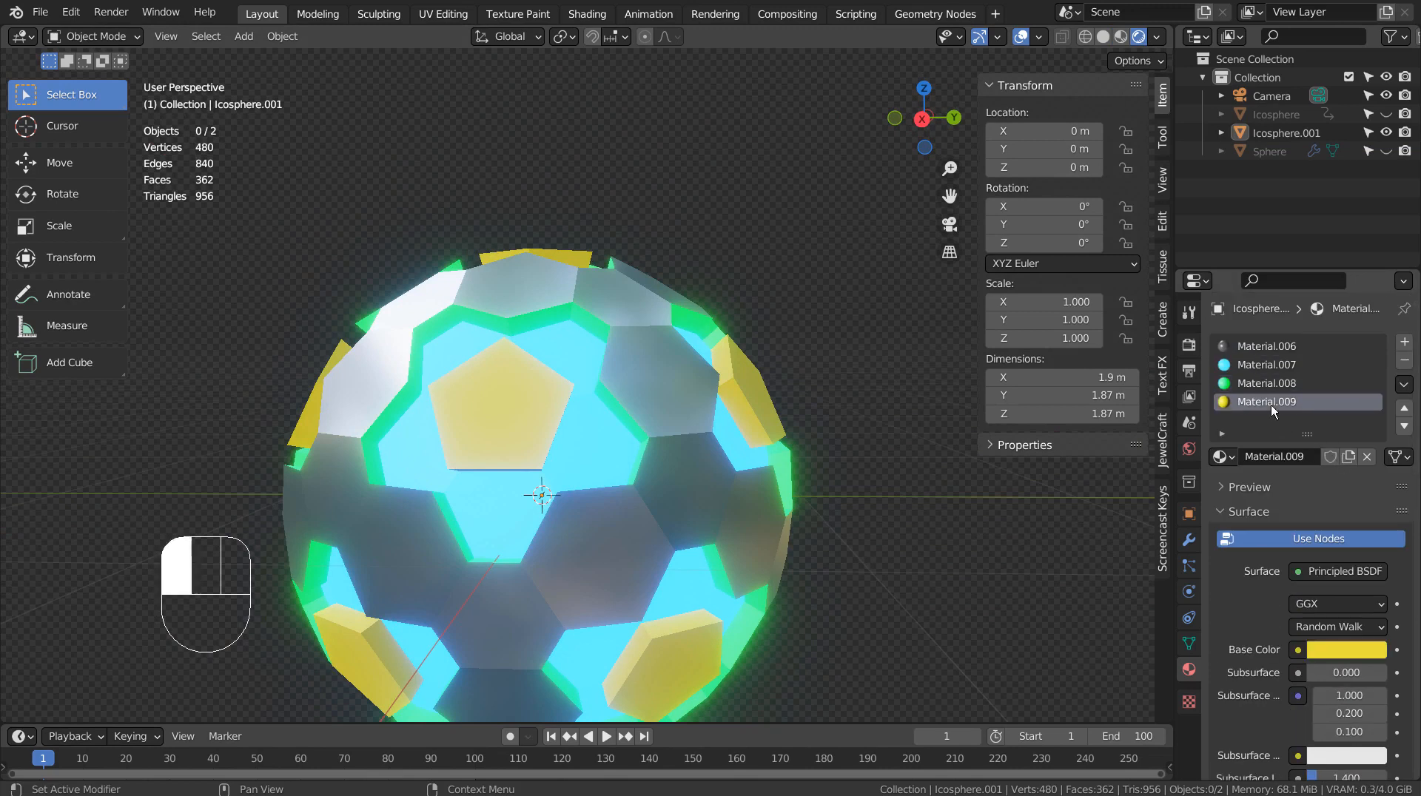
scroll("down", 3)
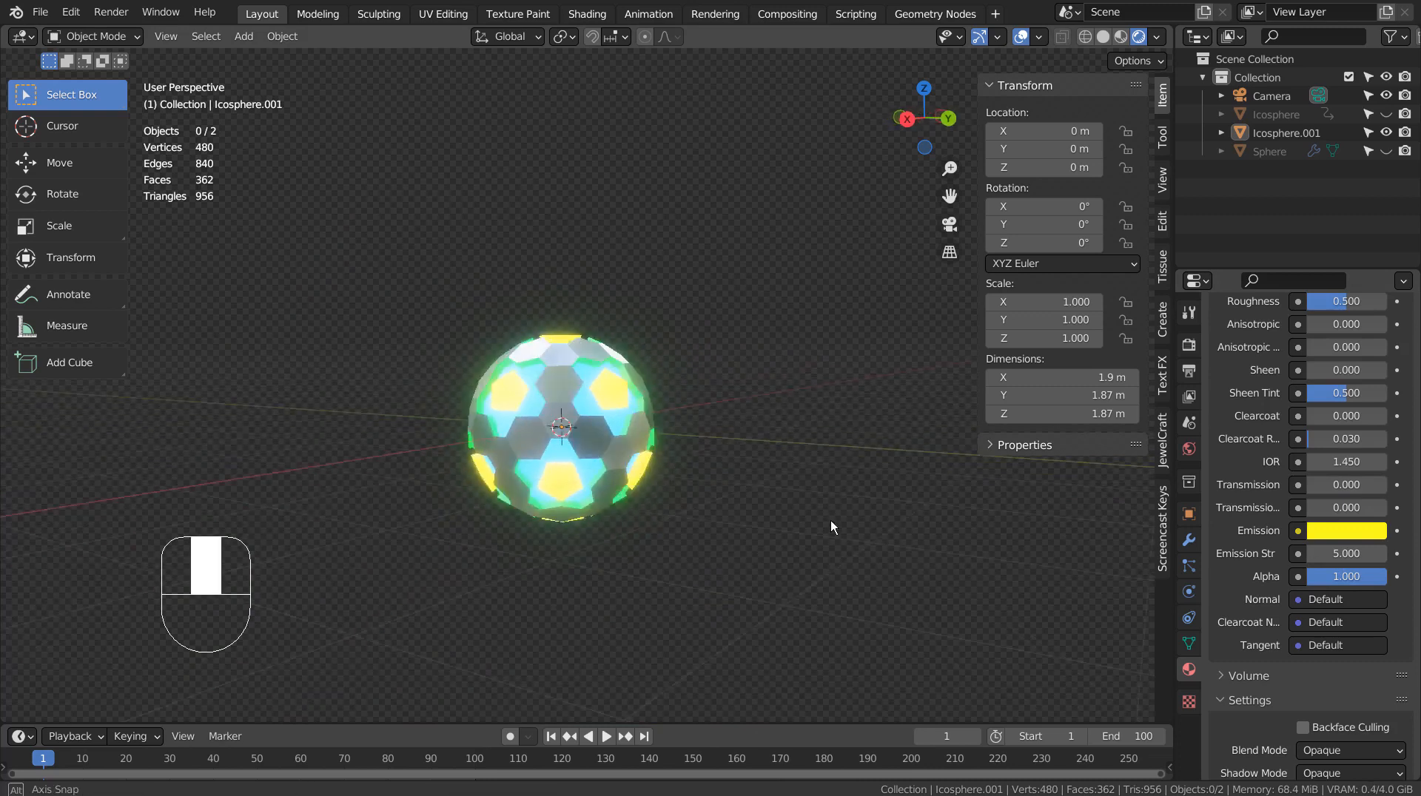
key("Tab")
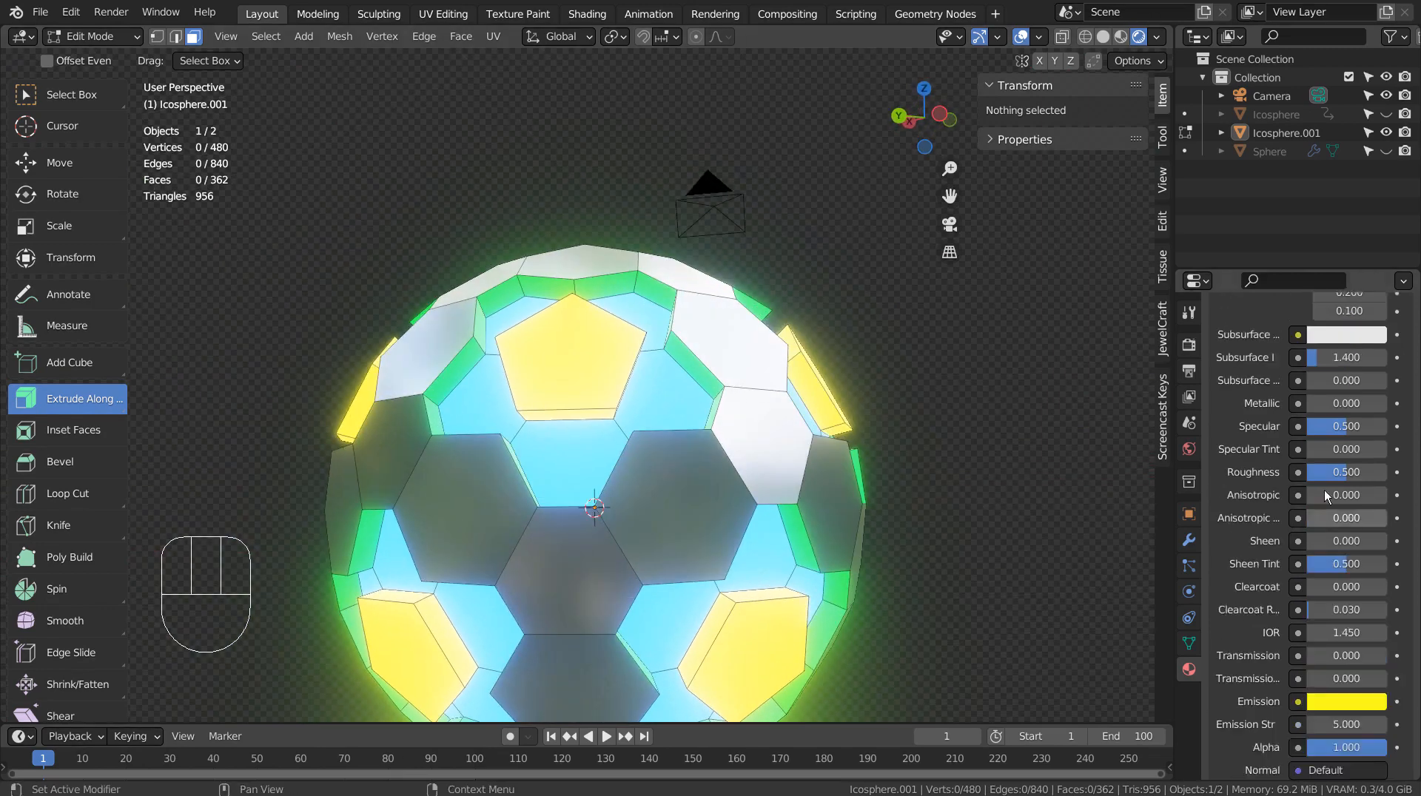
key("shift+z")
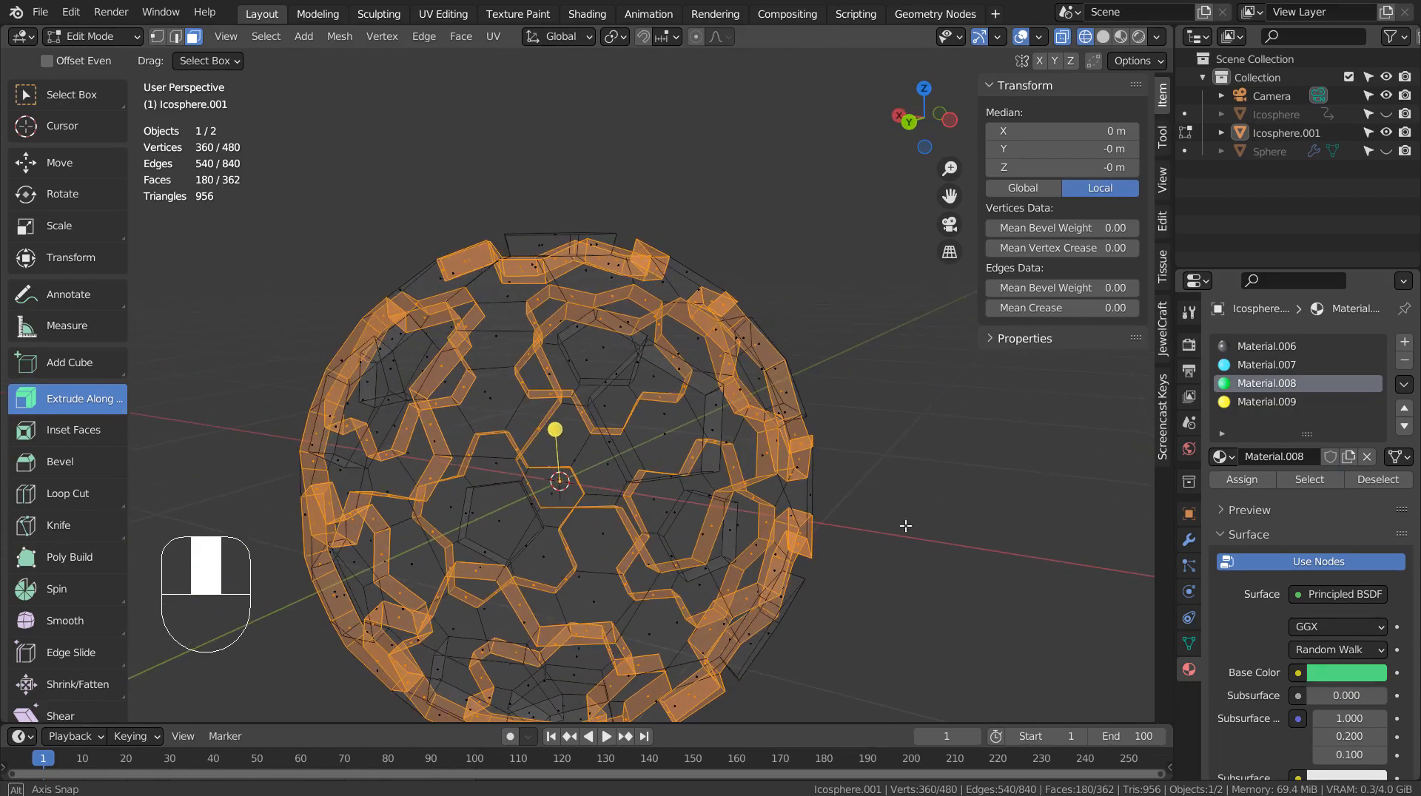
left_click(1266, 364)
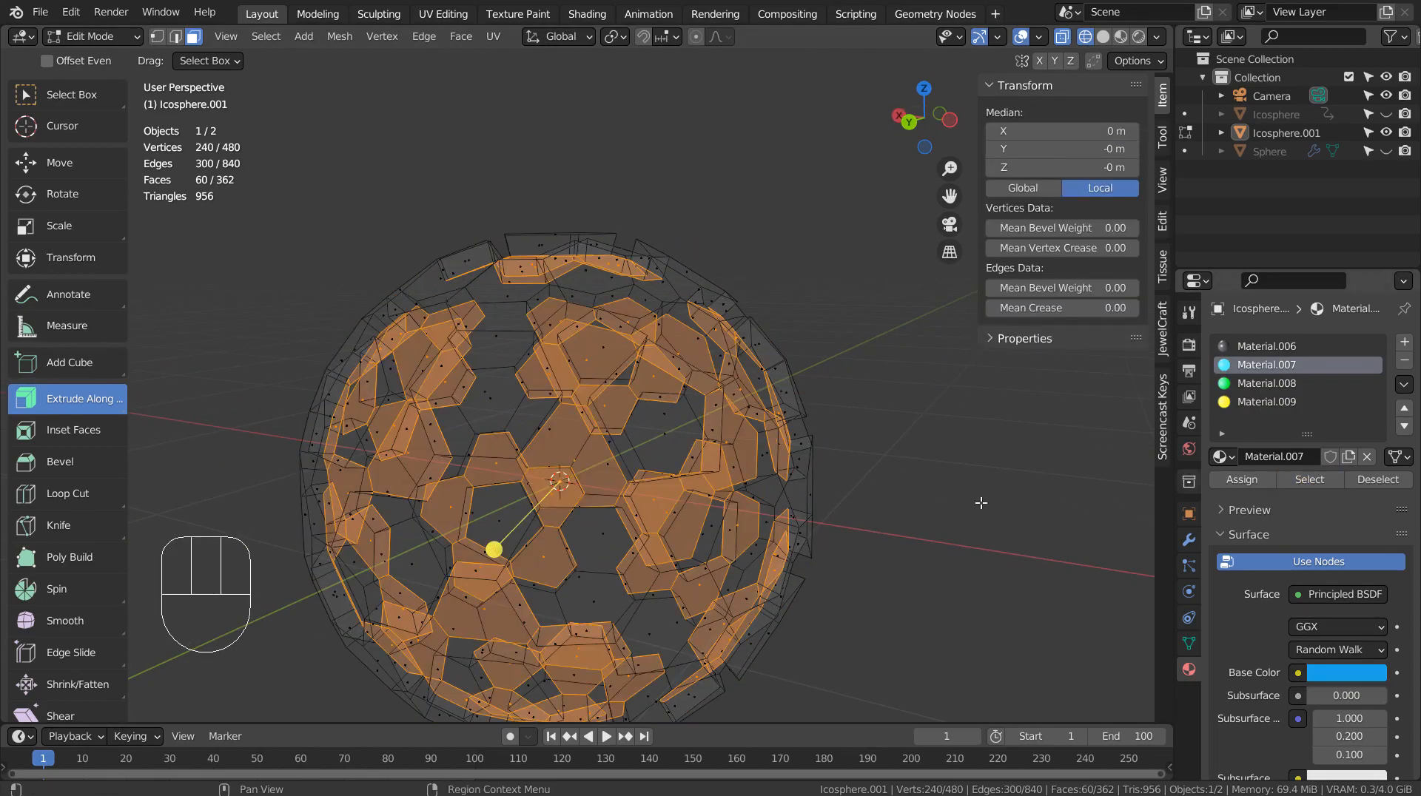
key("shift+z")
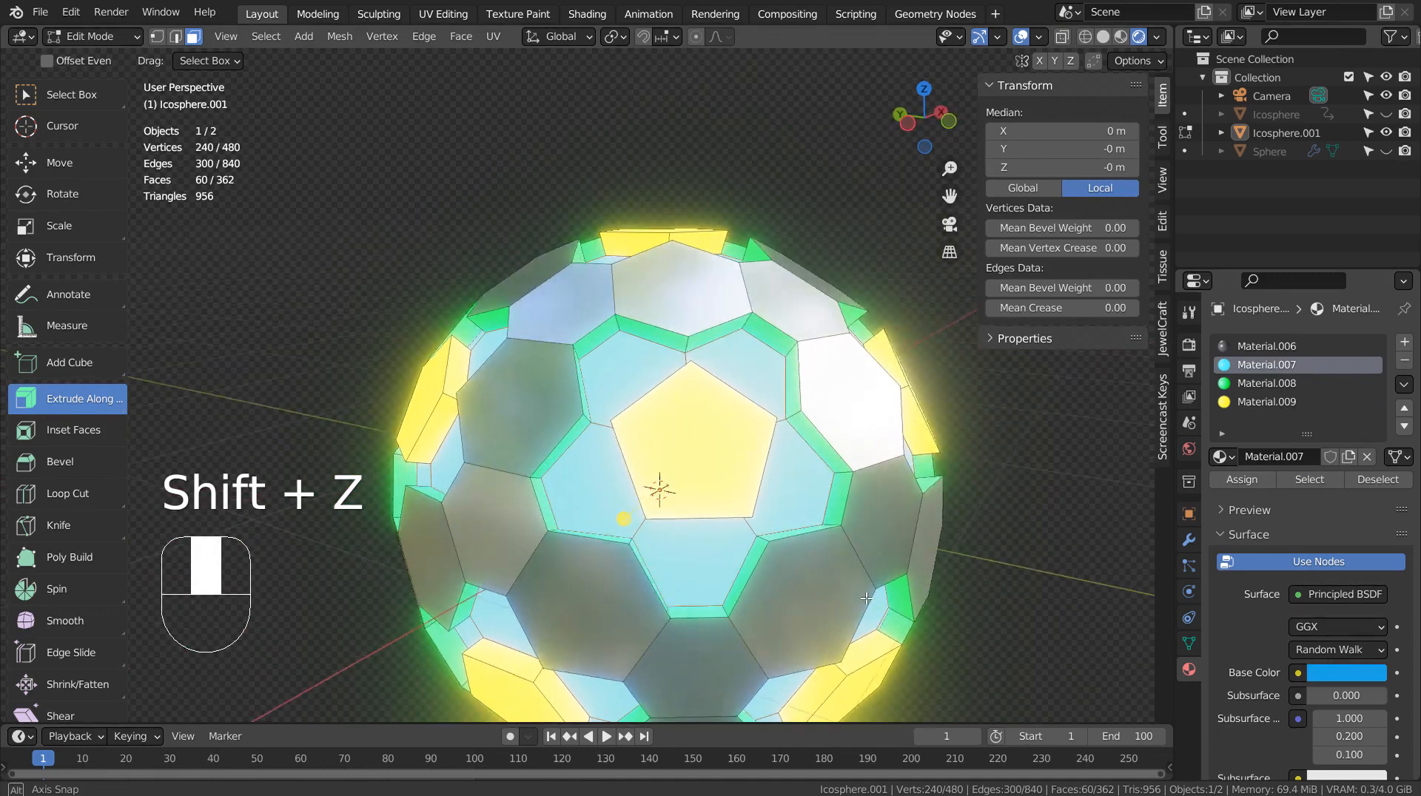
key("shift+z")
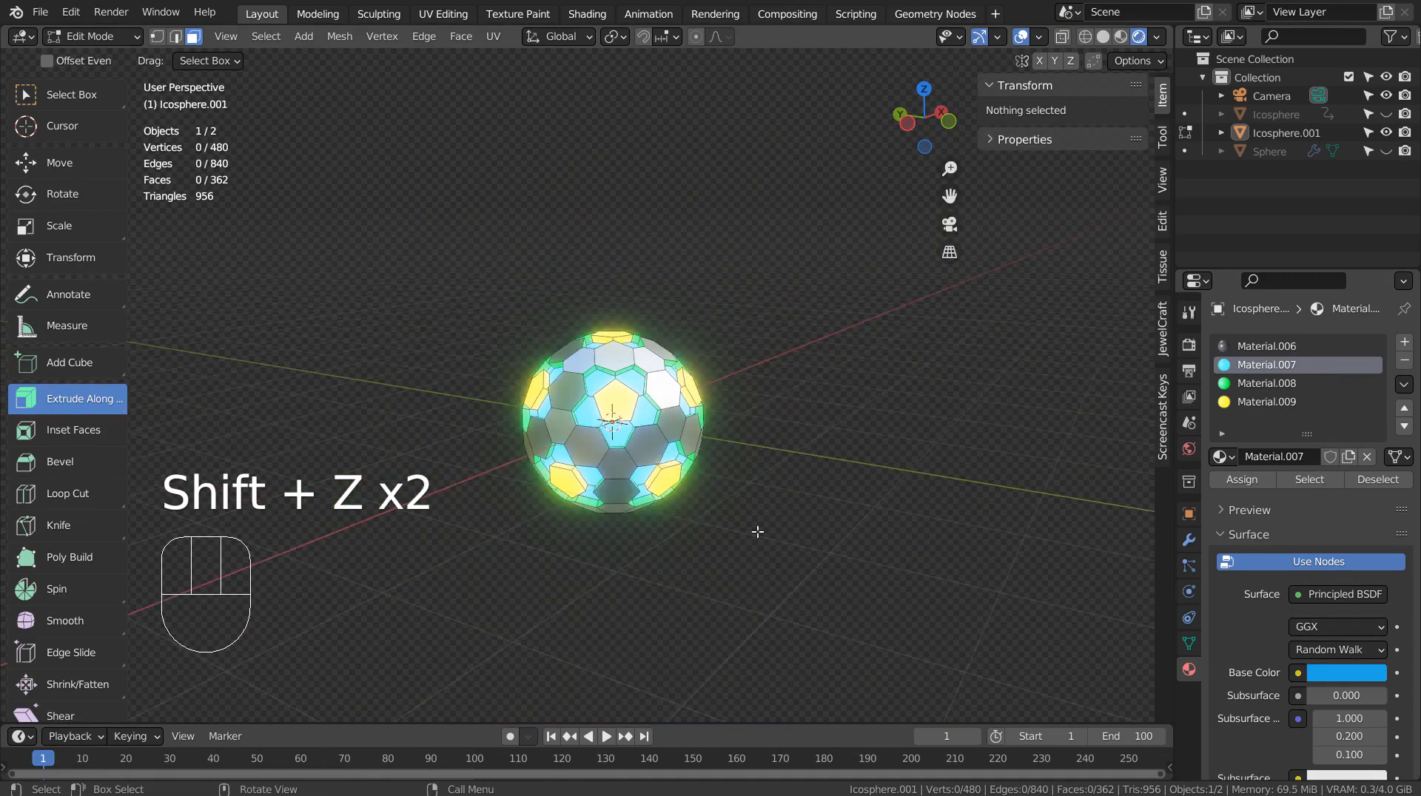
key("Tab")
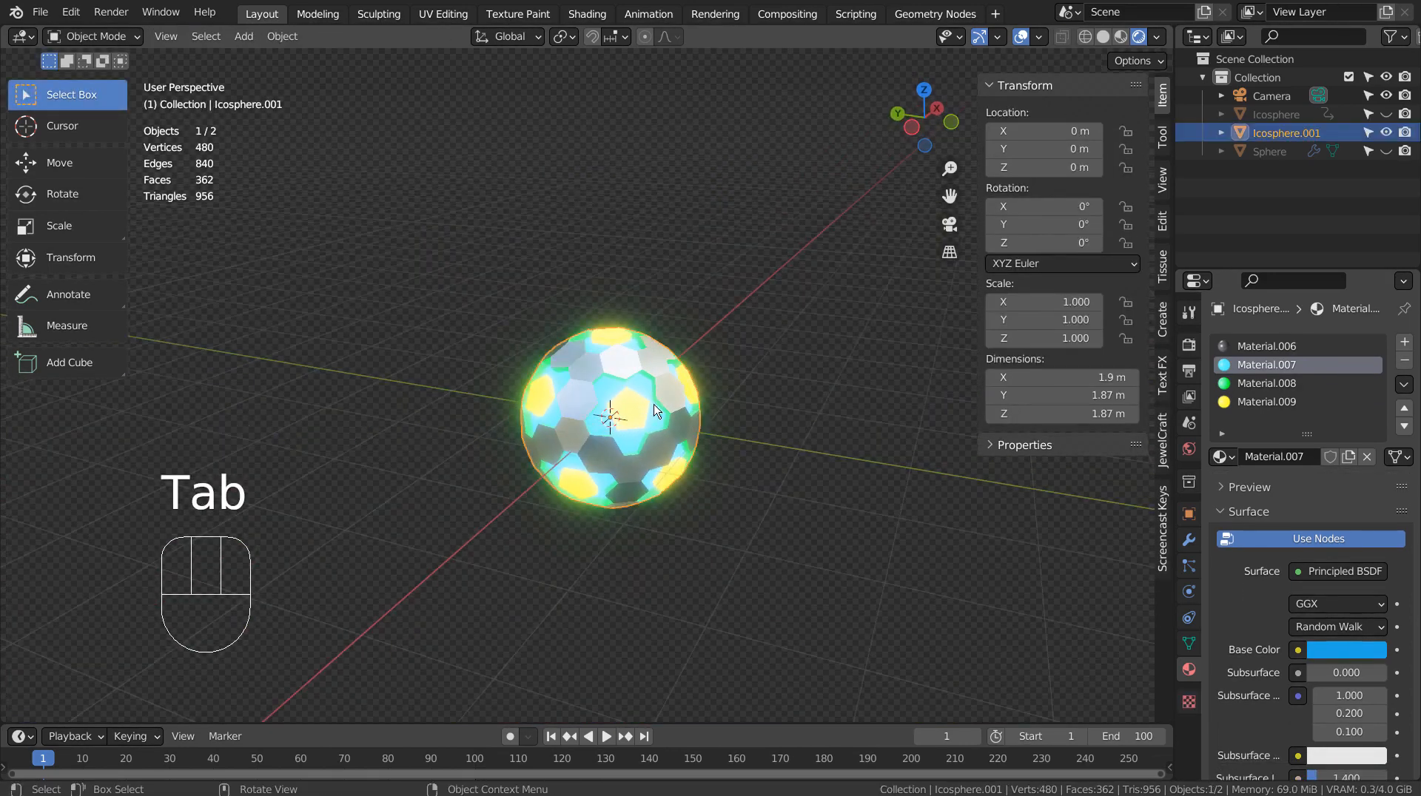
mouse_move(1044, 243)
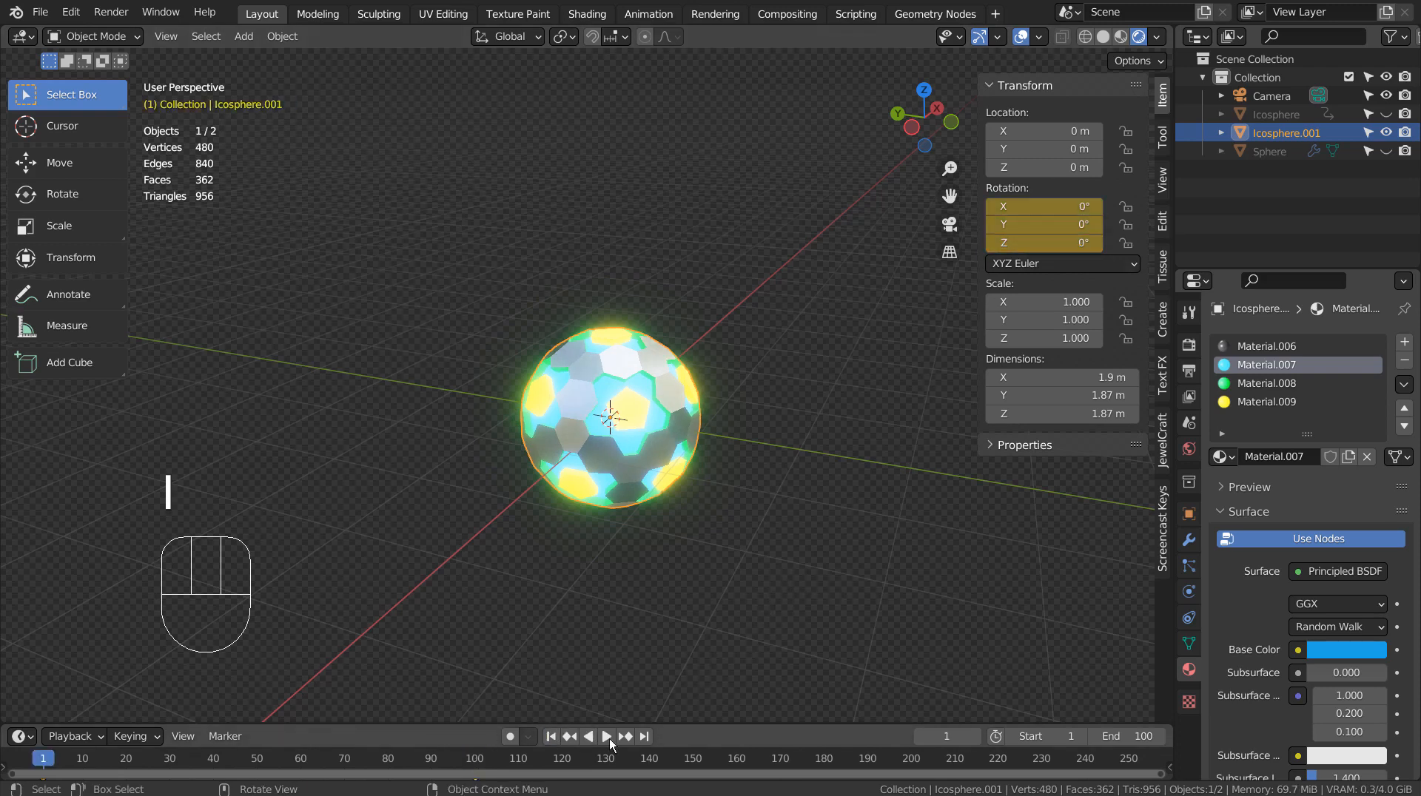
- Play the timeline so the keyframed ball spins around its Z axis
left_click(606, 736)
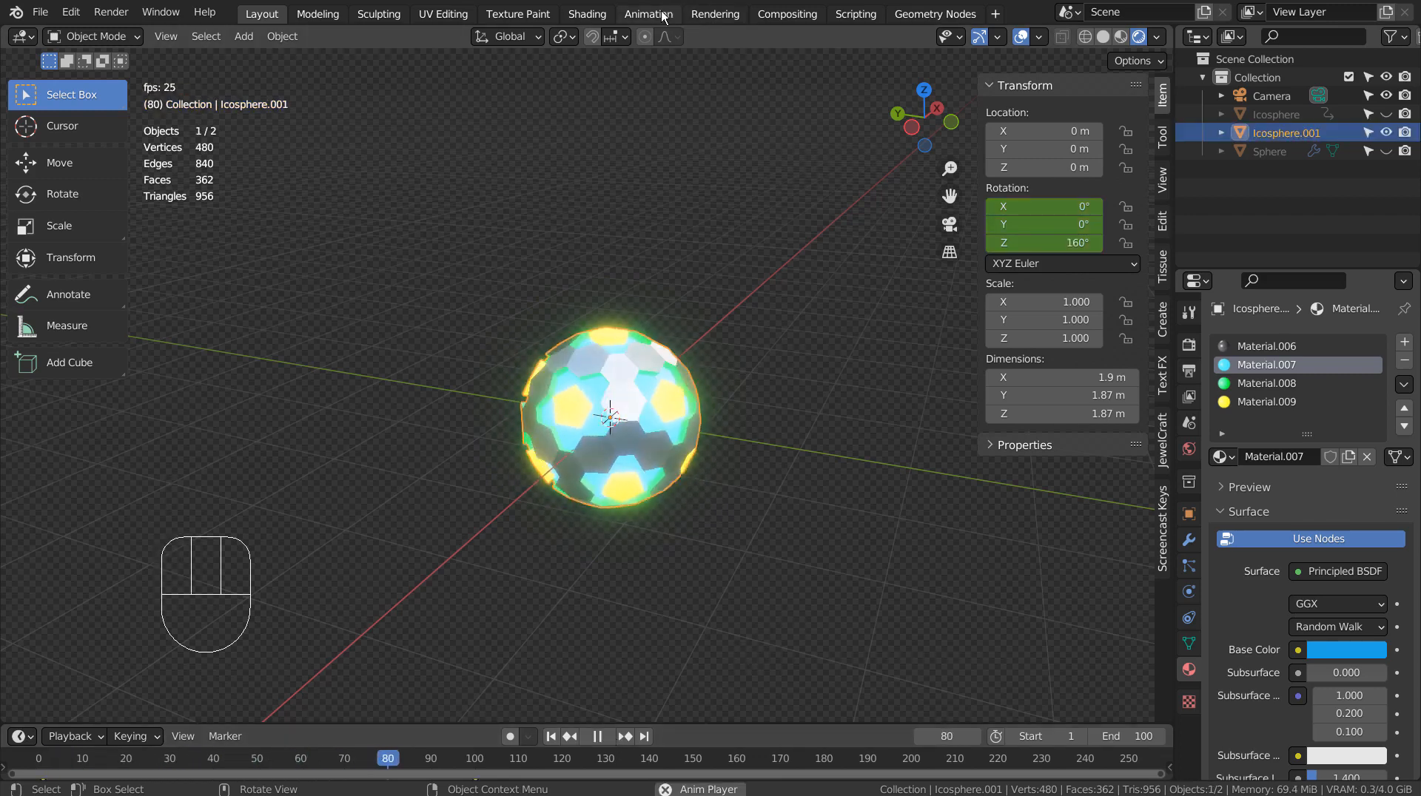
- Give the rotation keyframes Linear Extrapolation in the Animation workspace, then return to Layout
left_click(646, 12)
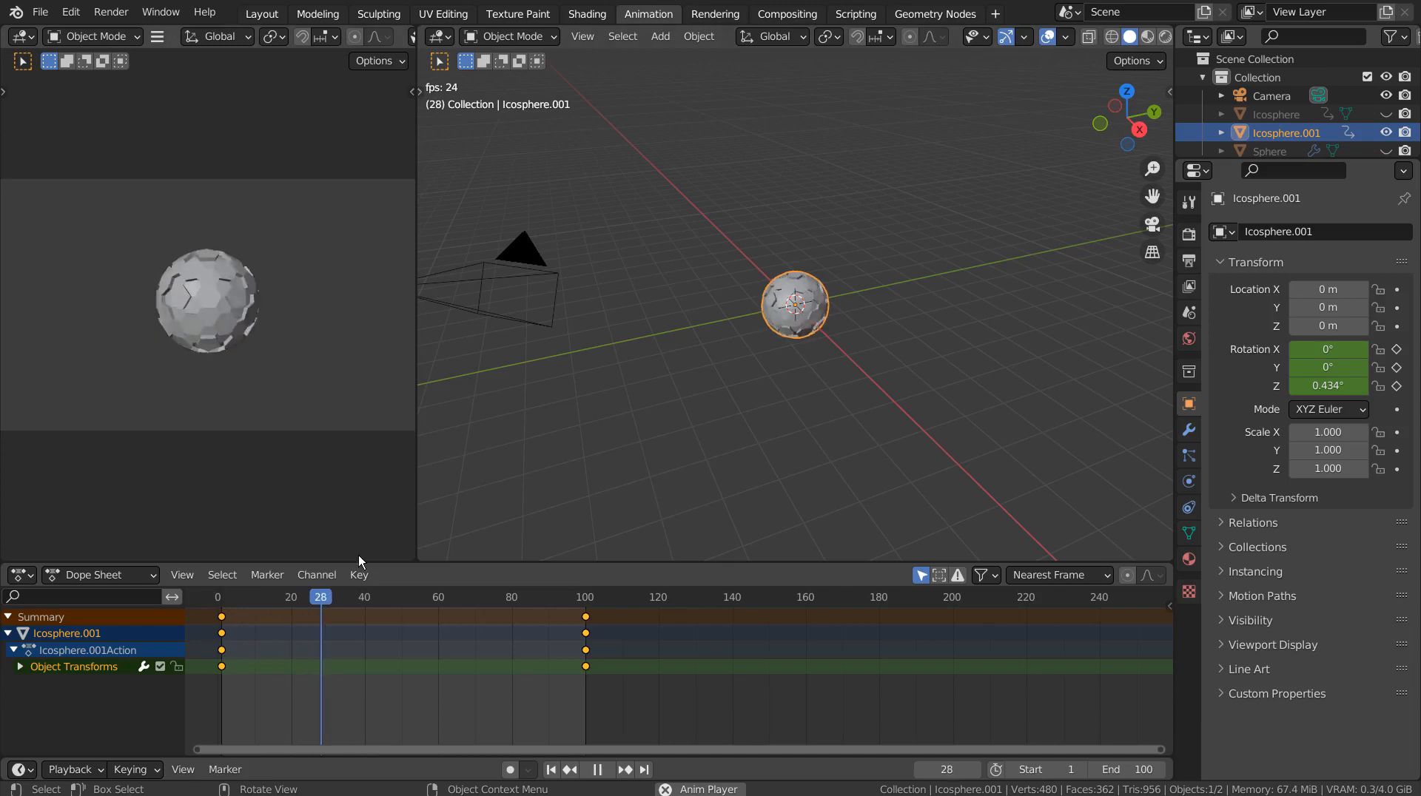
left_click(316, 574)
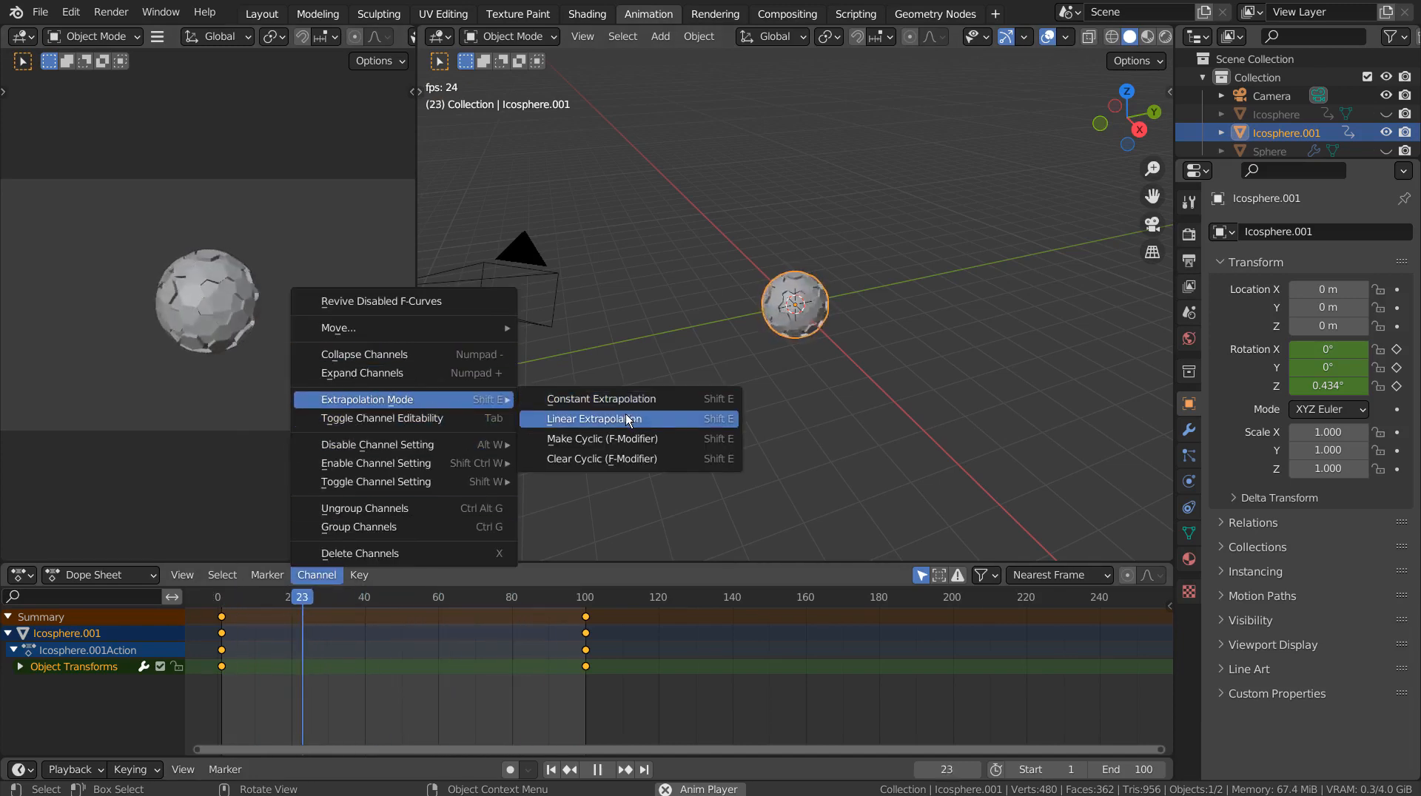
left_click(594, 419)
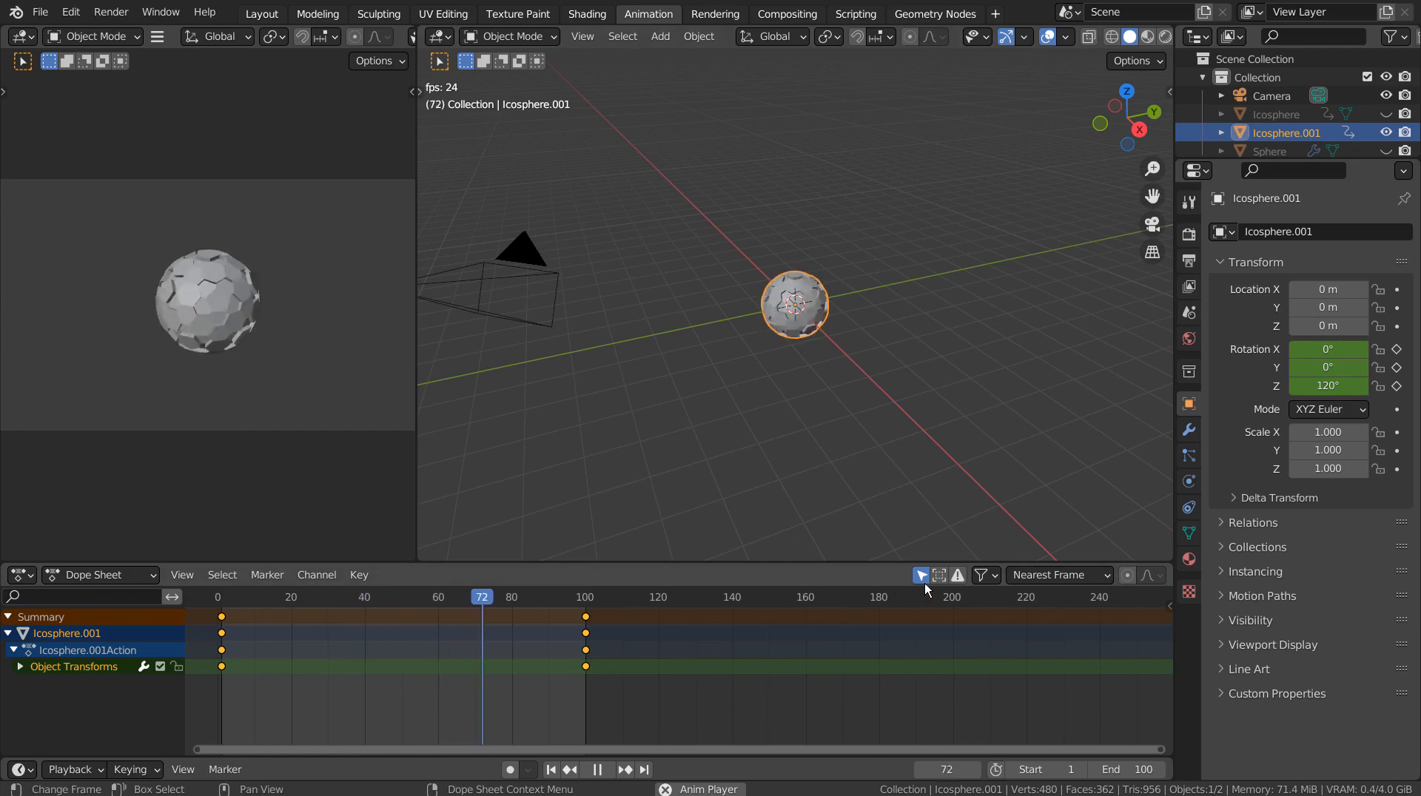
left_click(261, 13)
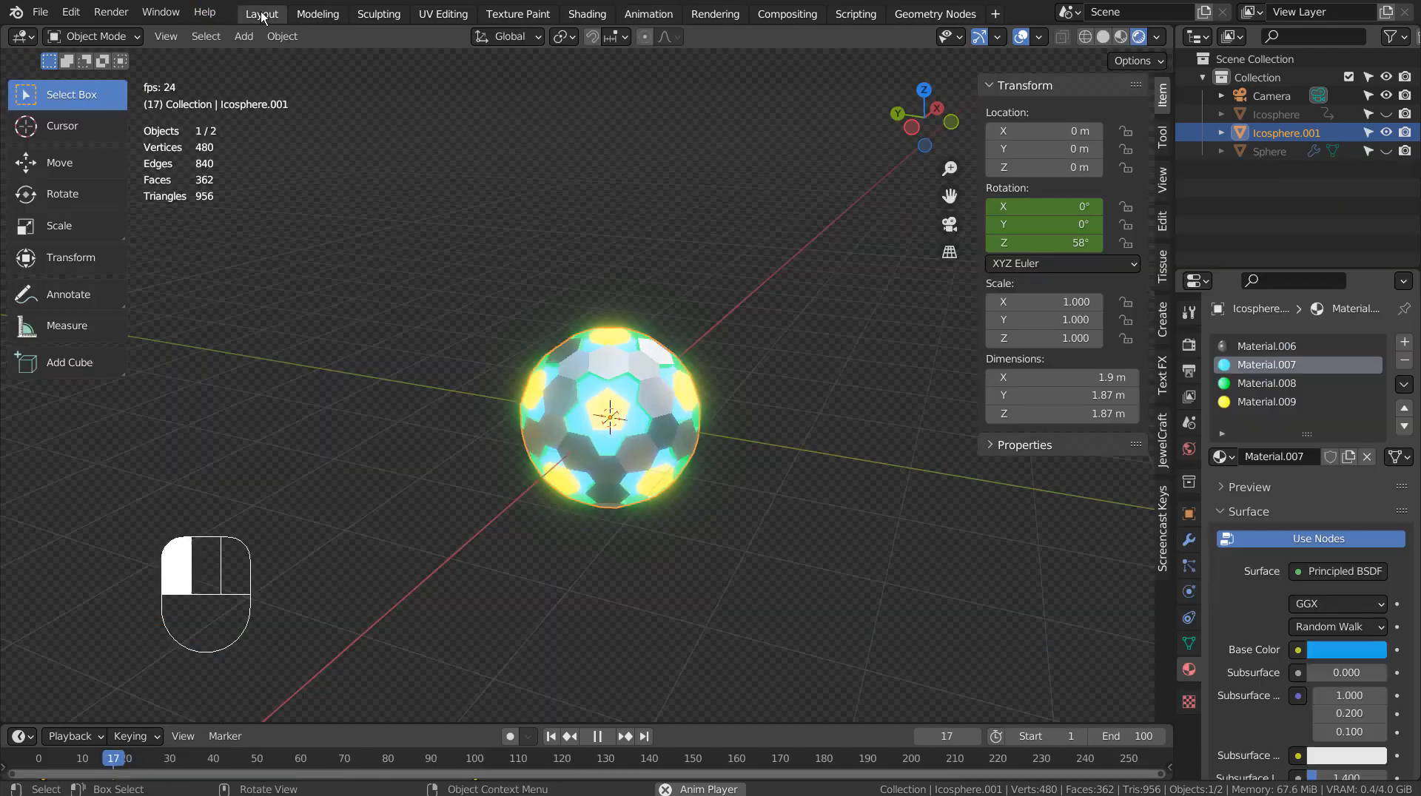